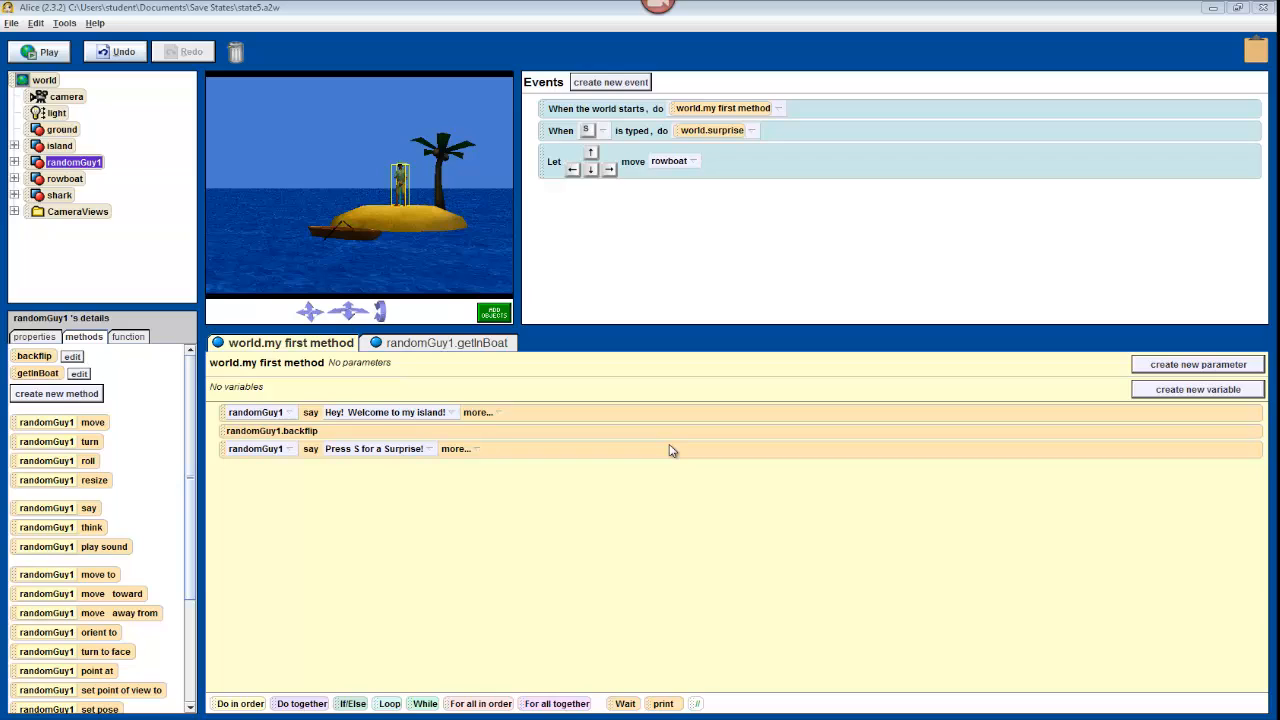
mouse_move(504, 388)
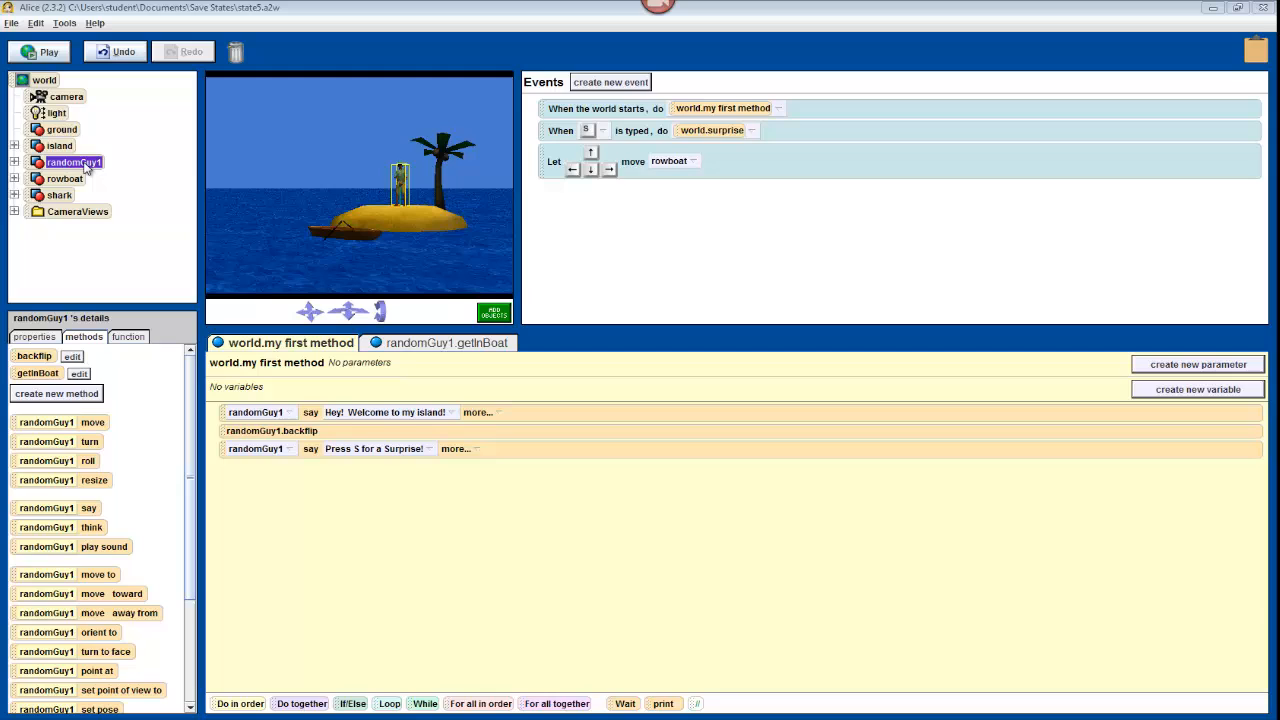
mouse_move(72, 324)
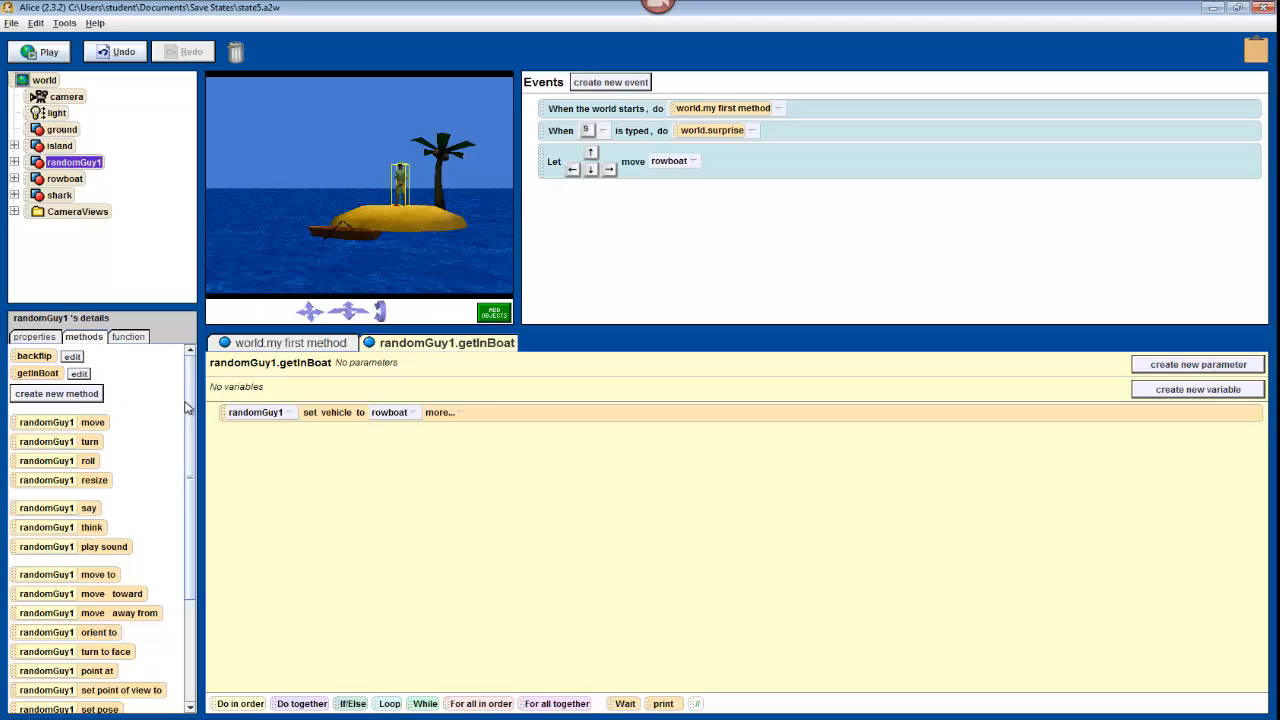
- Set the camera's vehicle property to the rowboat inside getInBoat
left_click(64, 96)
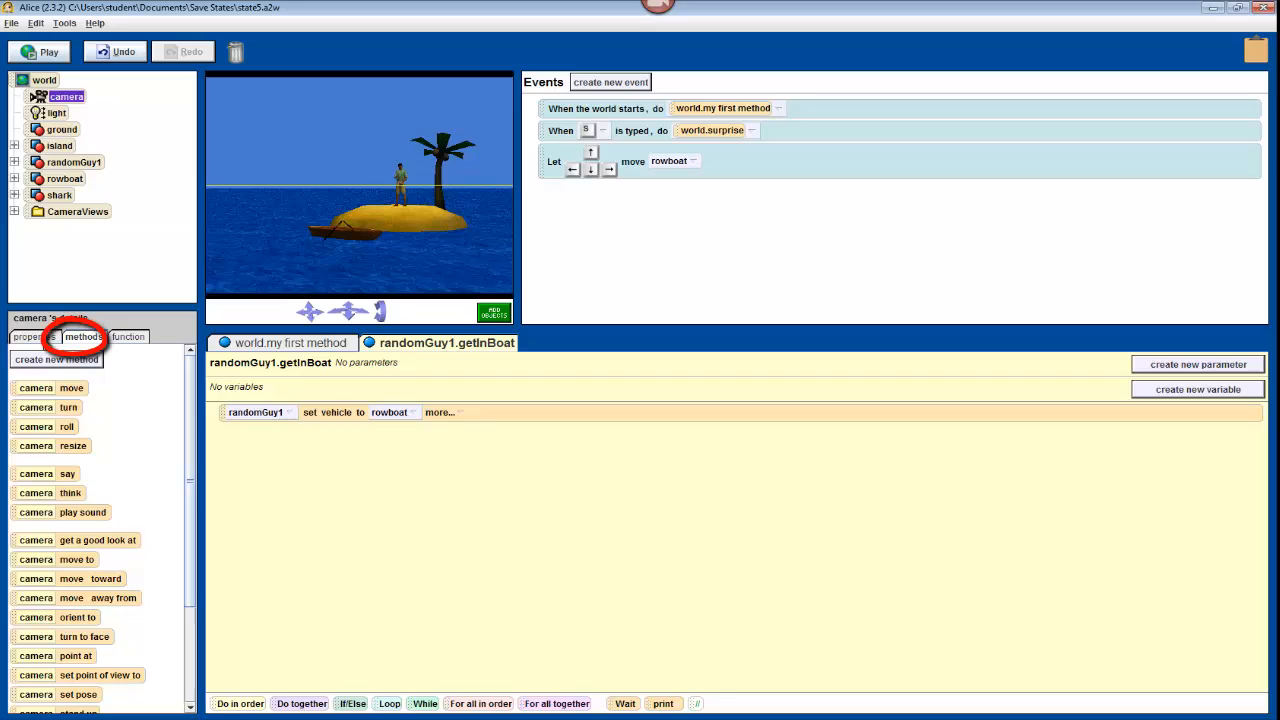
left_click(28, 336)
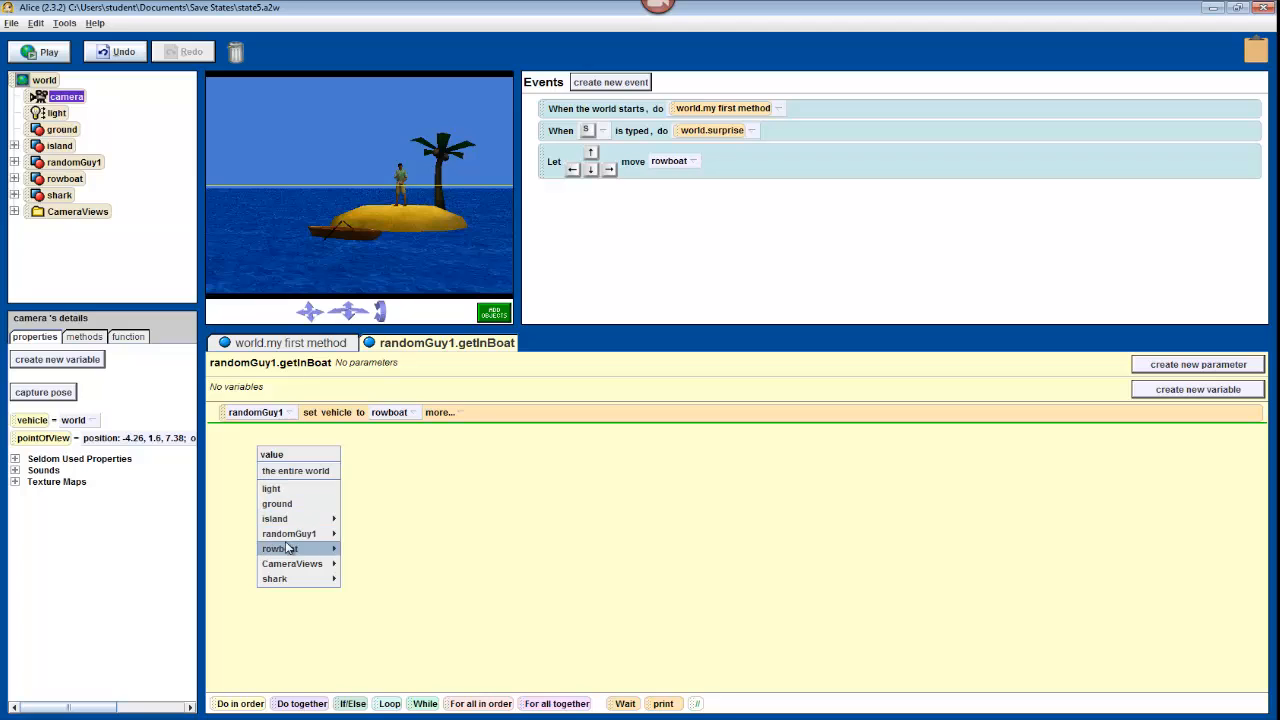
left_click(280, 548)
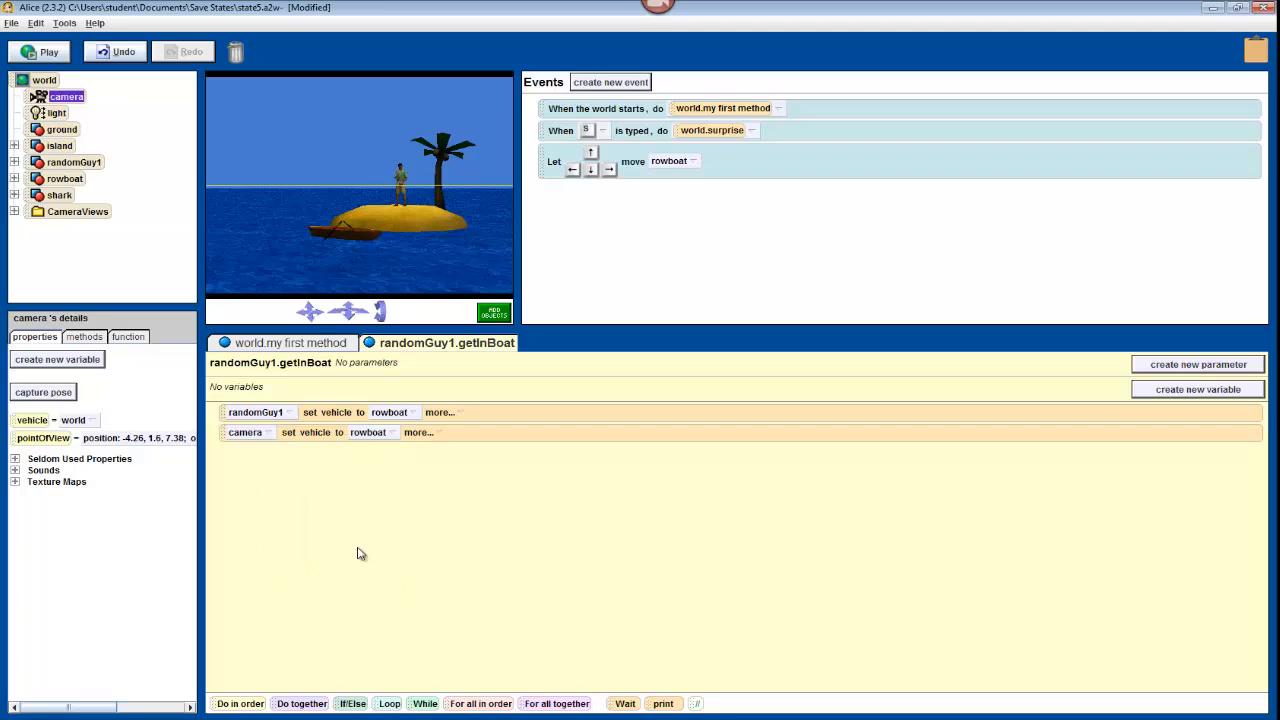
mouse_move(348, 548)
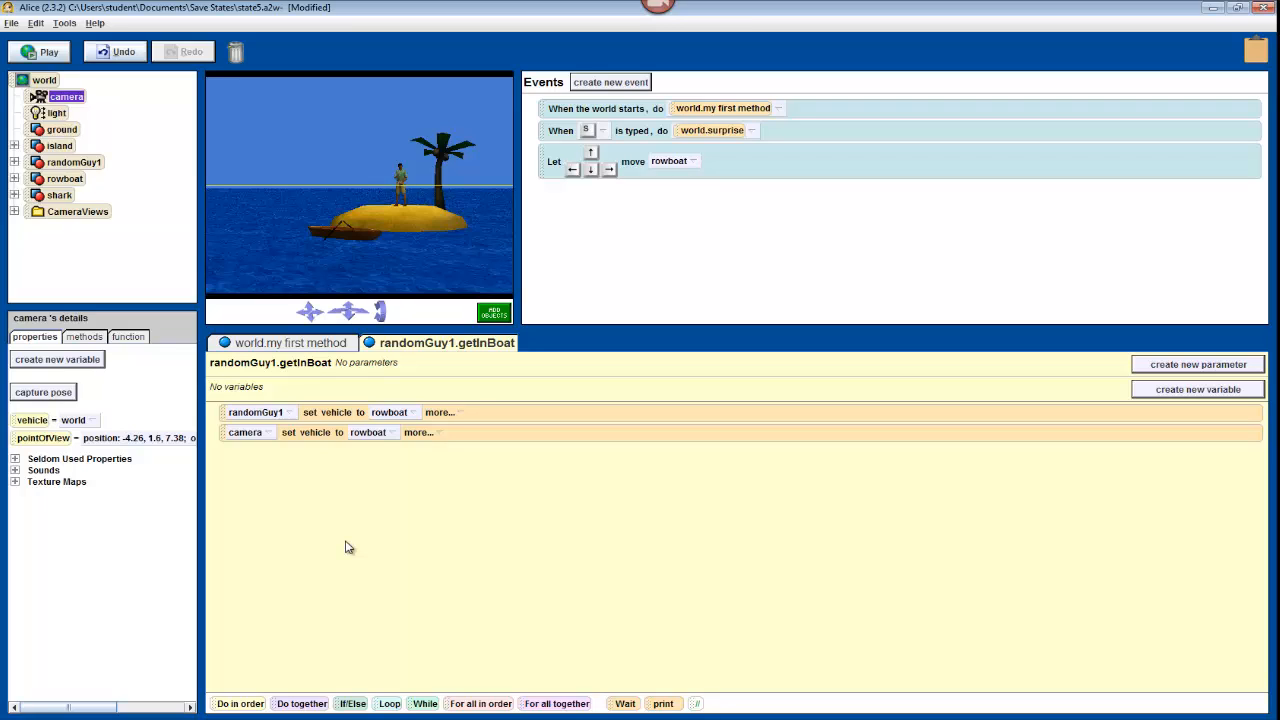
mouse_move(328, 554)
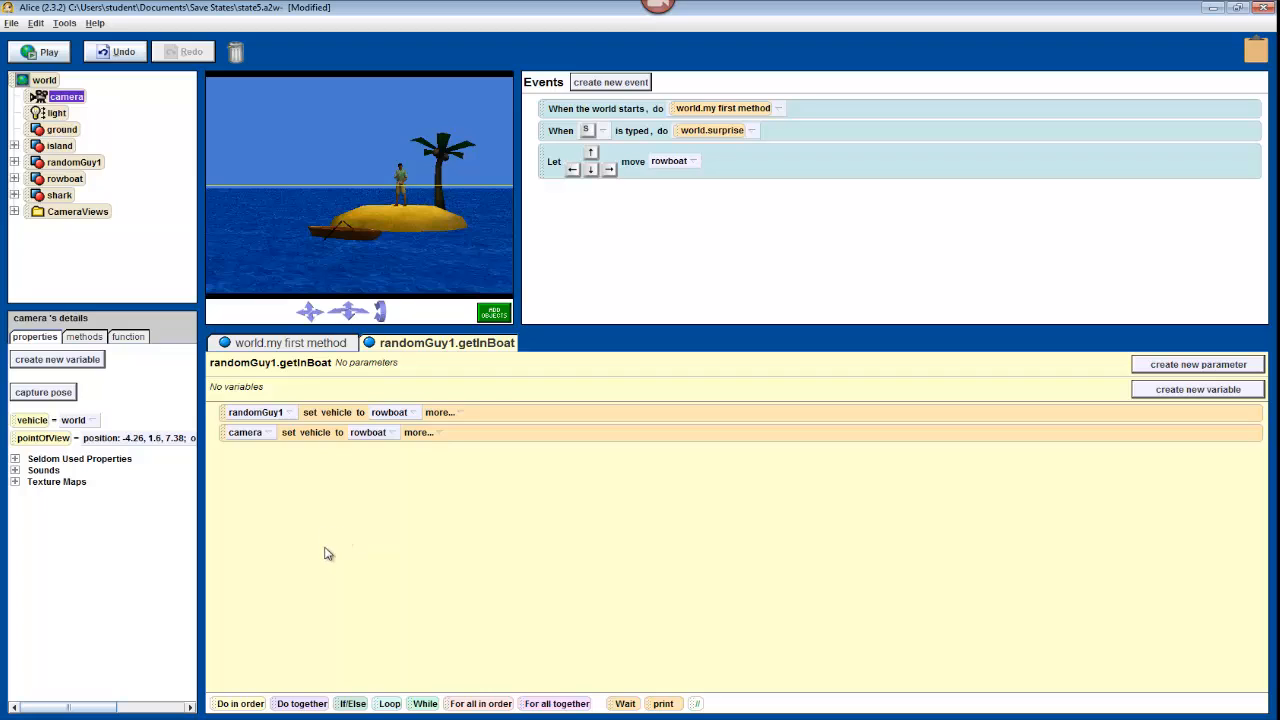
- Add a Do together block to getInBoat and postpone the save reminder
left_click_drag(300, 704, 356, 528)
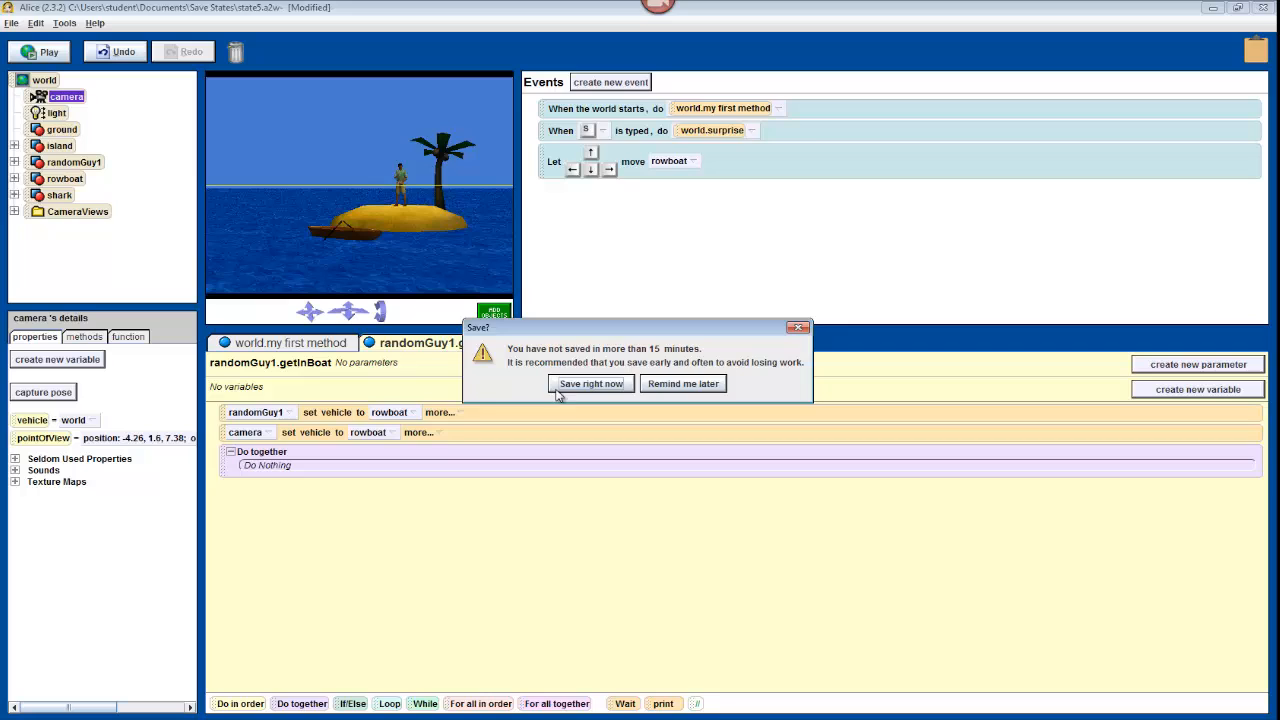
left_click(592, 384)
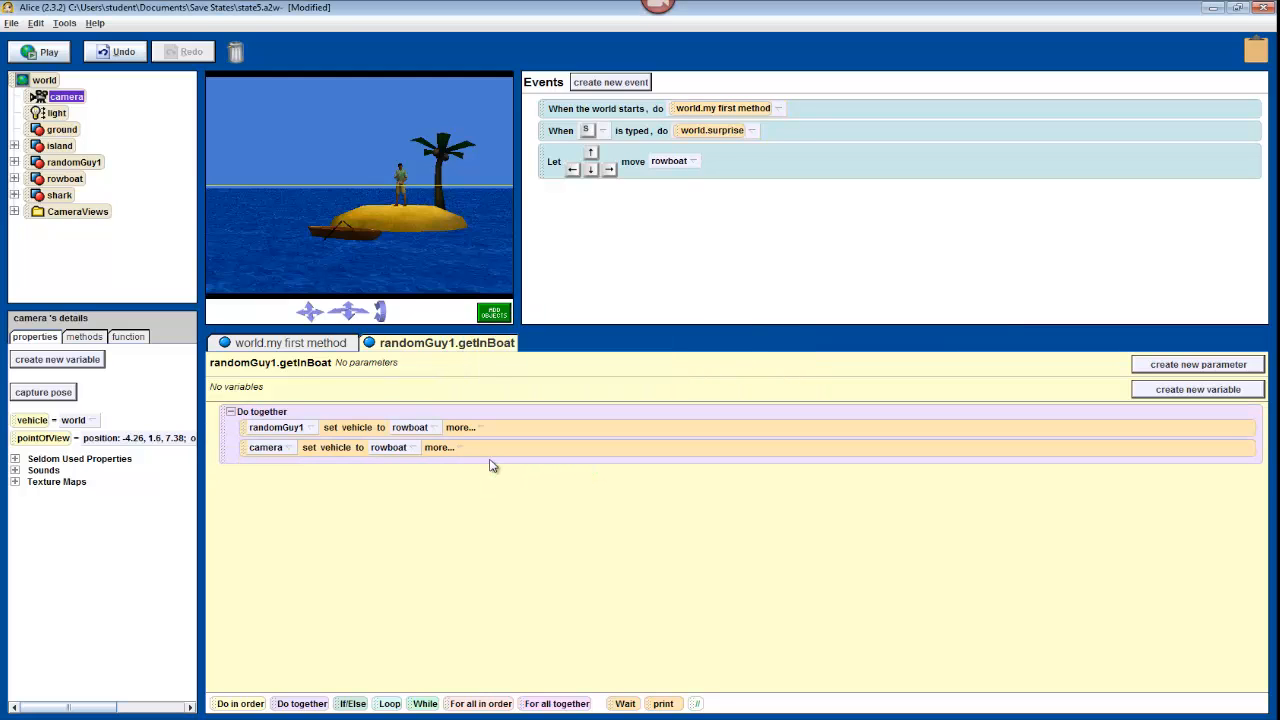
mouse_move(476, 508)
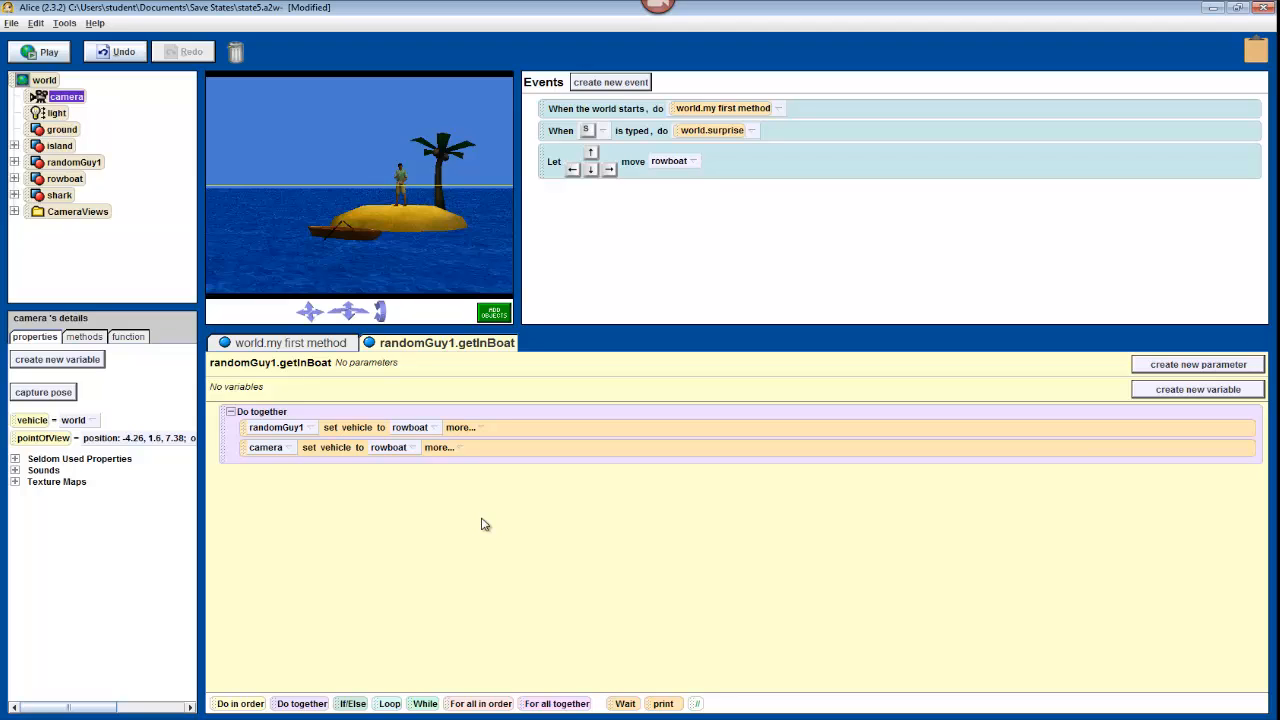
mouse_move(732, 124)
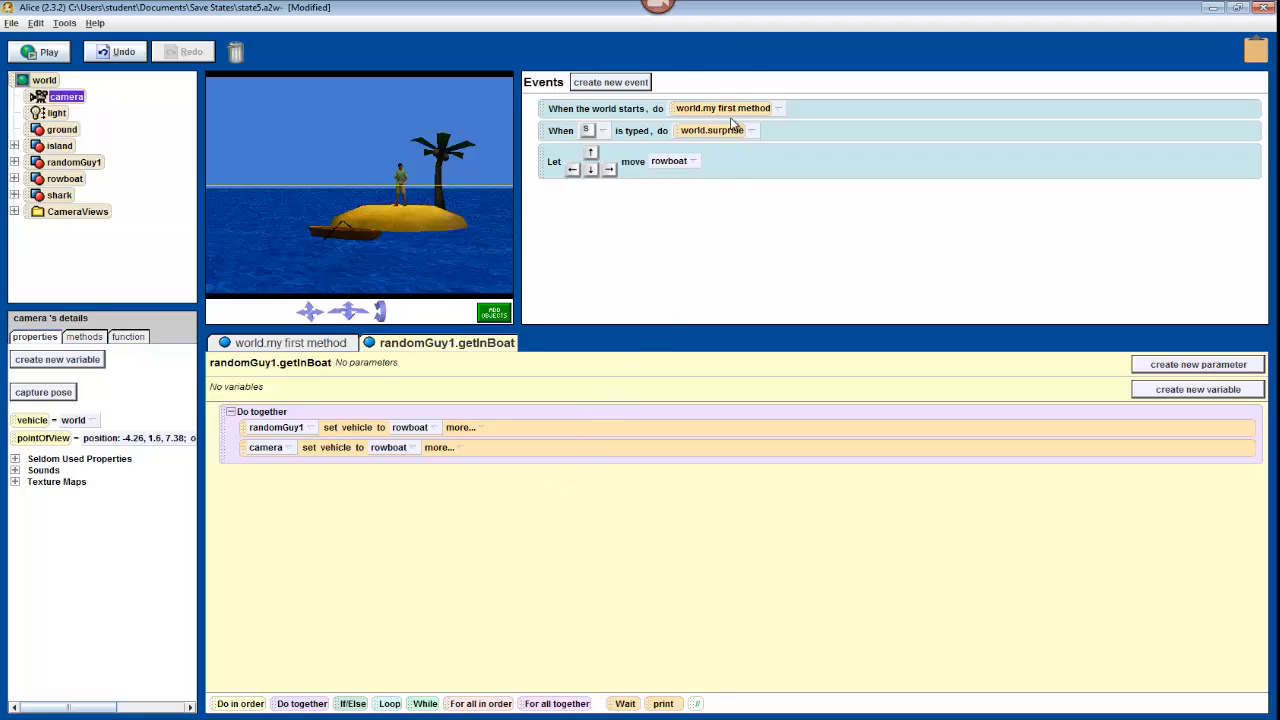
- Set the world-start event to randomGuy1.getInBoat and play the world once to test it
left_click(722, 108)
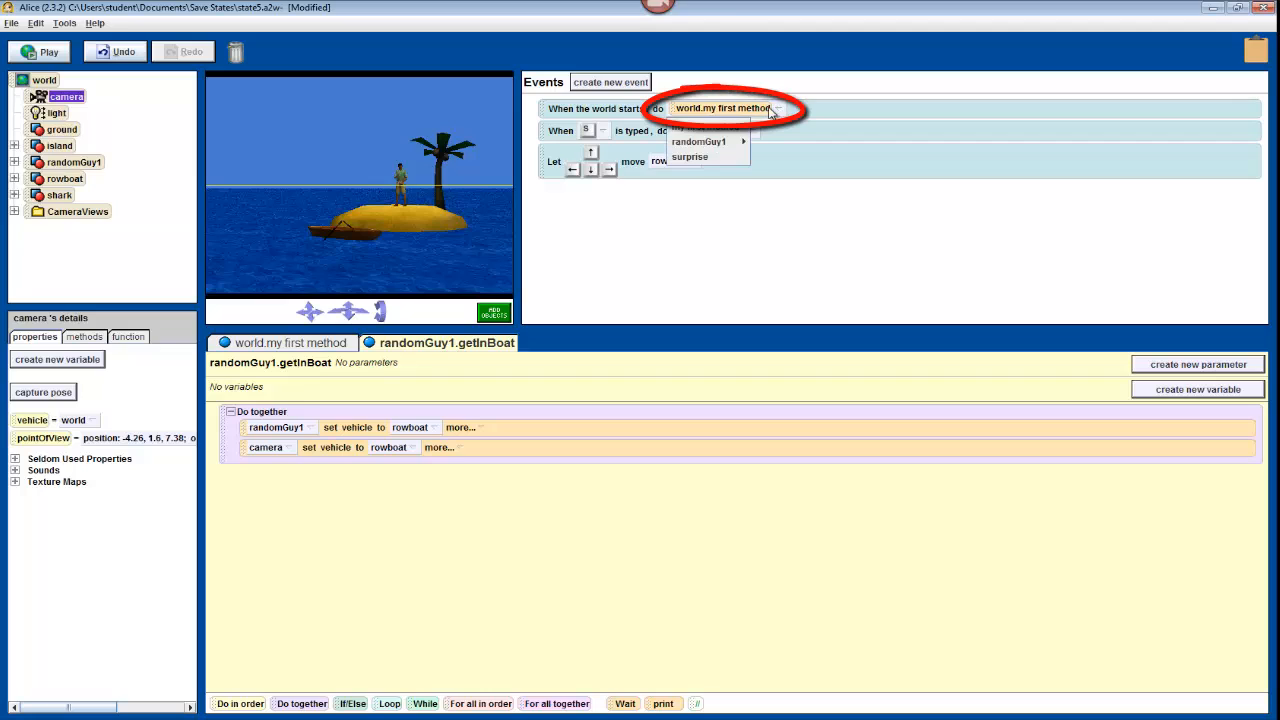
left_click(696, 140)
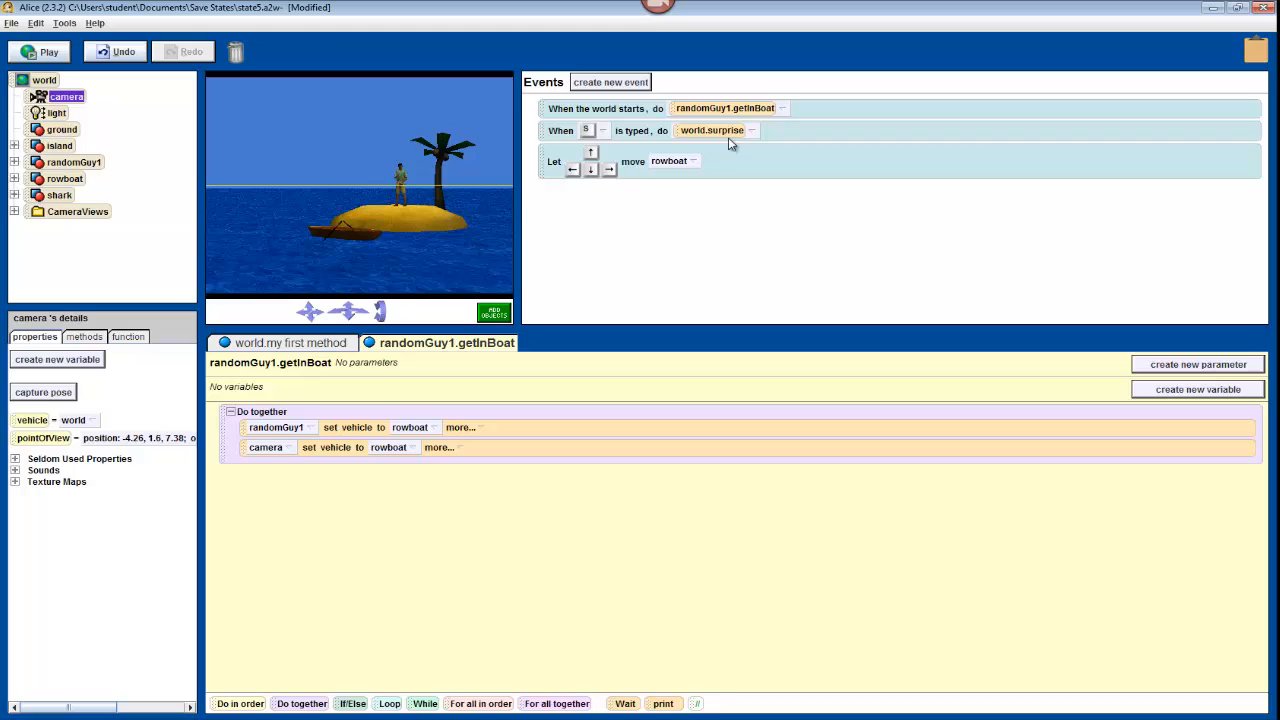
left_click(38, 52)
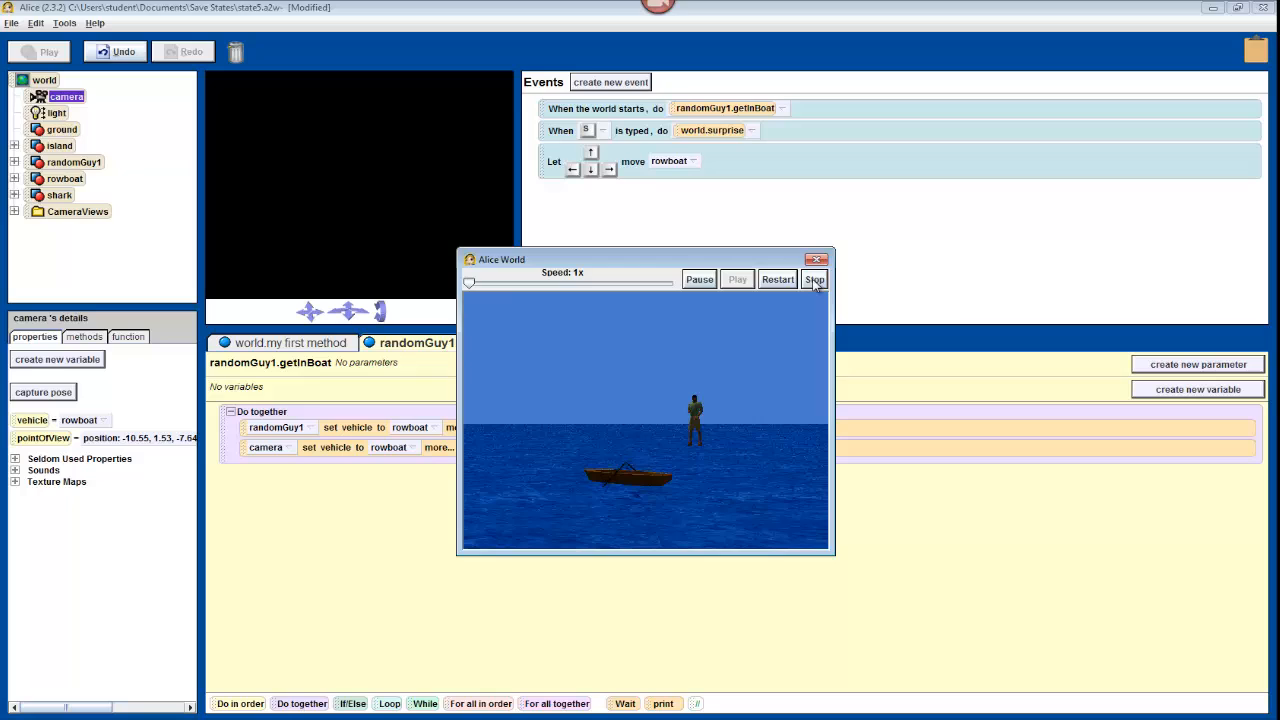
left_click(814, 280)
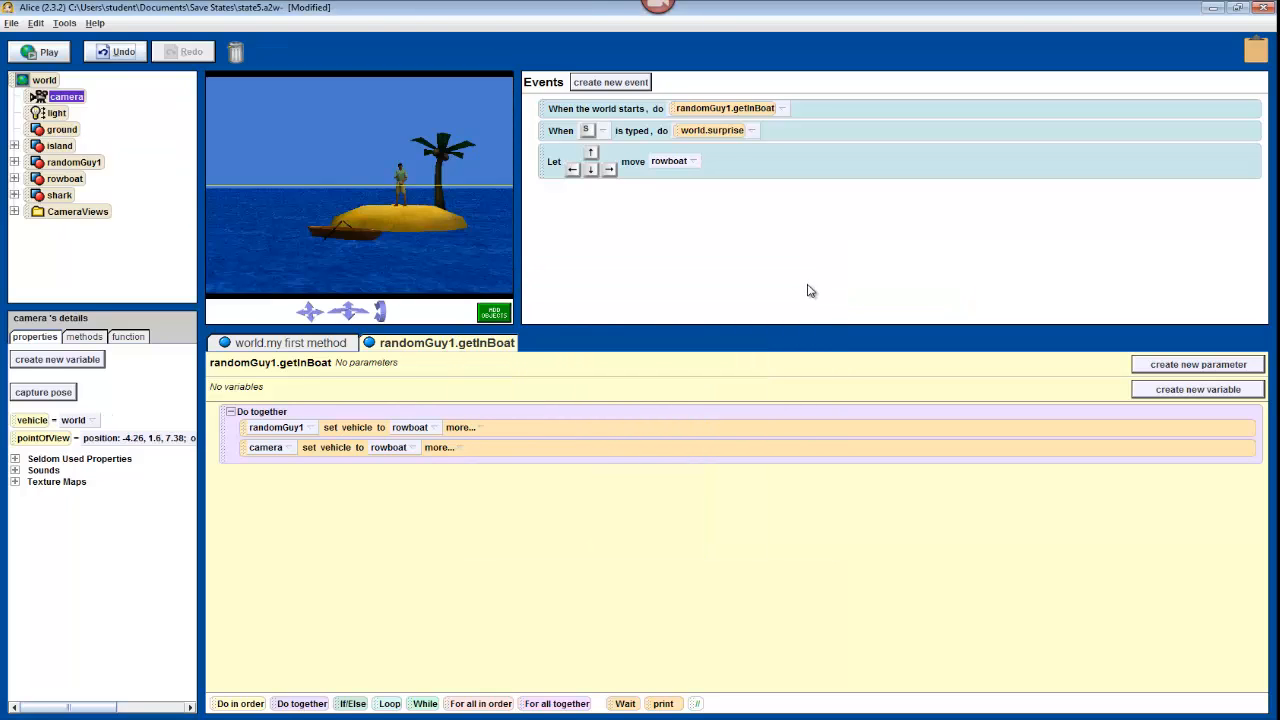
- Add a randomGuy1 'move to rowboat' step after the Do together block and test-run the world
left_click(74, 162)
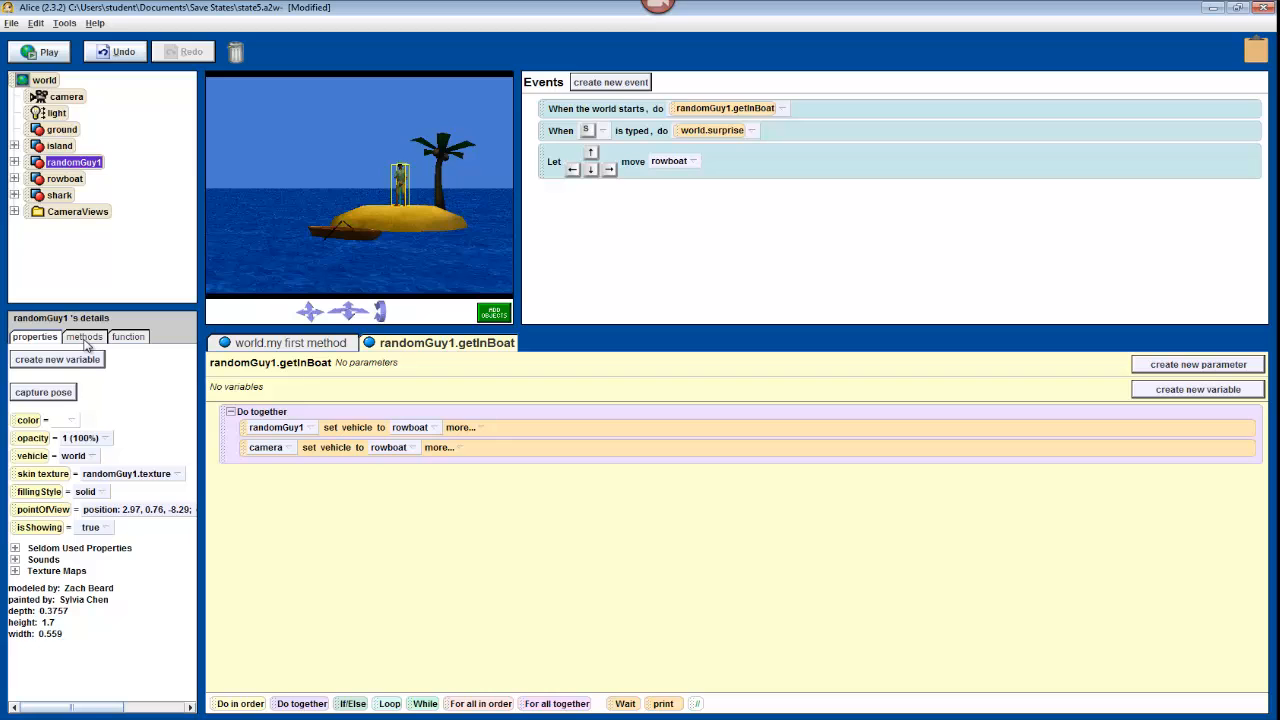
left_click(84, 336)
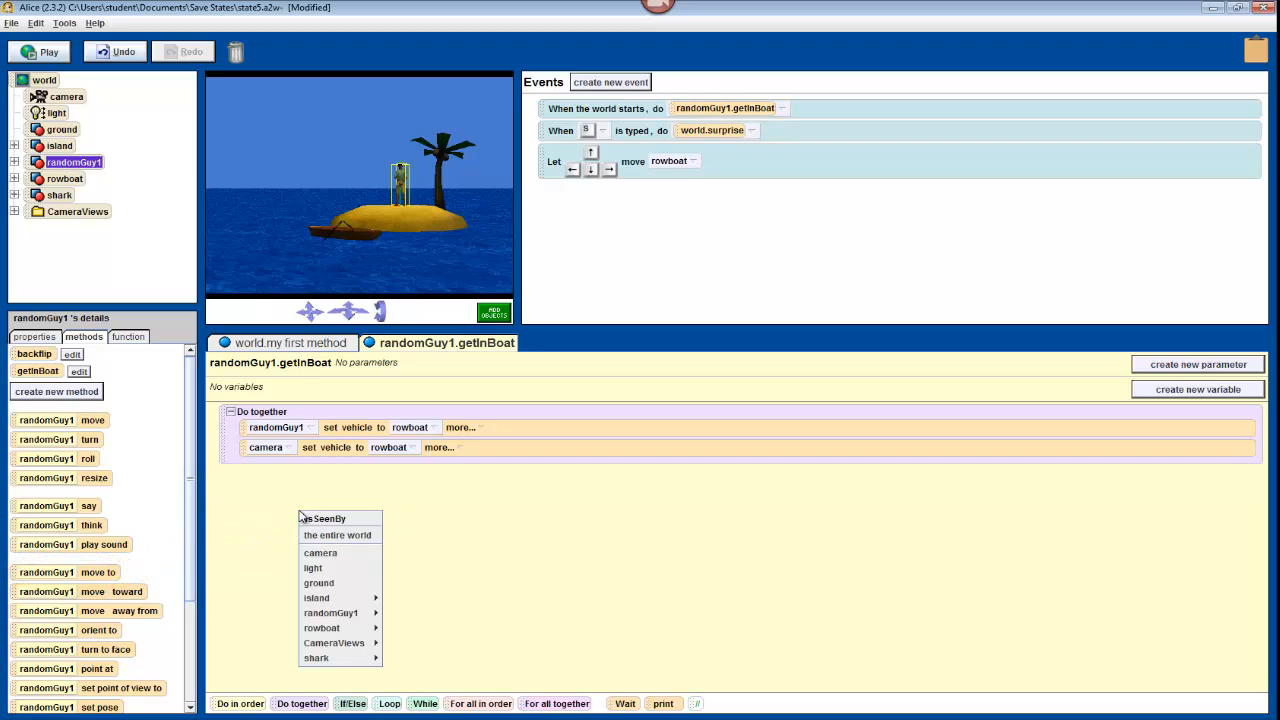
mouse_move(322, 628)
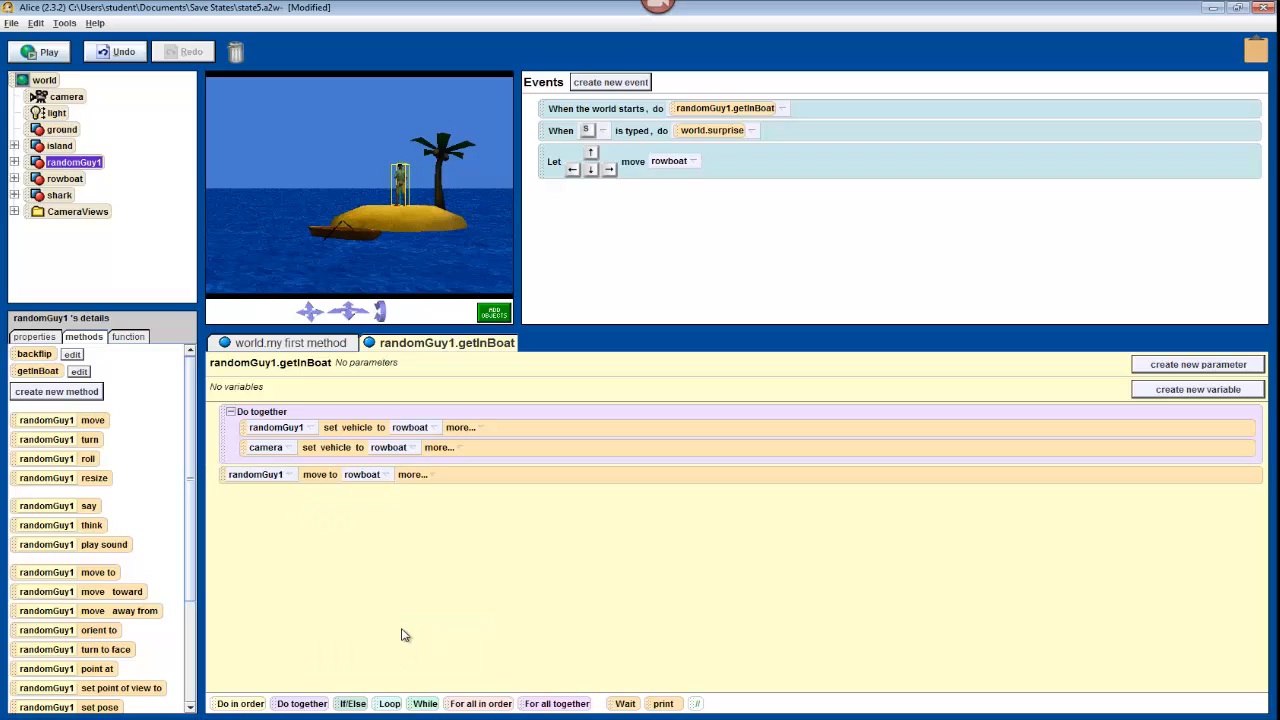
mouse_move(396, 610)
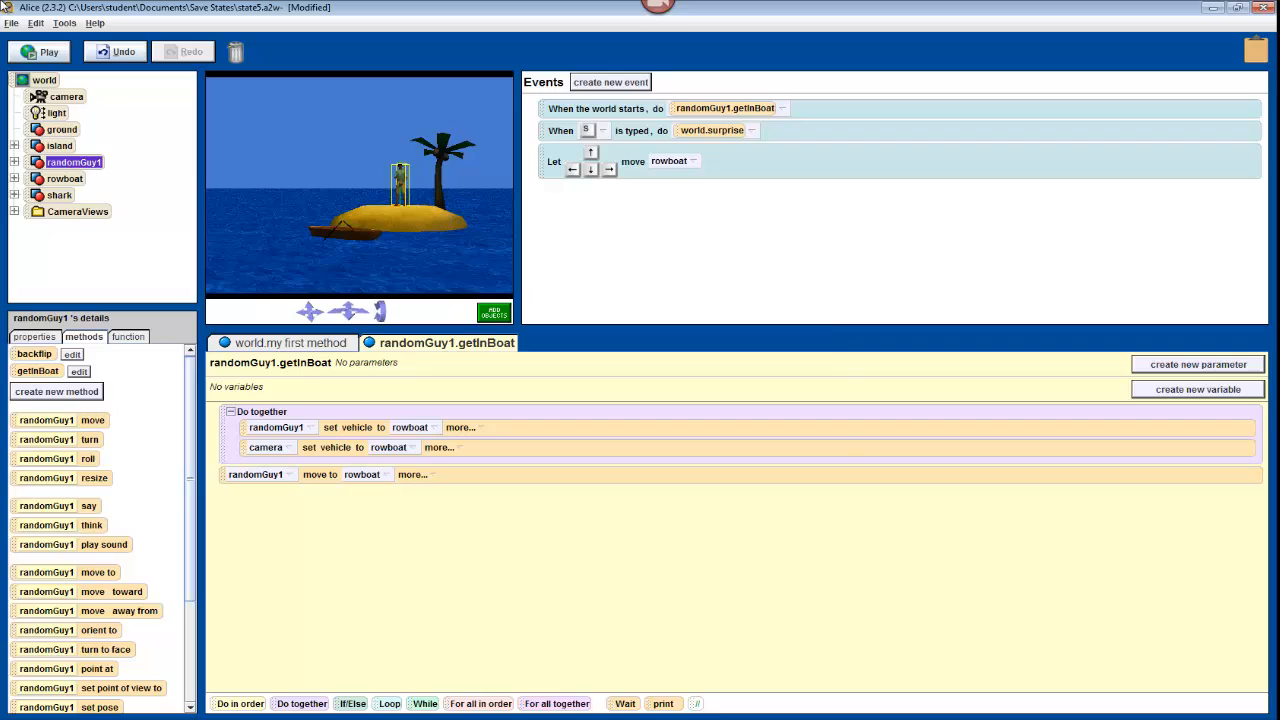
left_click(38, 52)
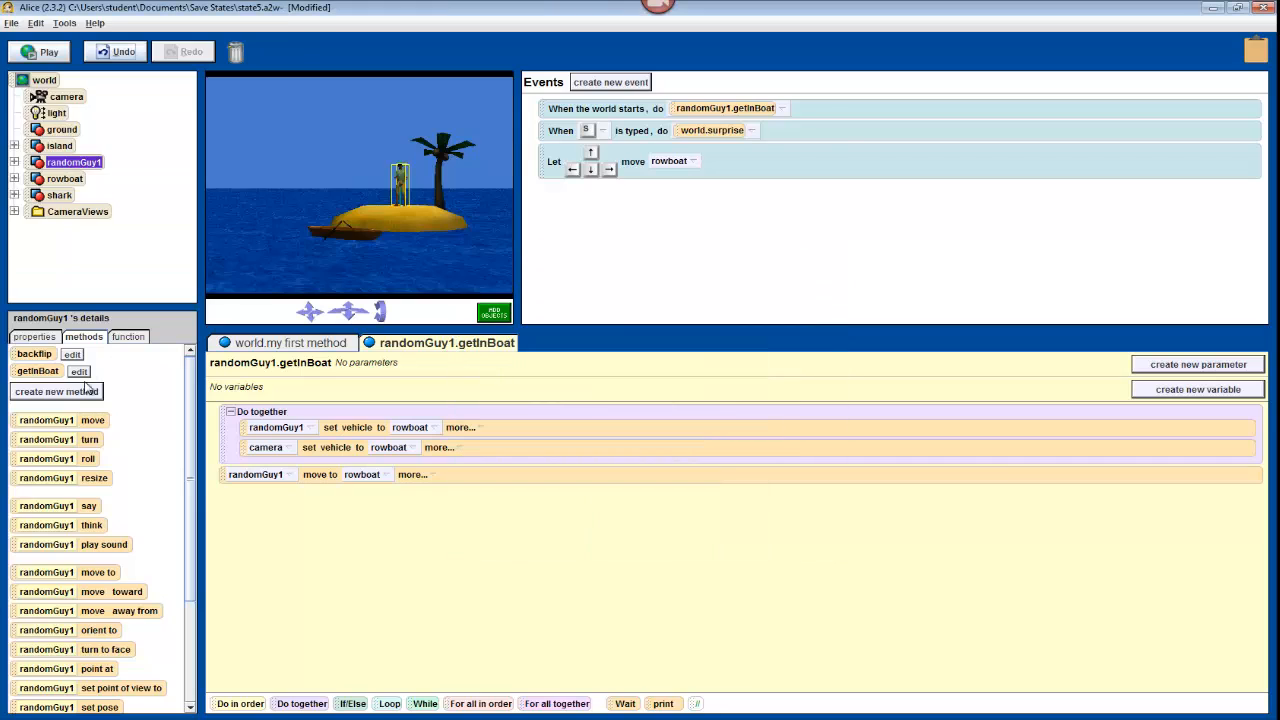
- Add a randomGuy1 move down 0.5 meters step to getInBoat and play the world to test it
left_click_drag(62, 420, 284, 504)
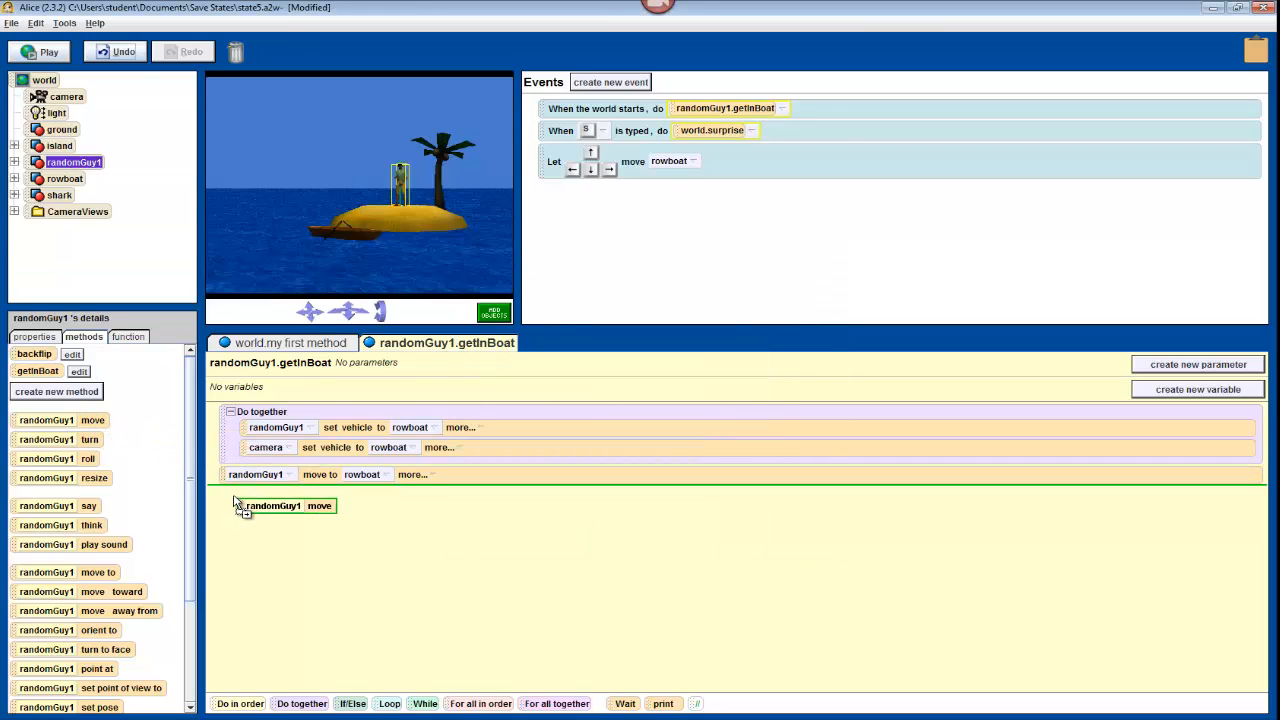
left_click(320, 504)
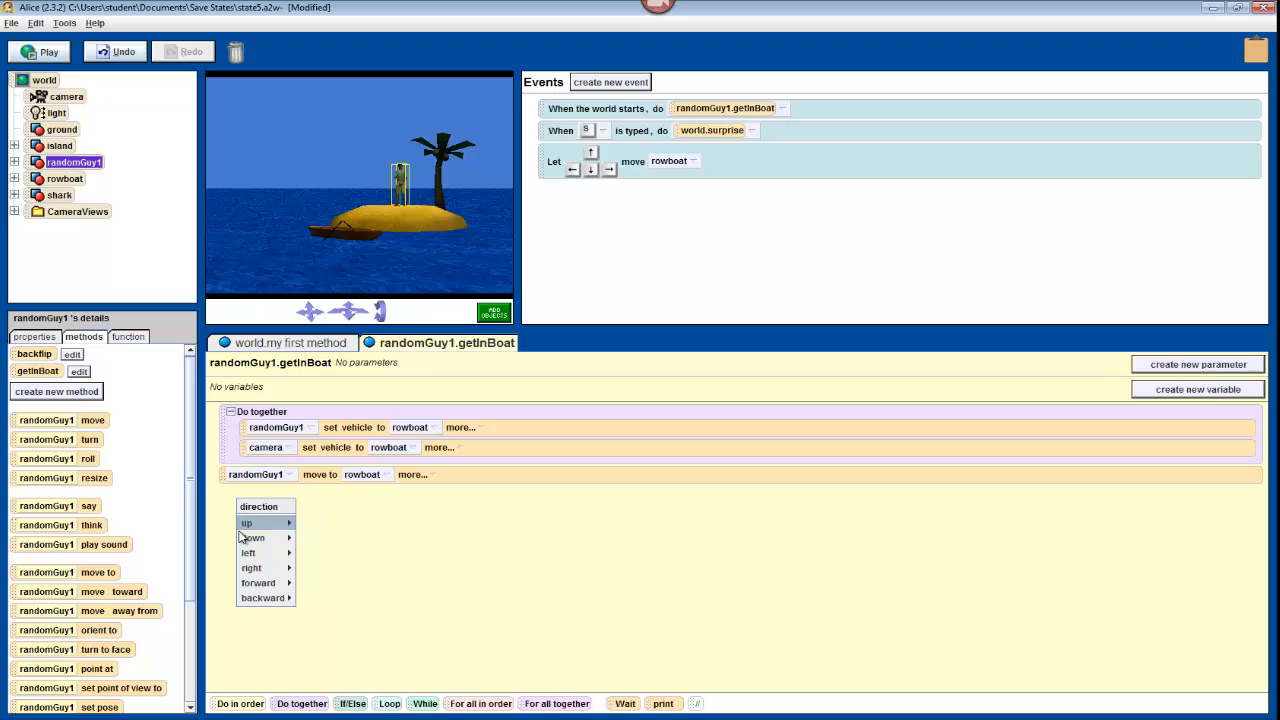
left_click(252, 538)
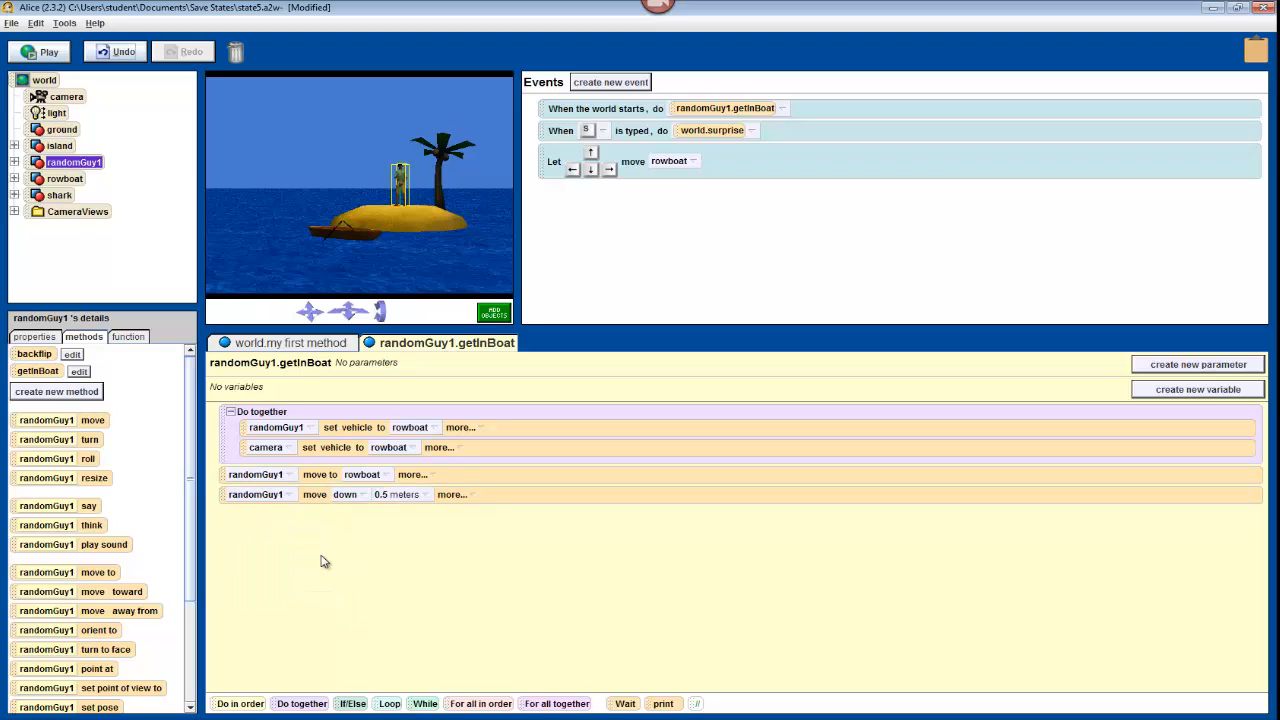
left_click(38, 52)
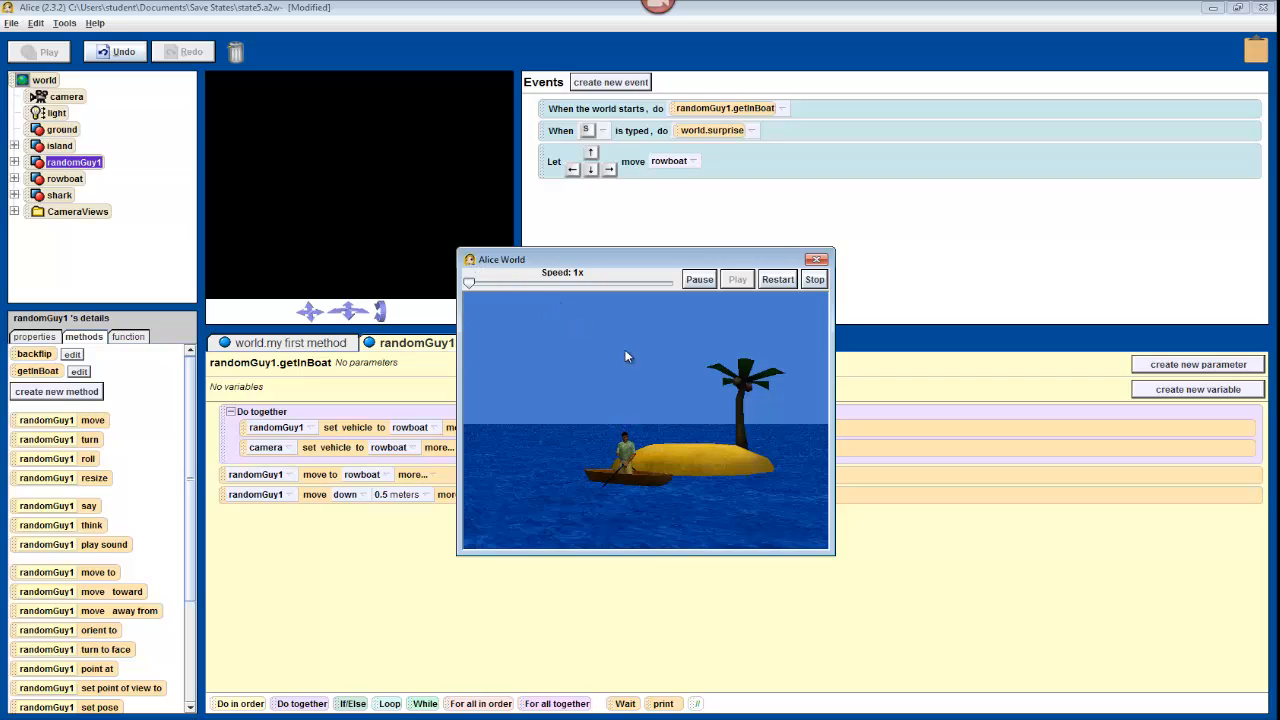
mouse_move(644, 362)
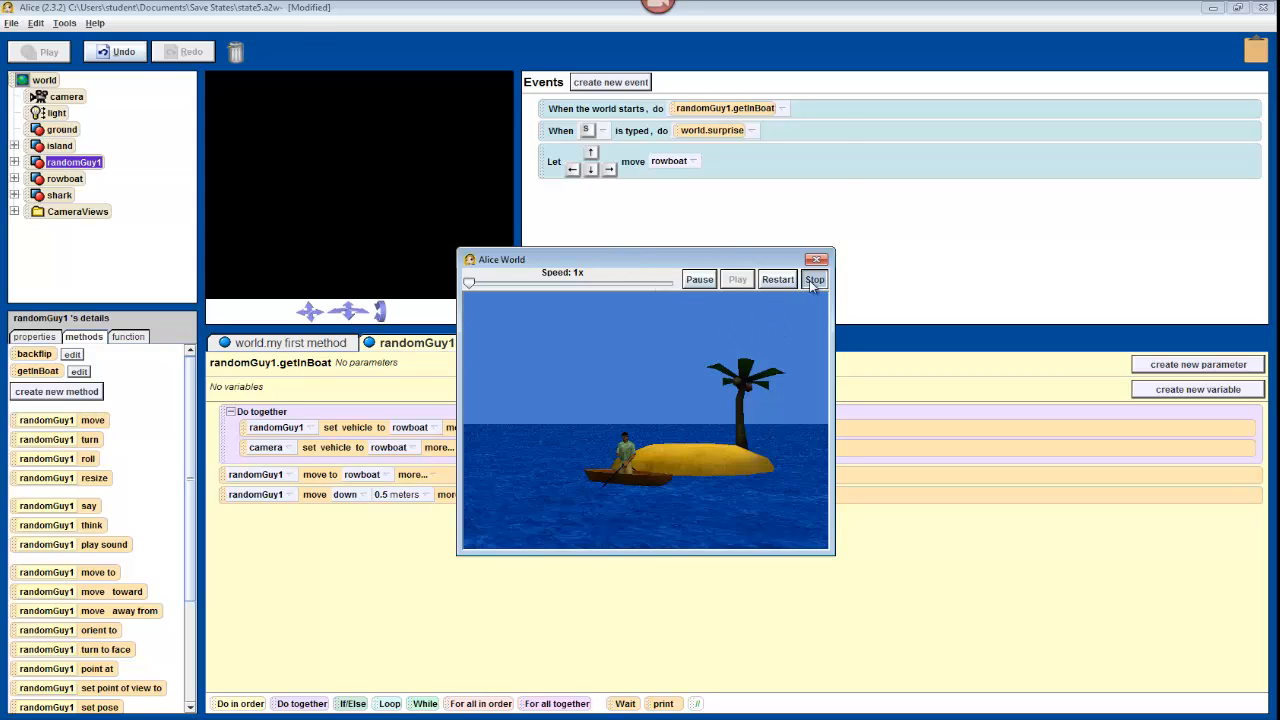
left_click(812, 280)
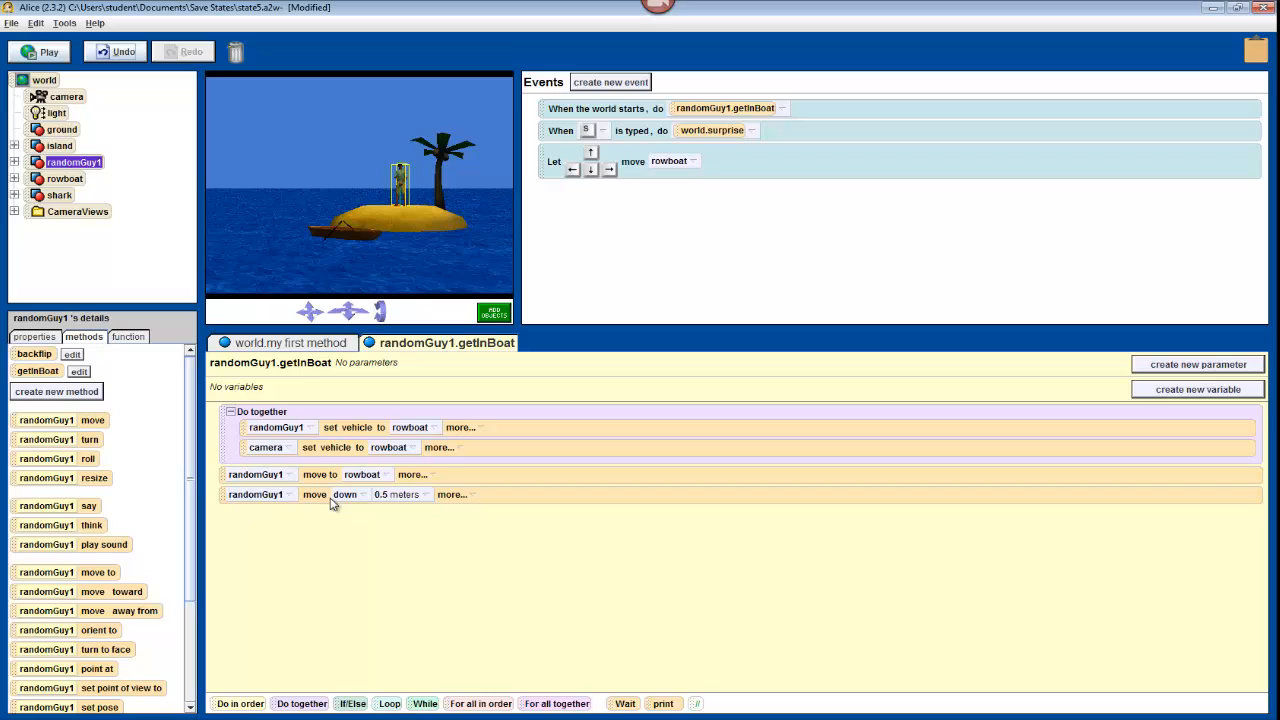
mouse_move(258, 488)
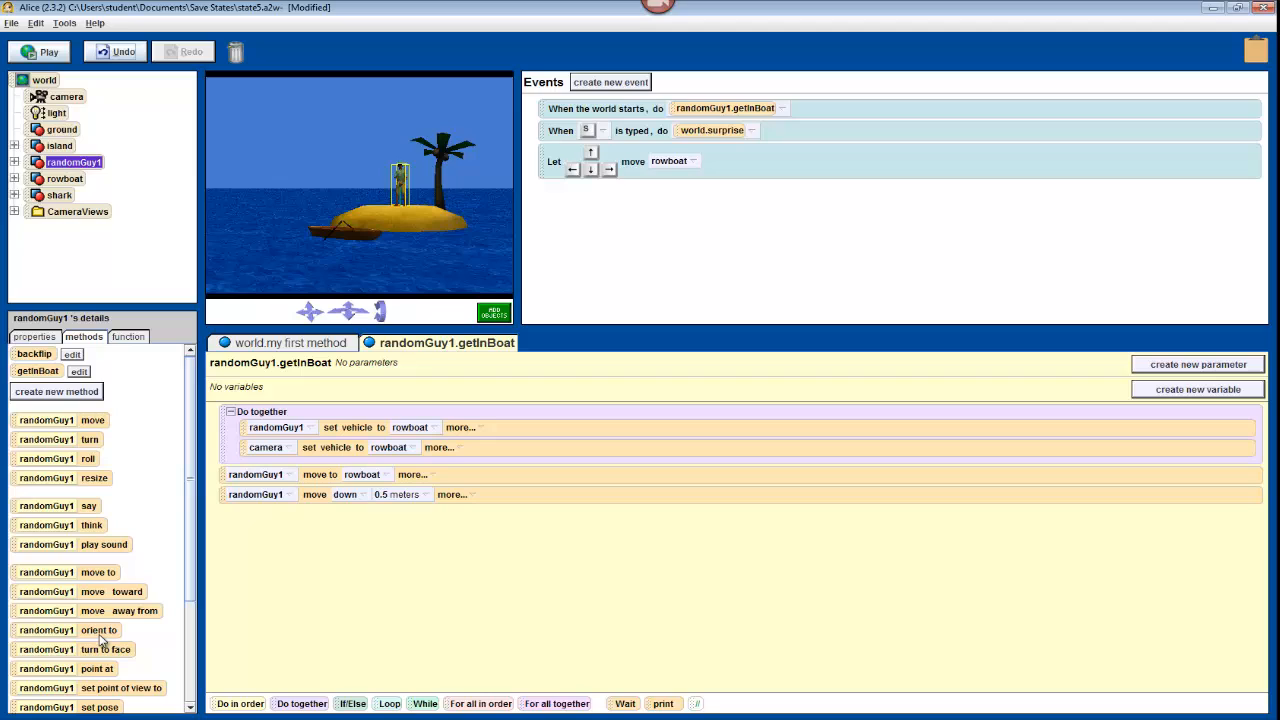
mouse_move(98, 638)
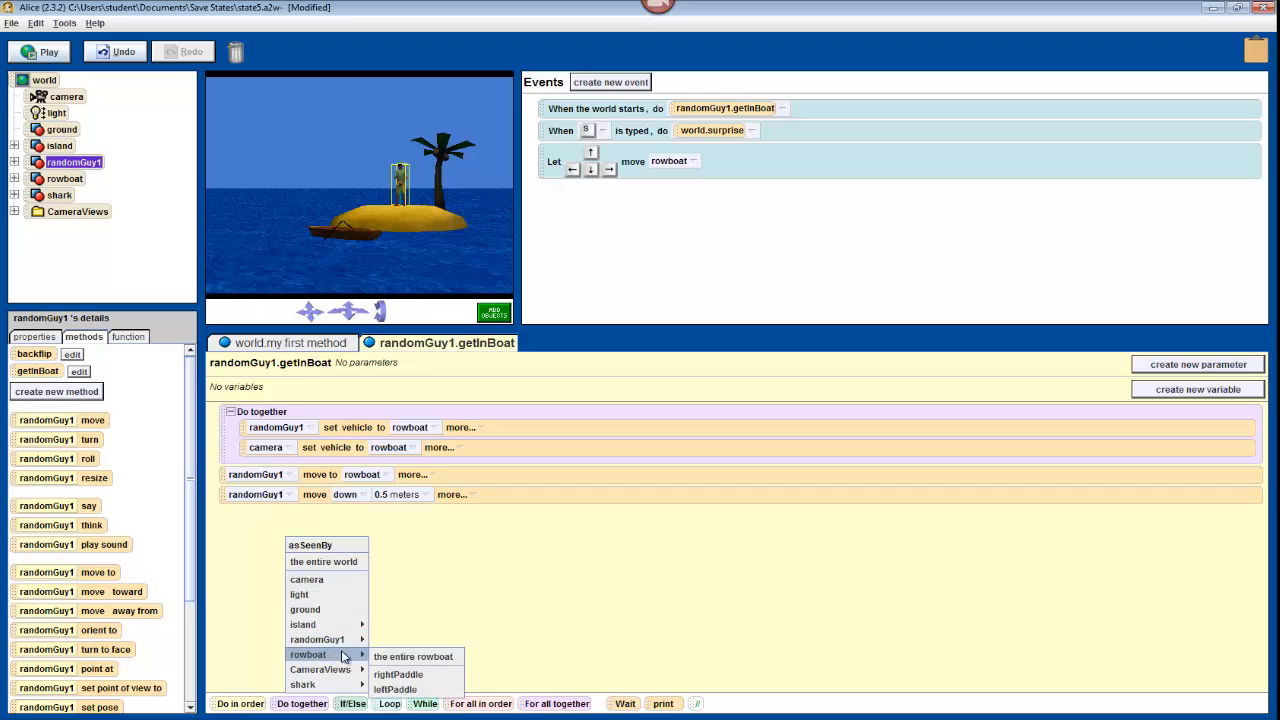
- Add a randomGuy1 'orient to rowboat' step to getInBoat
left_click(412, 656)
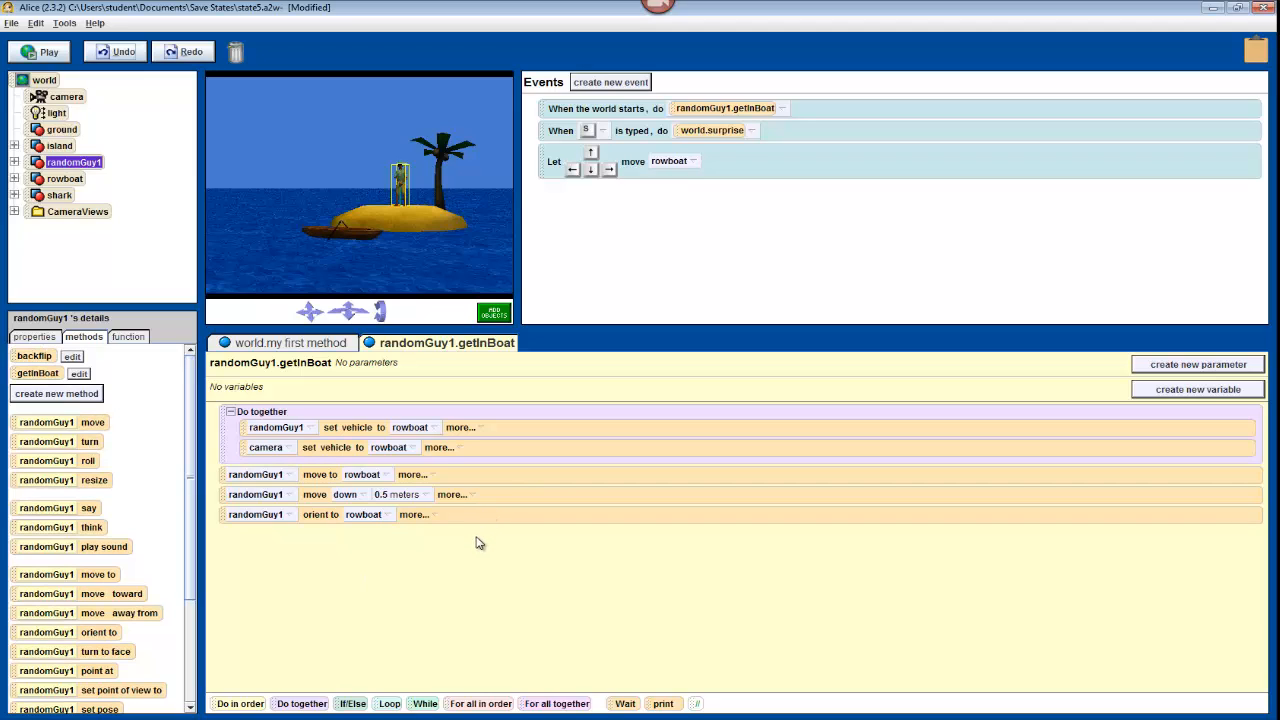
mouse_move(476, 478)
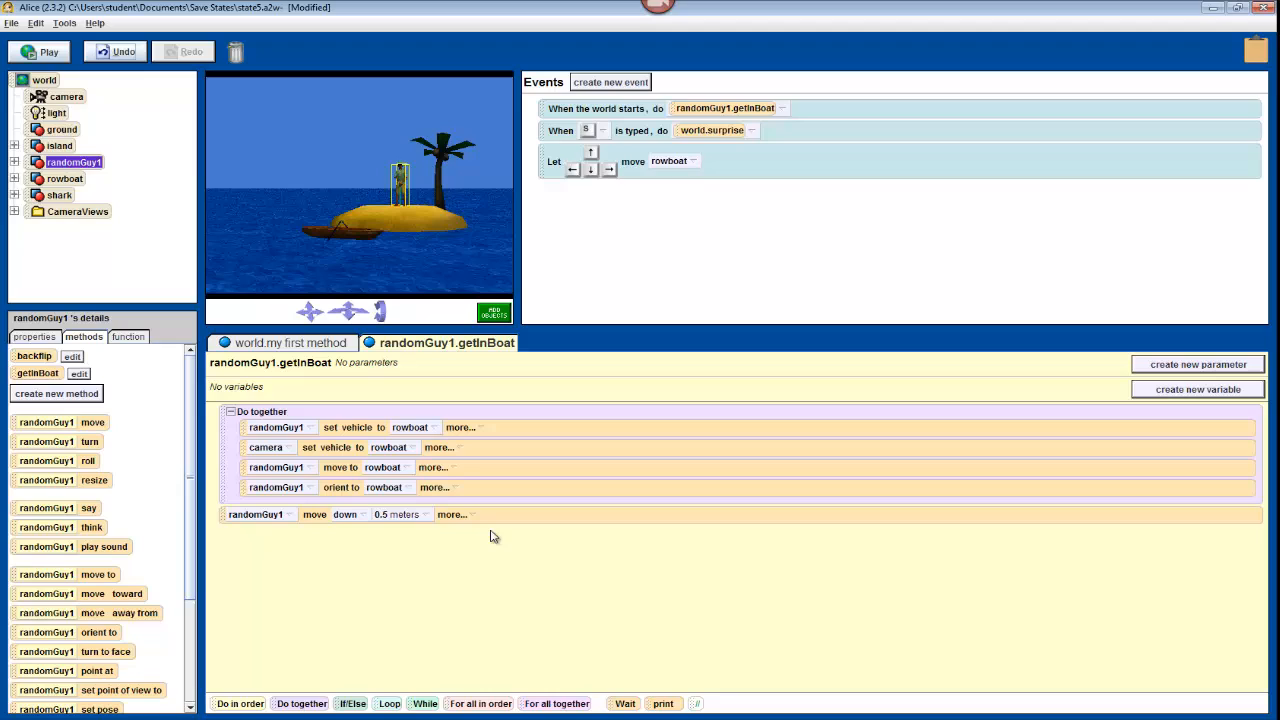
mouse_move(504, 524)
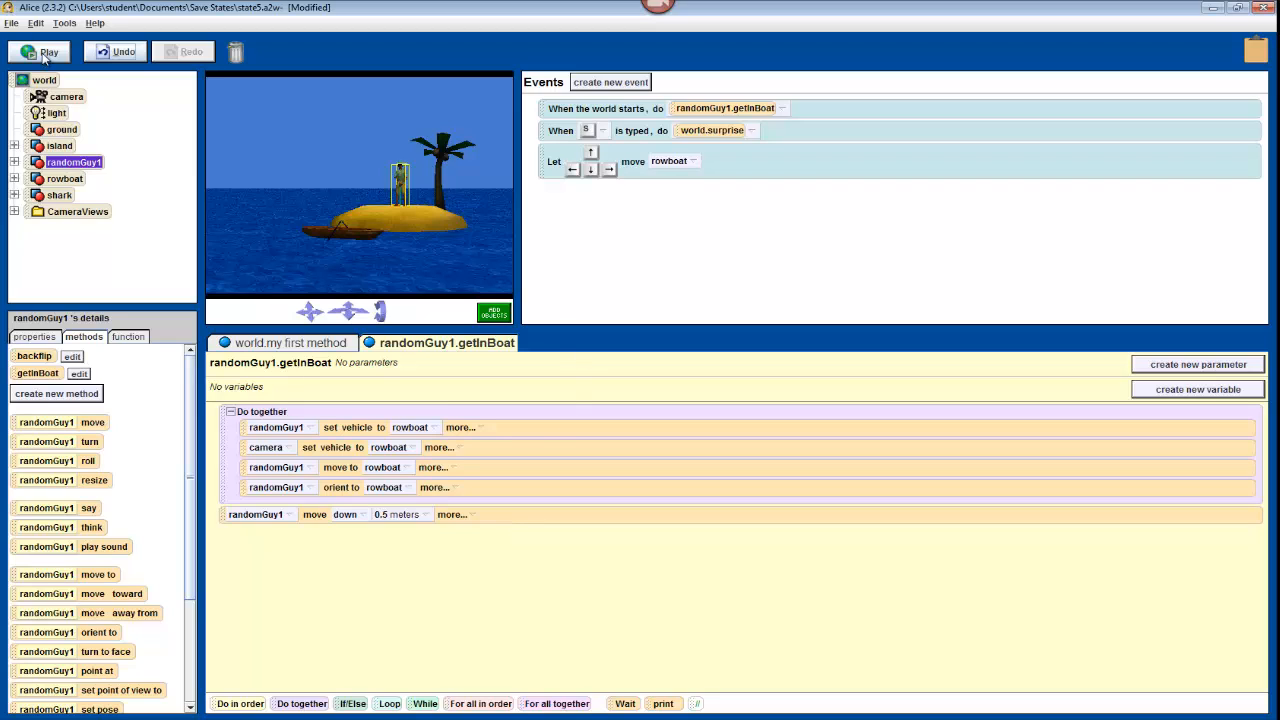
- Test-run the boarding, then make the world start with world.my first method
left_click(42, 52)
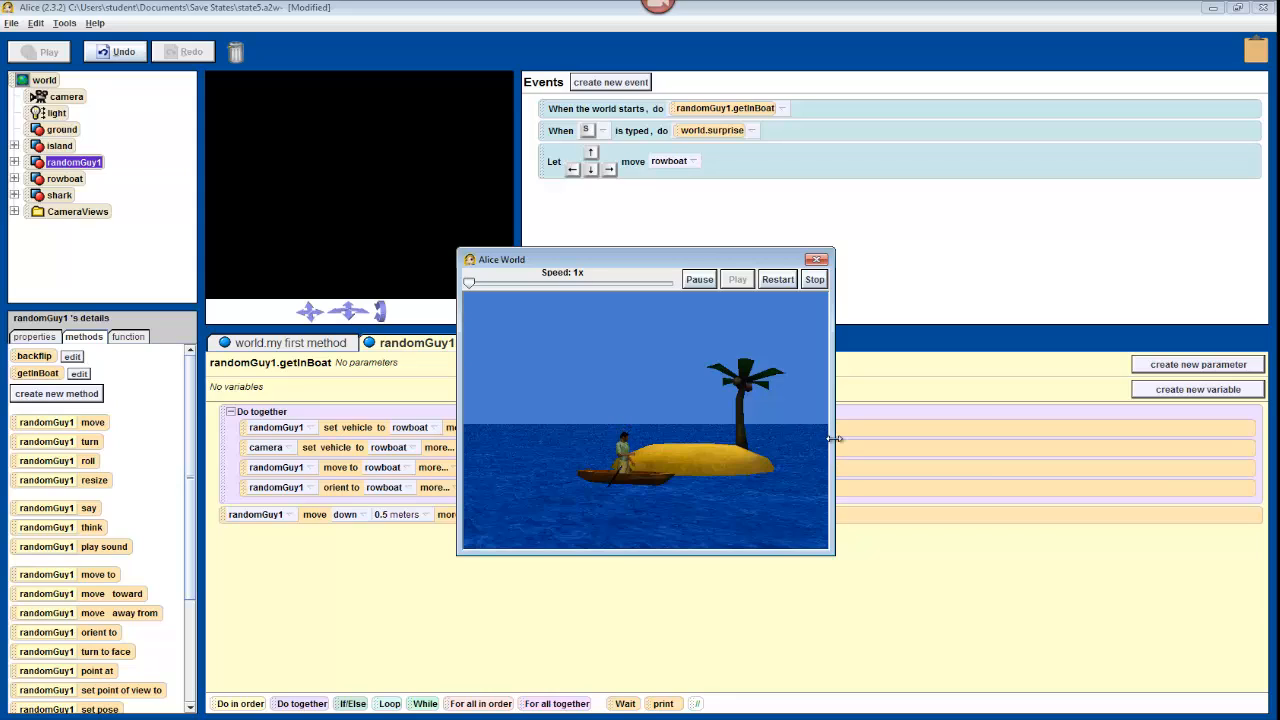
mouse_move(532, 350)
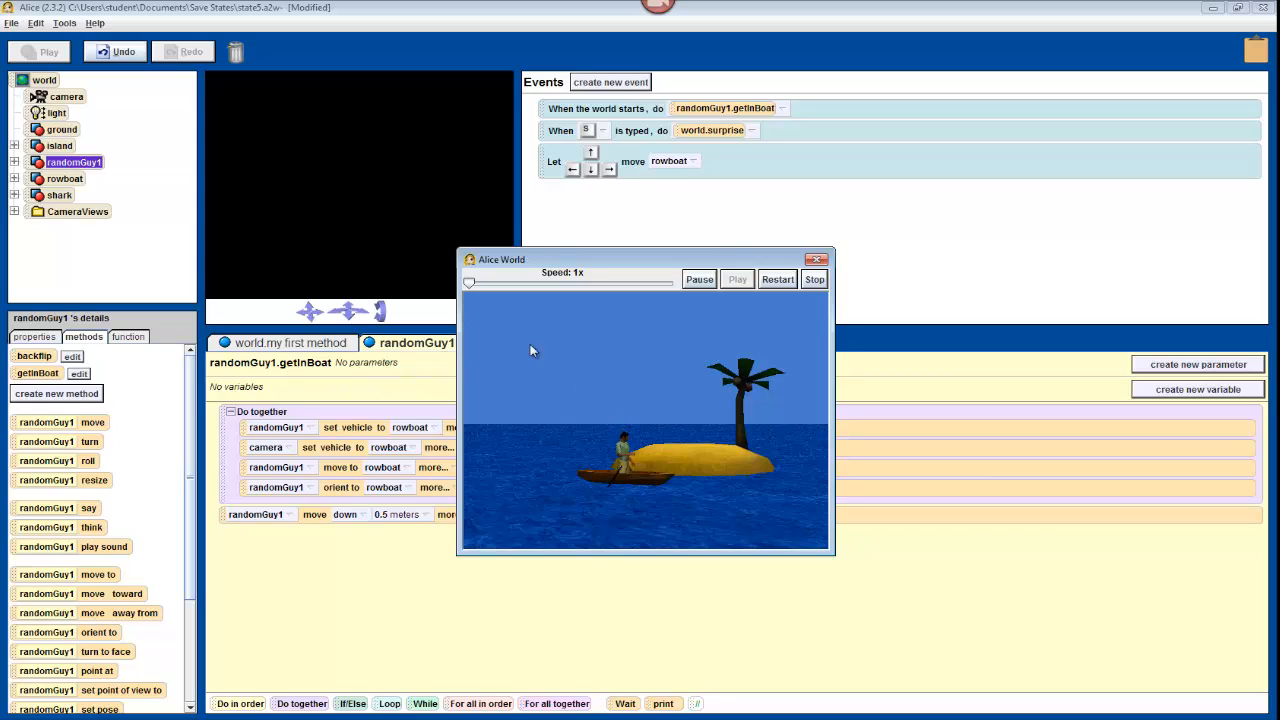
left_click(814, 280)
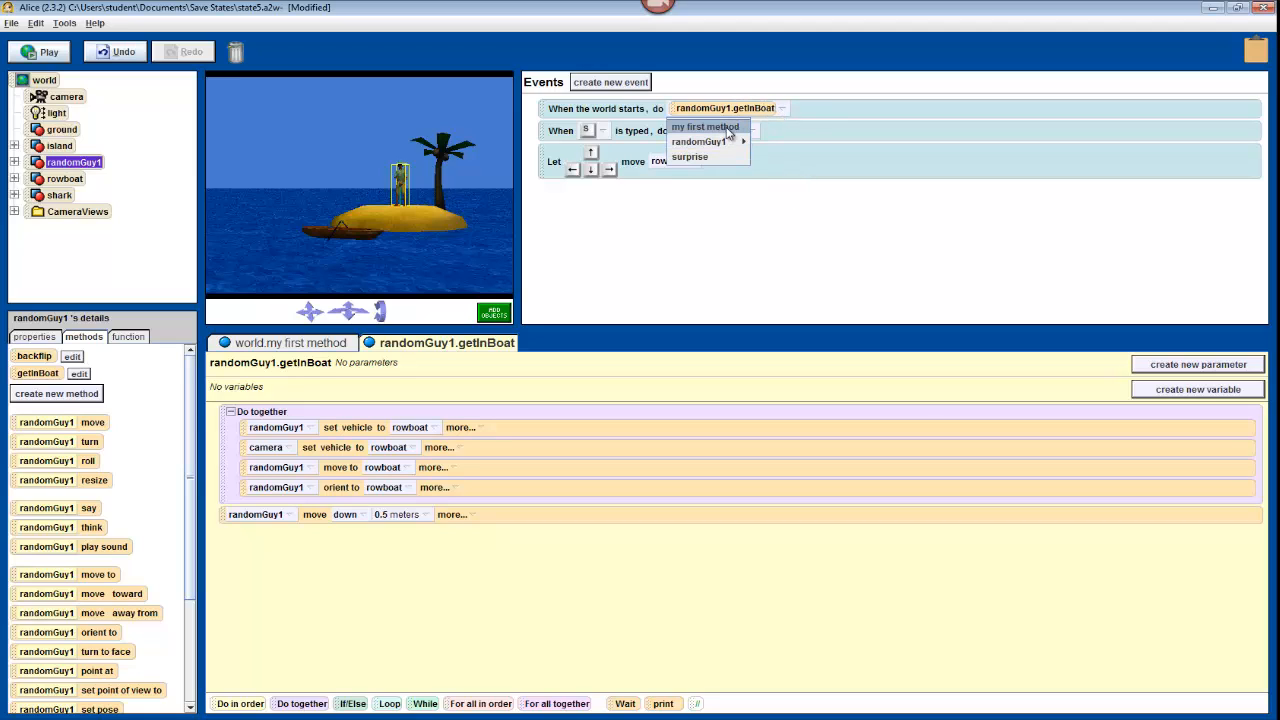
left_click(704, 126)
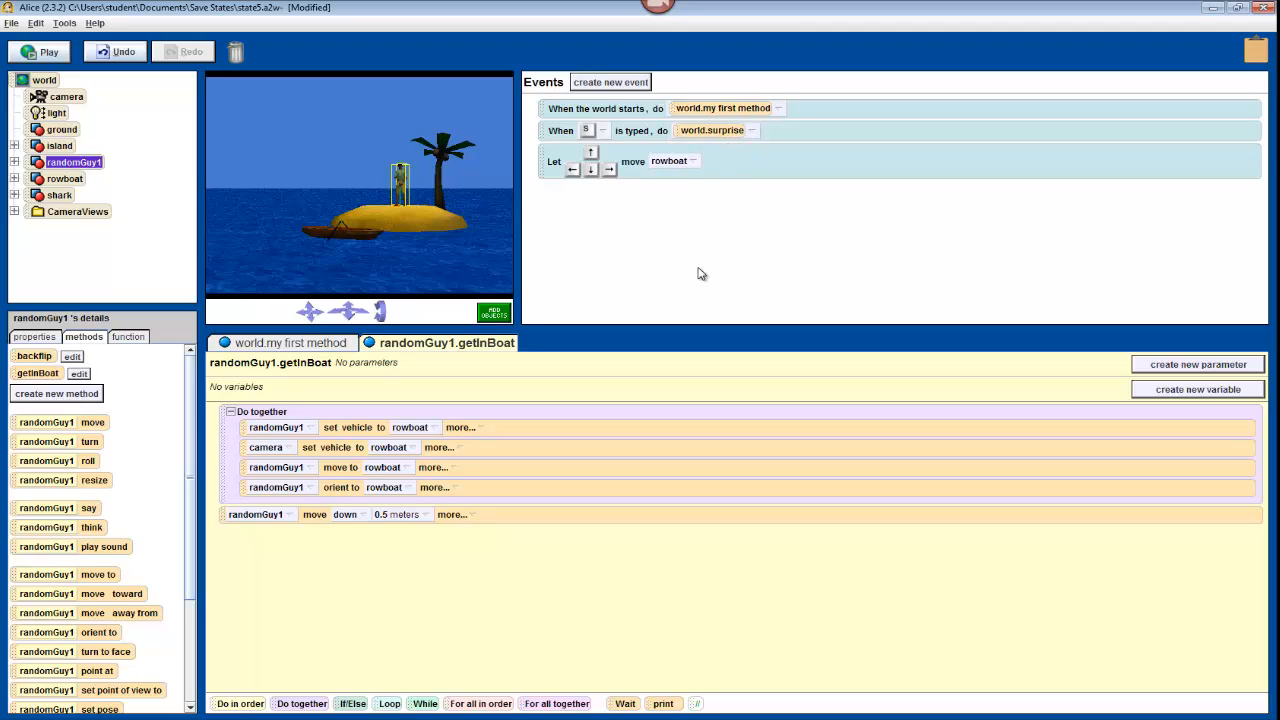
mouse_move(700, 272)
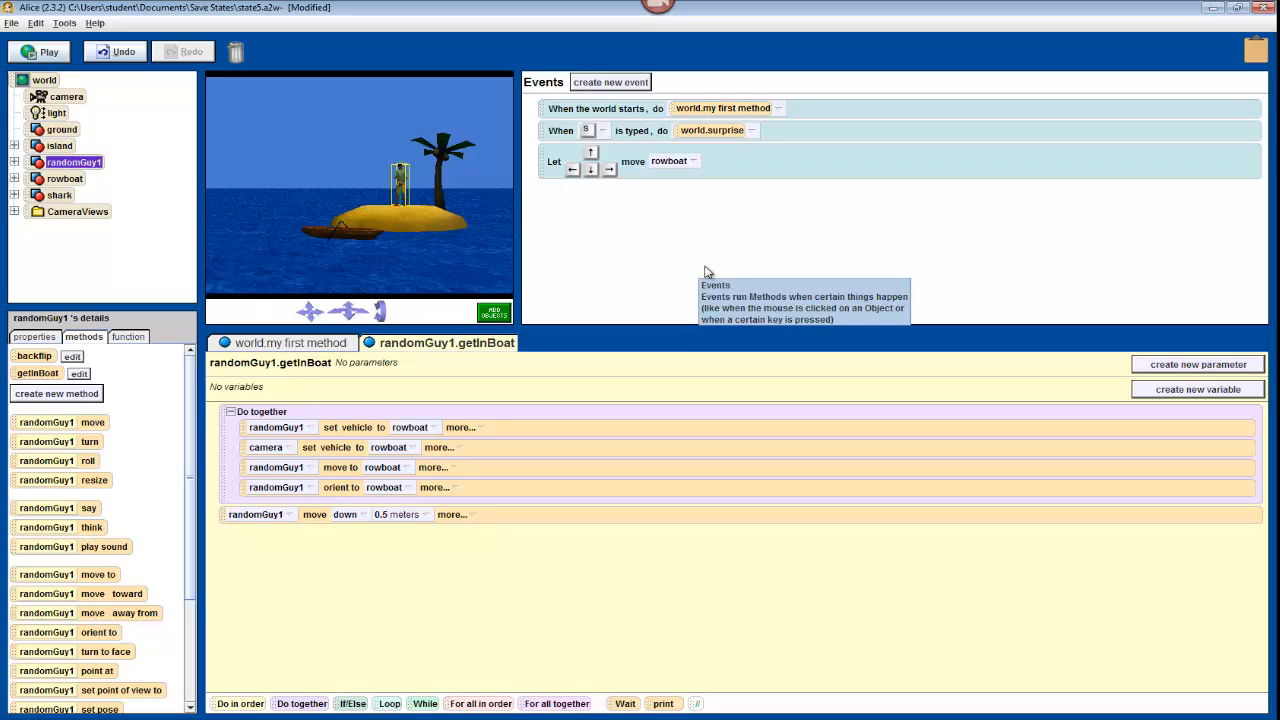
mouse_move(276, 208)
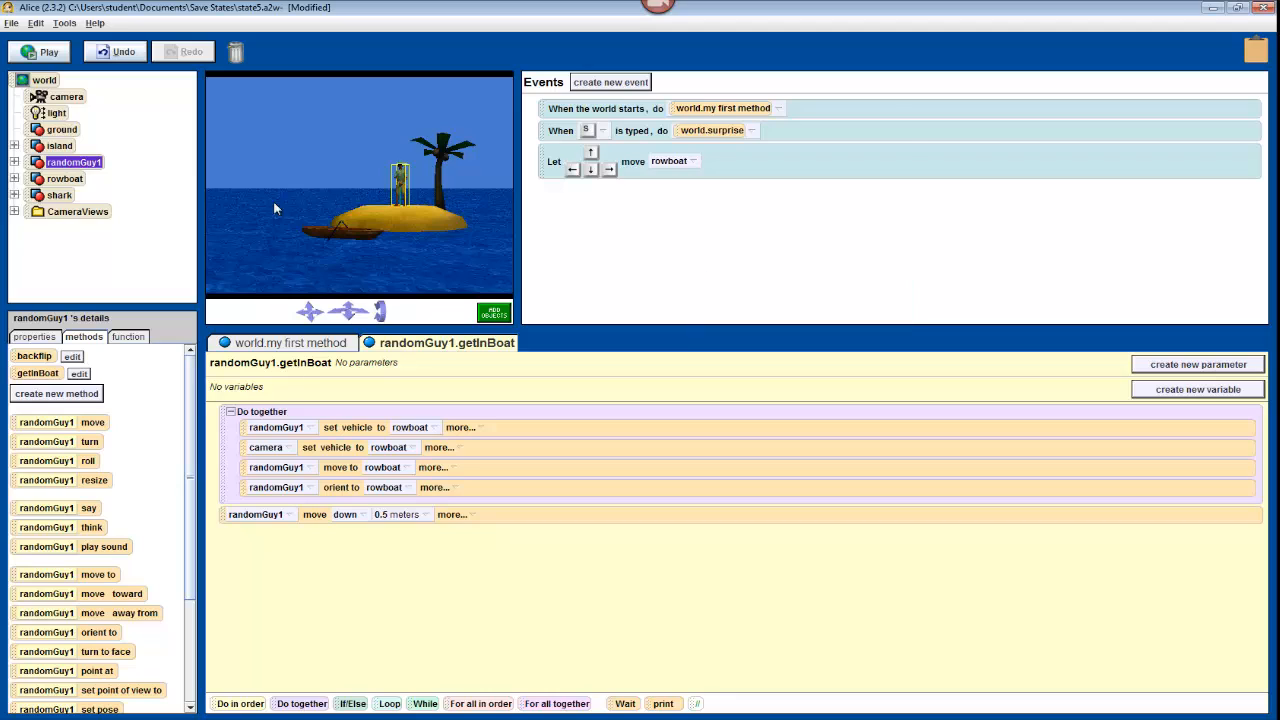
mouse_move(56, 90)
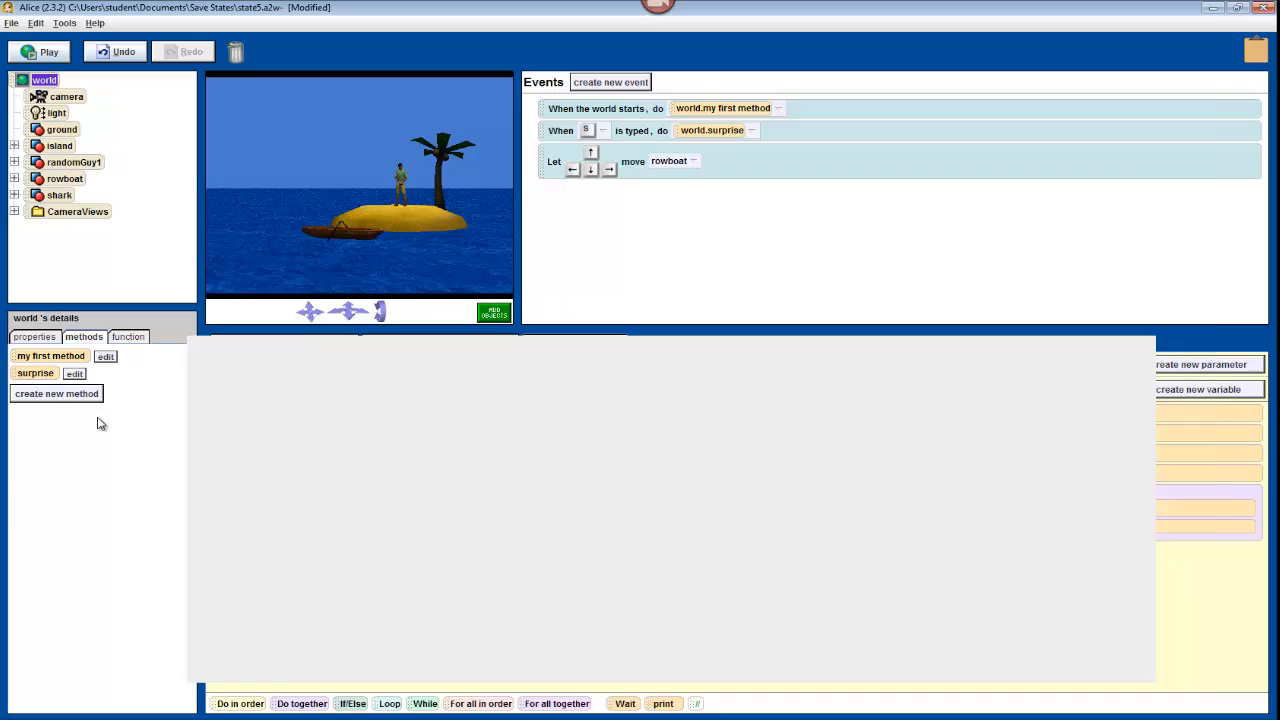
- End world.surprise with the shark thinking "Rats. I'll just have to wait here."
left_click(74, 374)
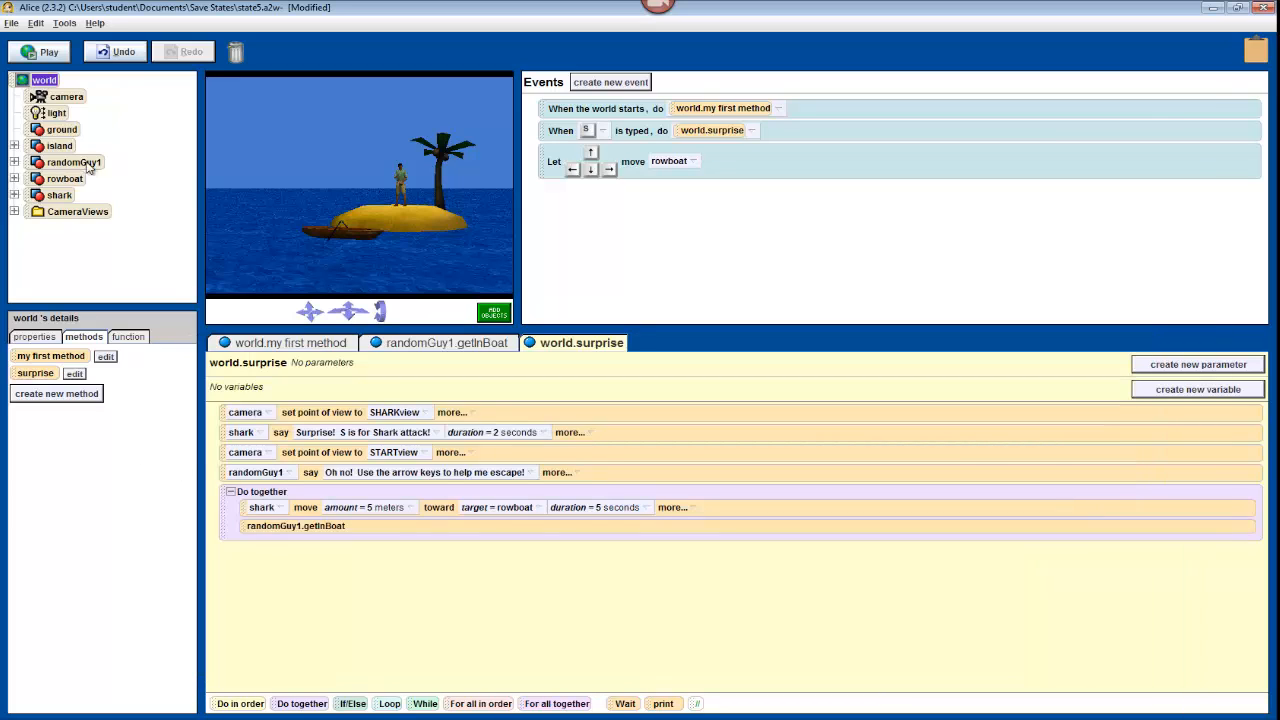
left_click(60, 194)
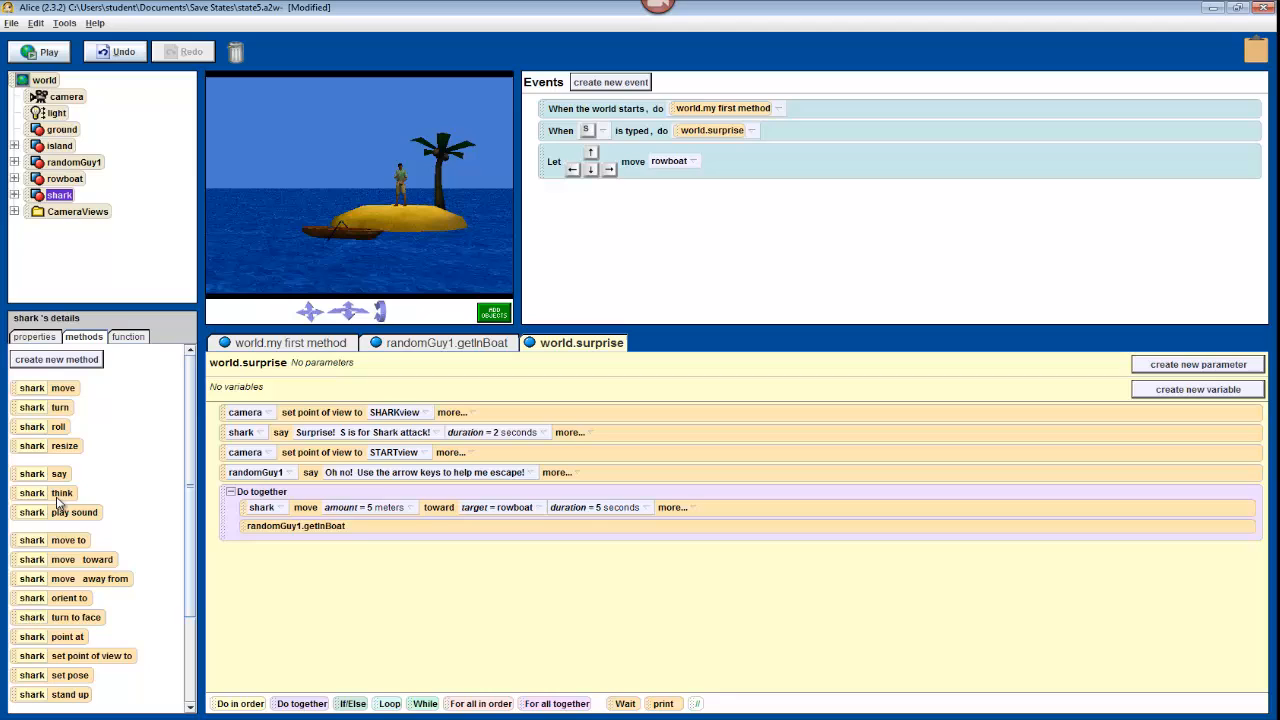
left_click_drag(44, 492, 292, 588)
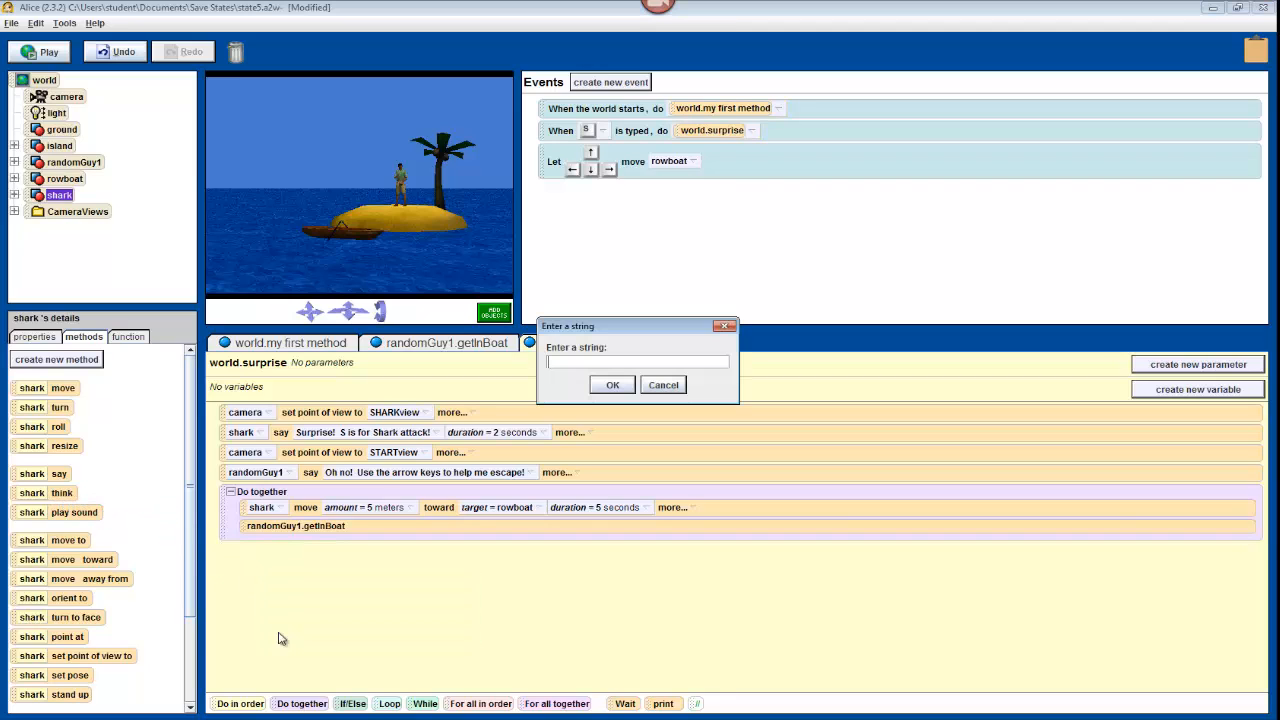
mouse_move(316, 612)
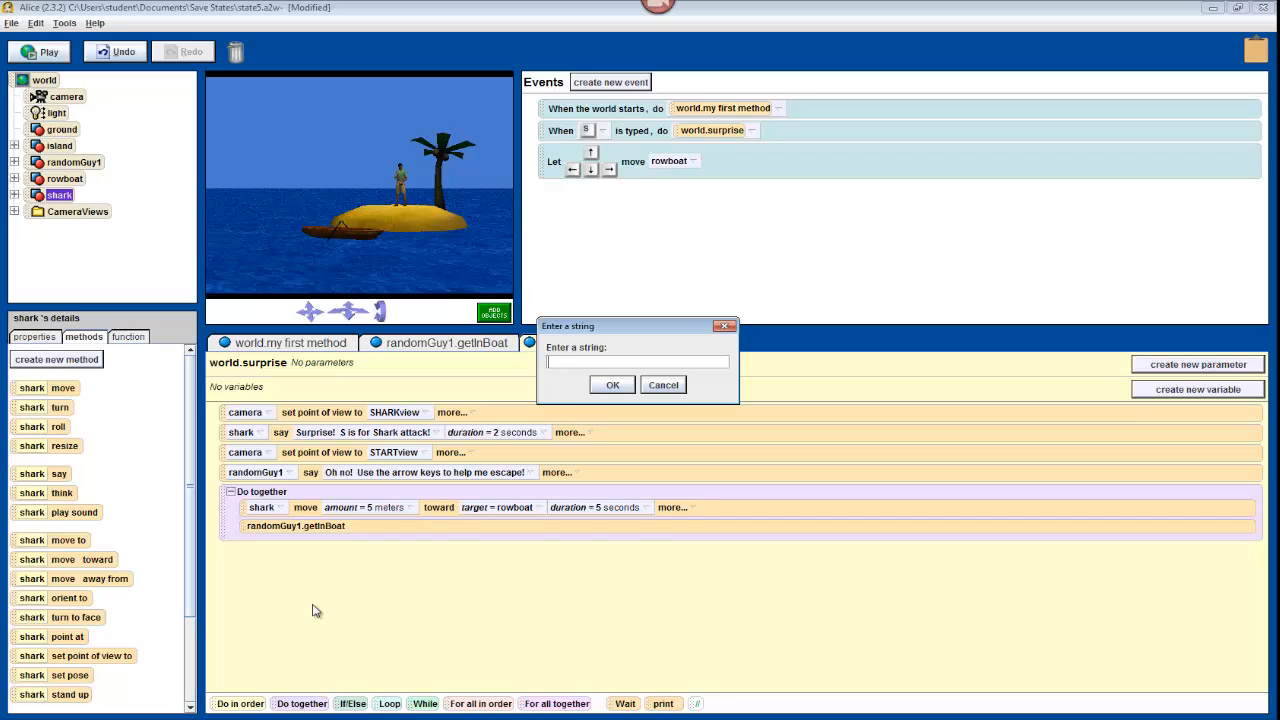
type("Rats.")
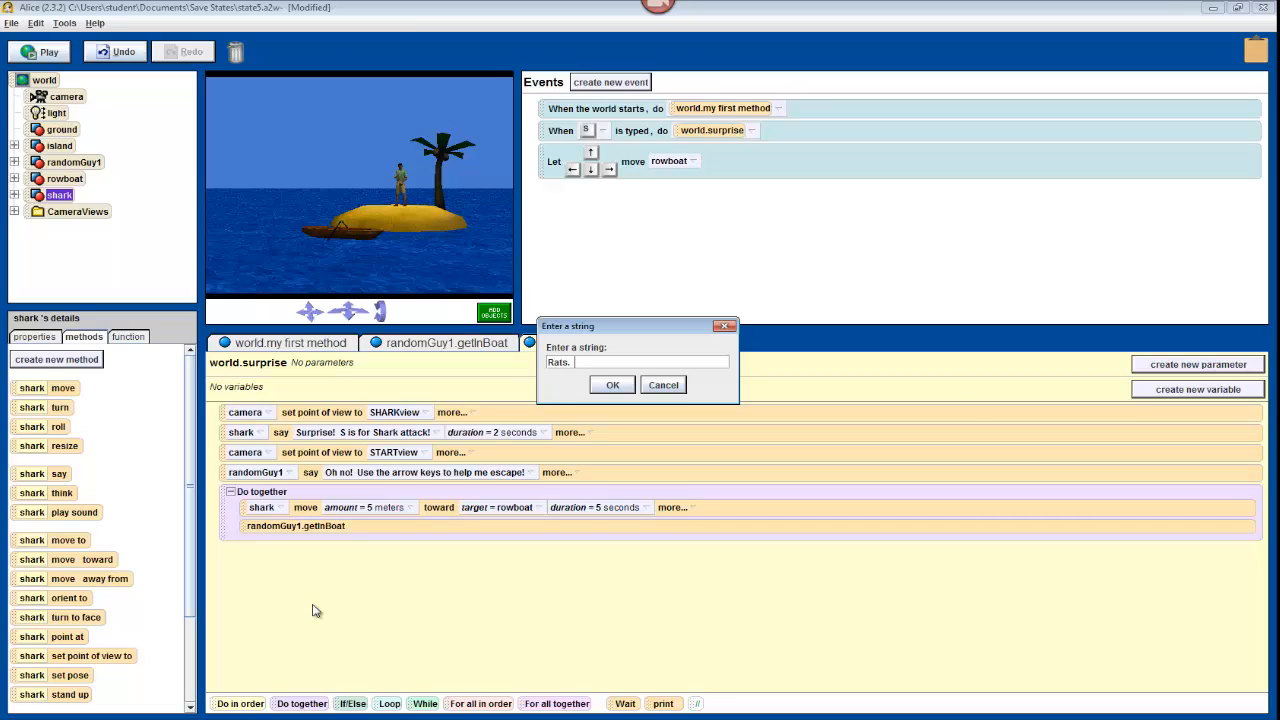
type("I'll")
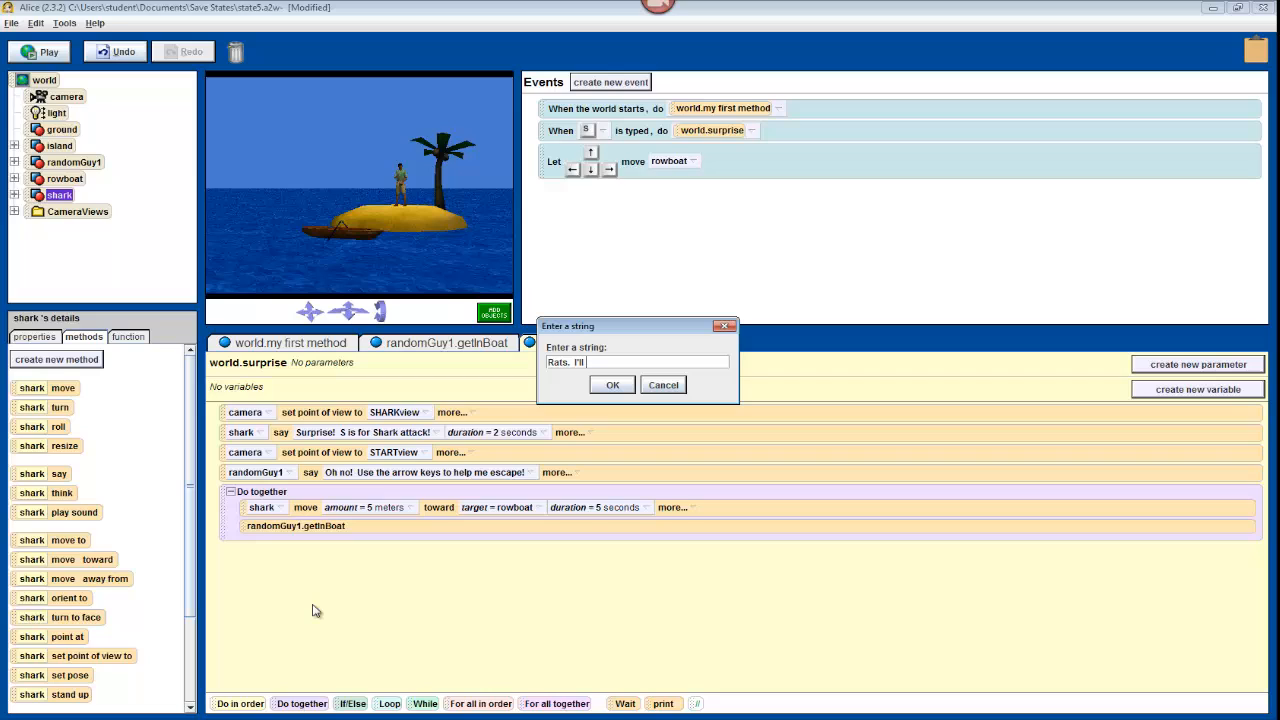
type("just have to wait here.")
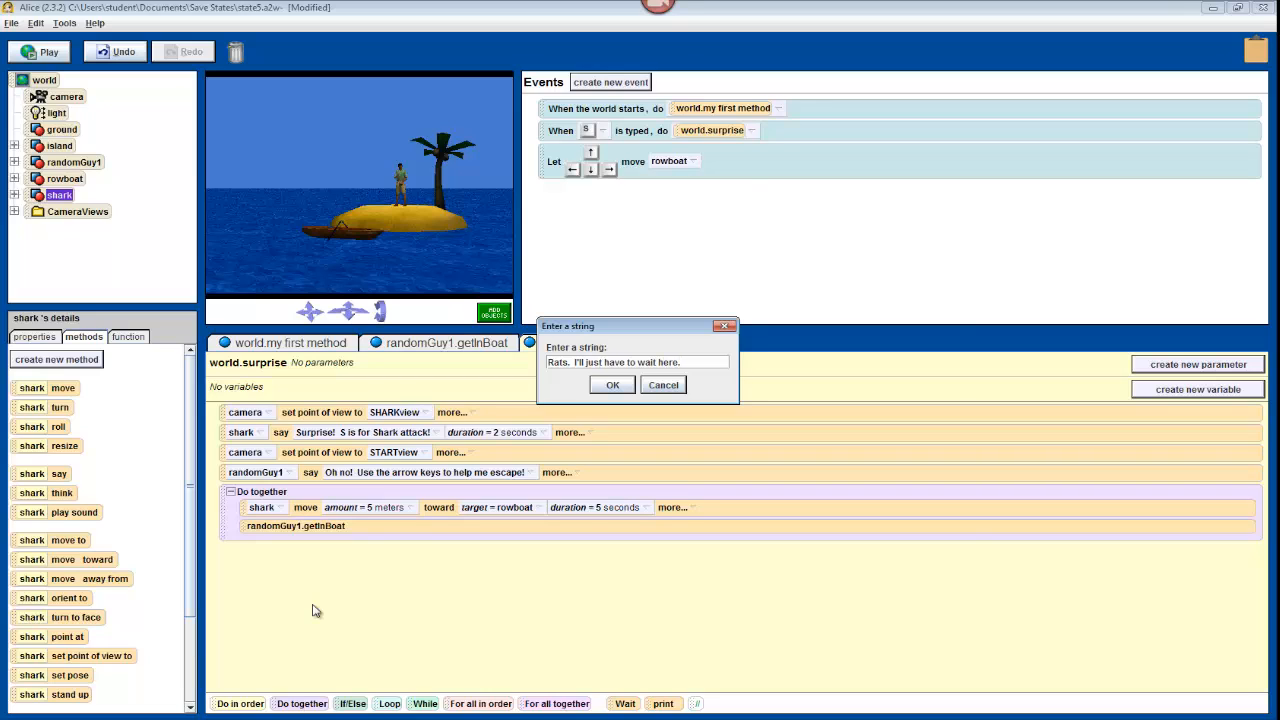
left_click(612, 384)
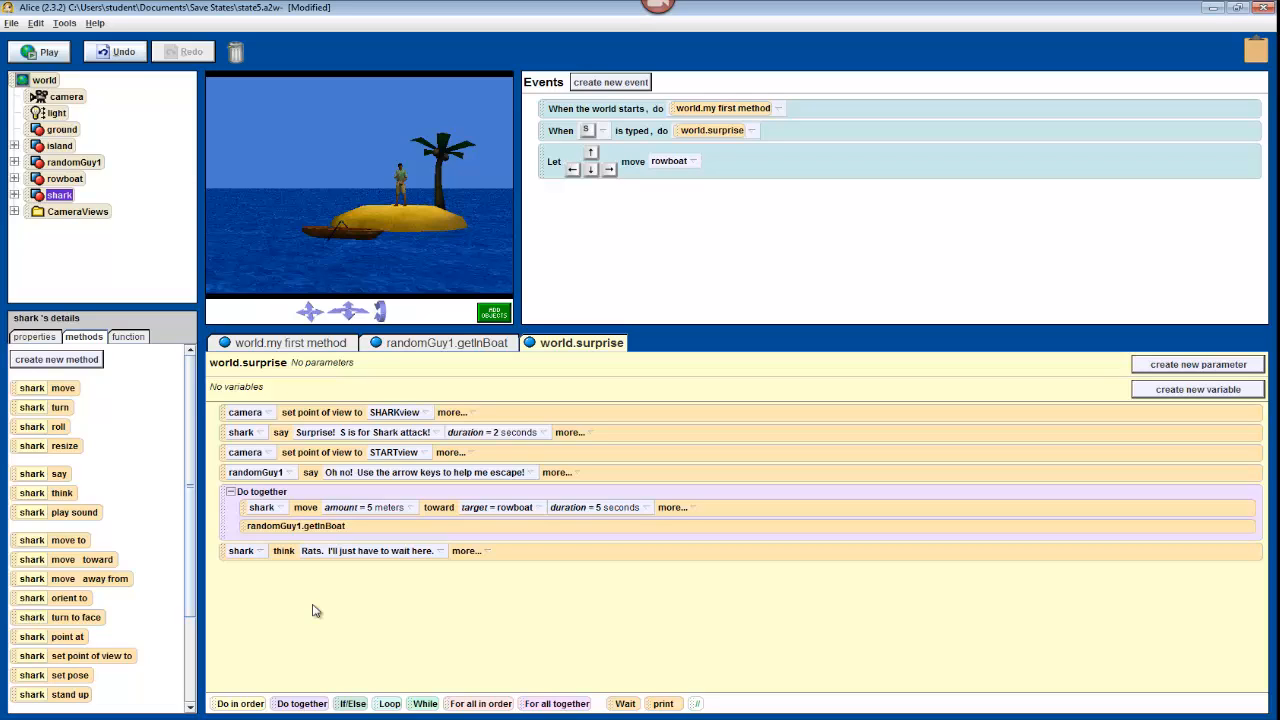
mouse_move(164, 452)
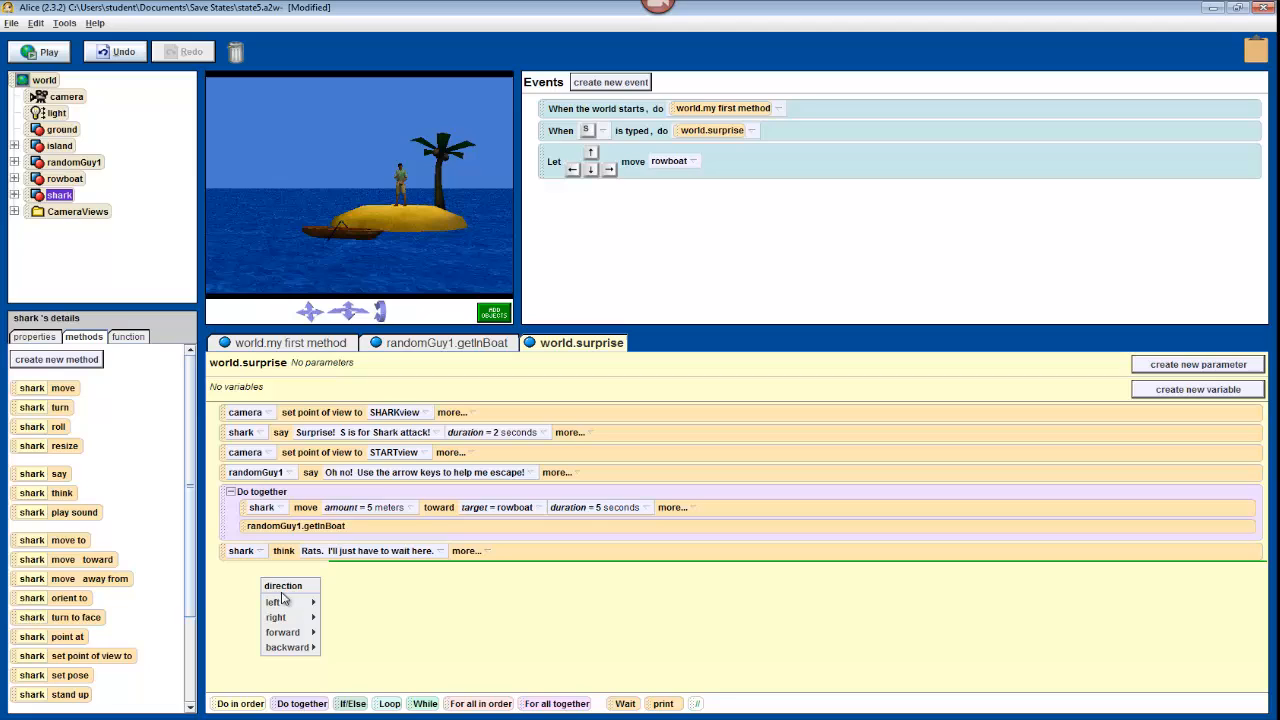
mouse_move(274, 600)
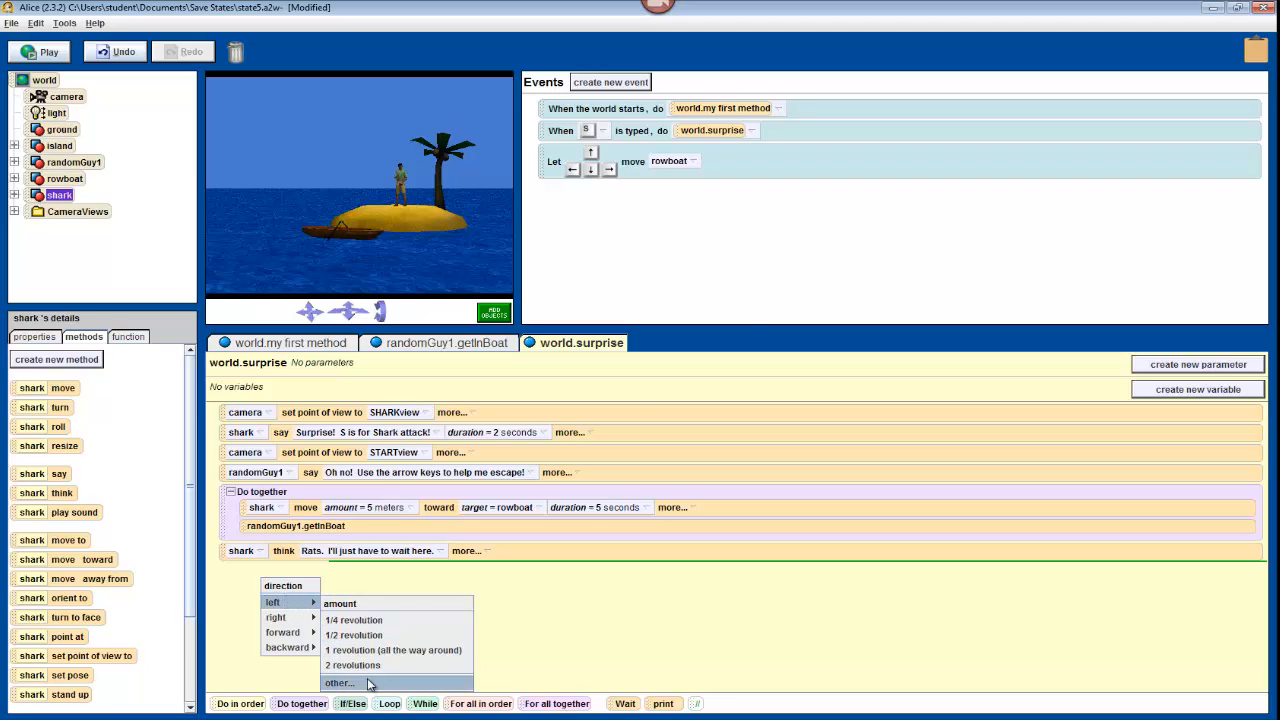
- Set the shark's left turn to 10 revolutions as seen by the island
left_click(338, 682)
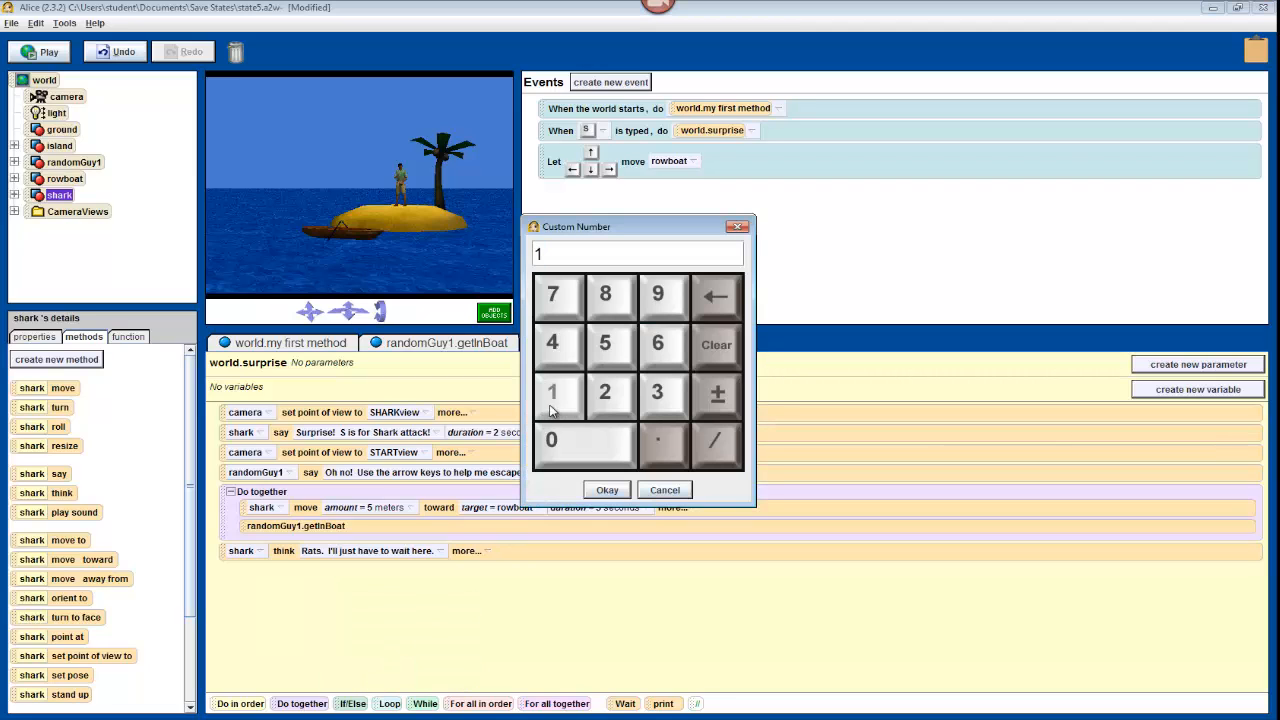
left_click(552, 440)
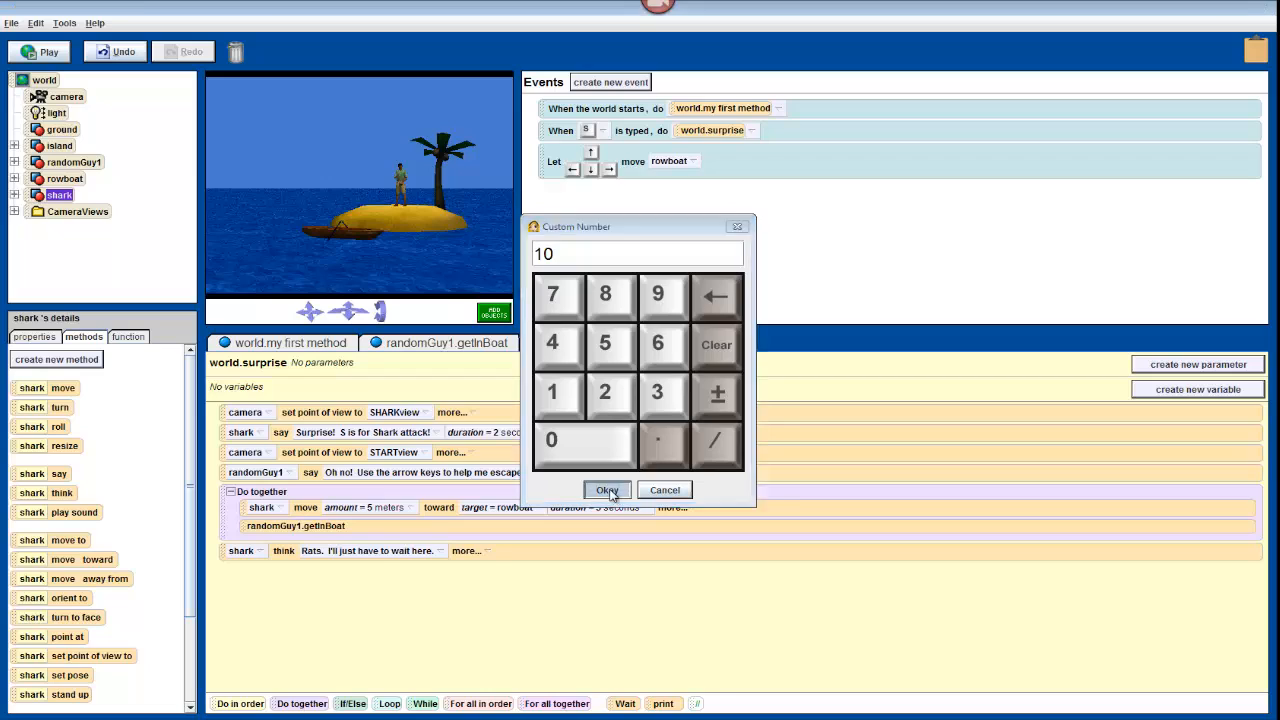
left_click(606, 488)
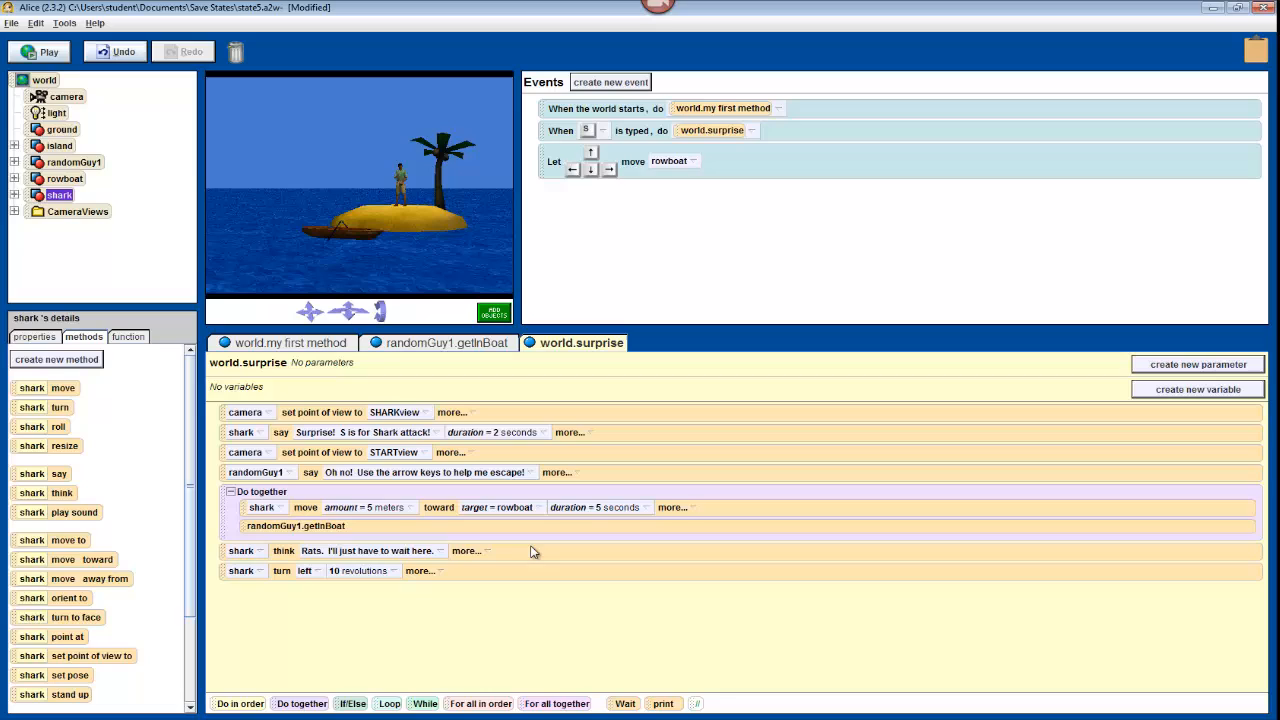
left_click(418, 570)
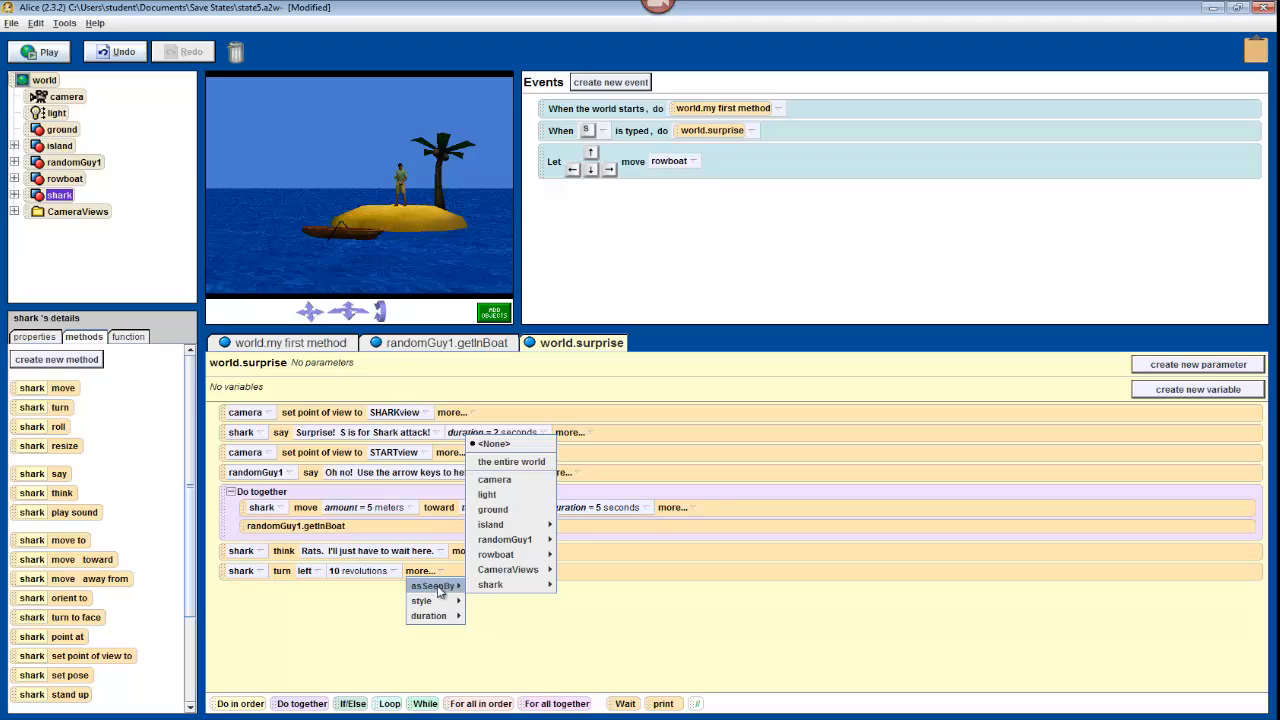
mouse_move(490, 524)
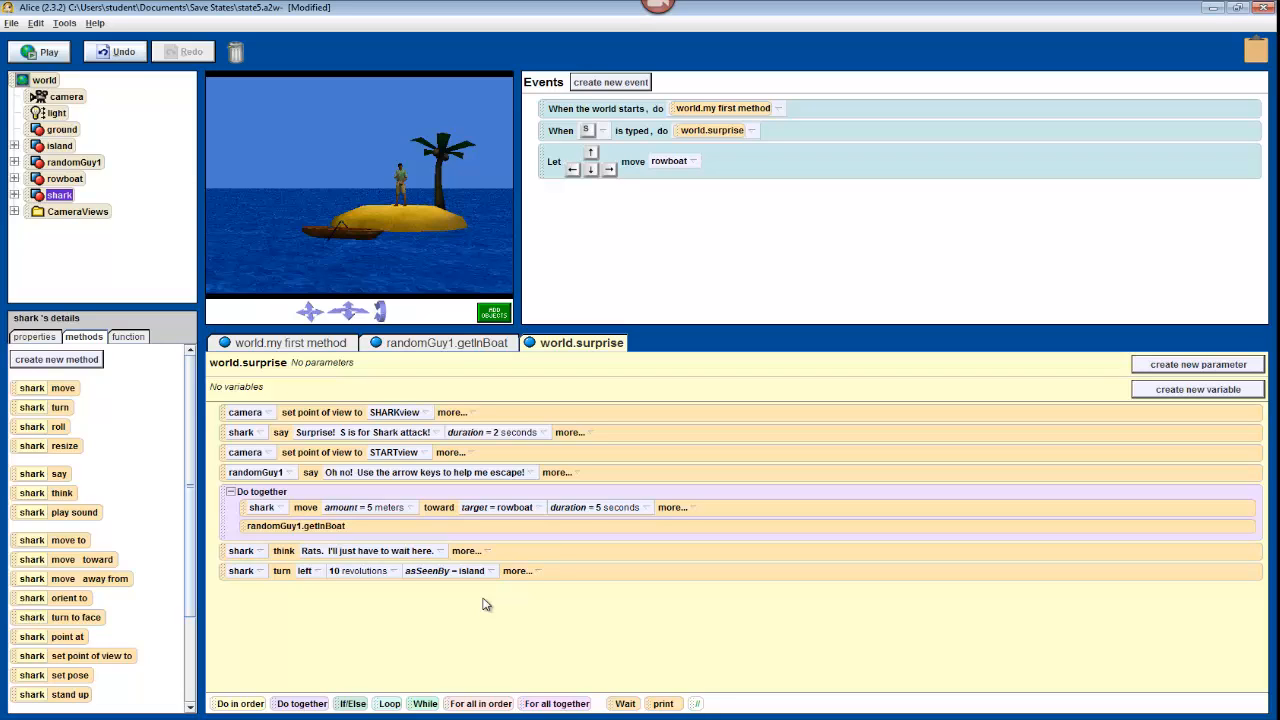
mouse_move(448, 614)
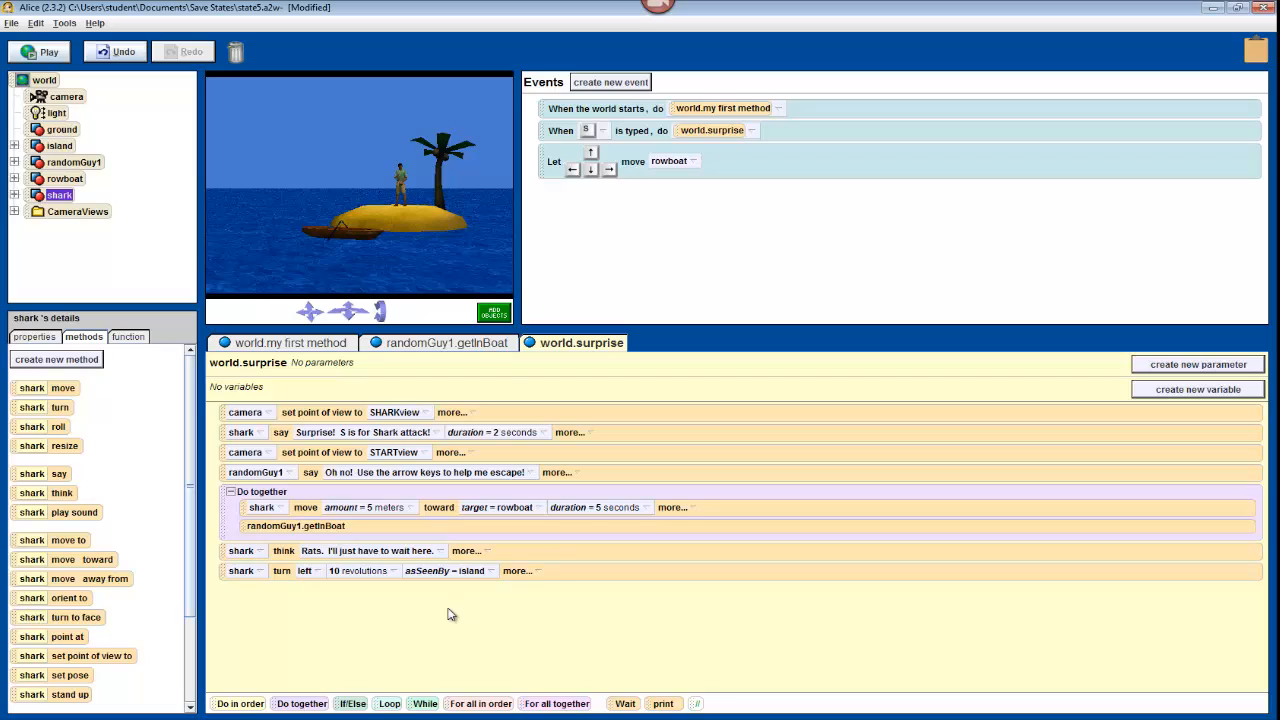
mouse_move(508, 604)
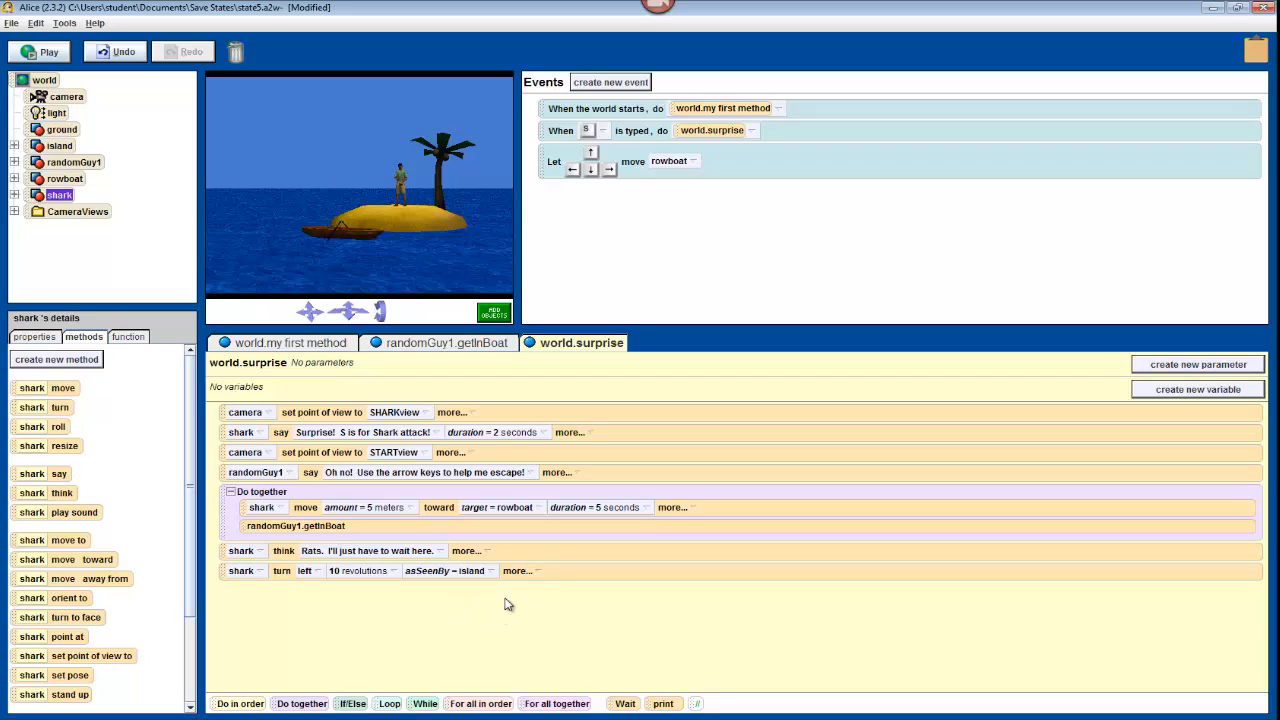
- Give the shark's 10-revolution turn a 50-second duration and an abruptly style
left_click(516, 570)
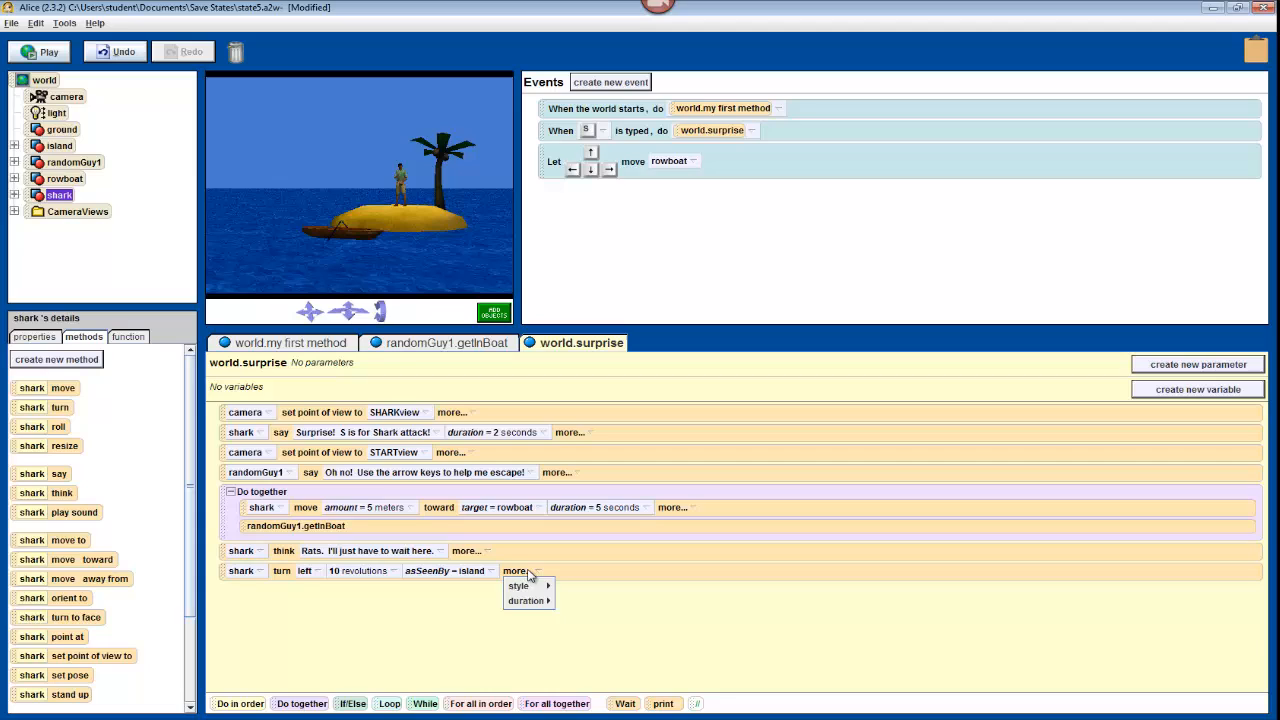
left_click(524, 600)
type("50")
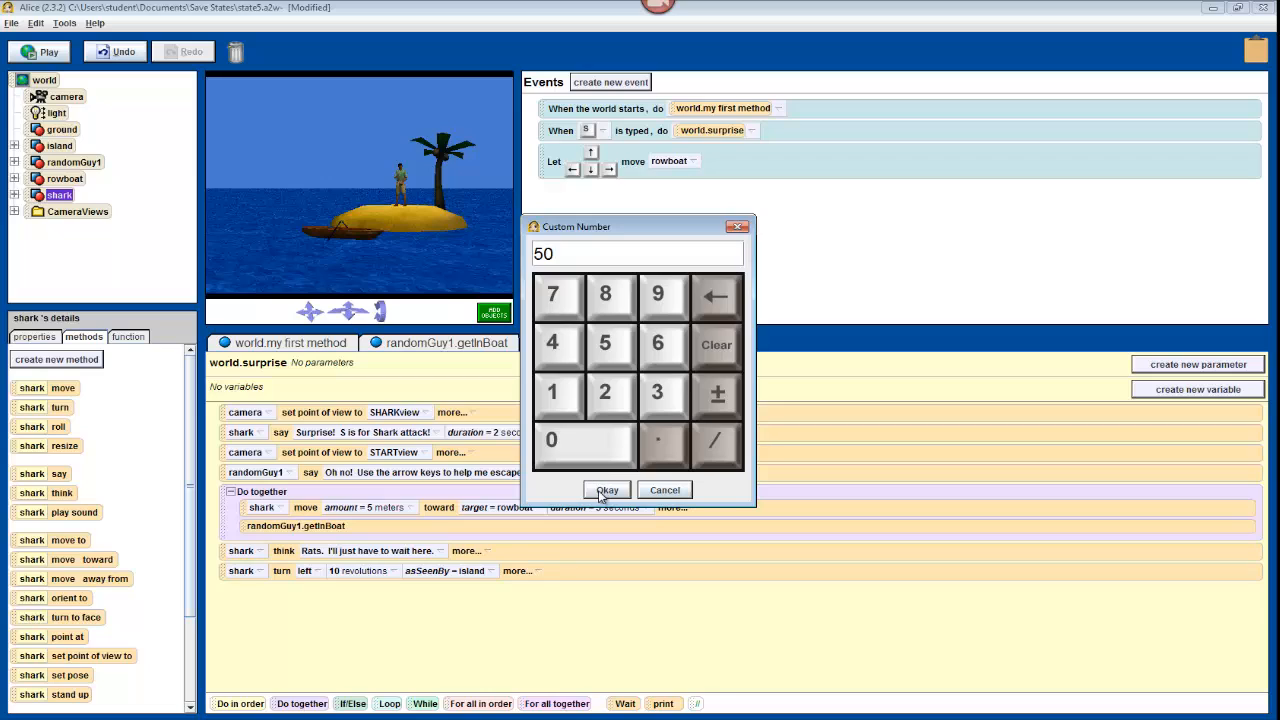
left_click(606, 488)
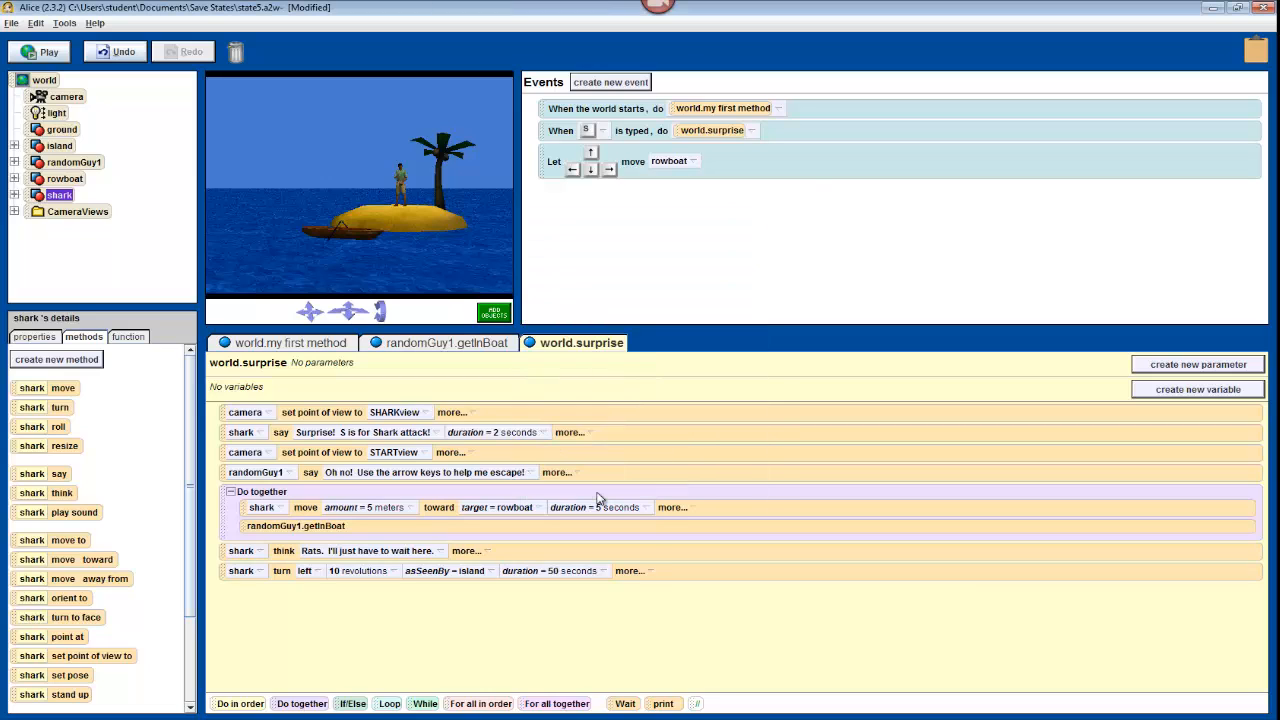
left_click(628, 570)
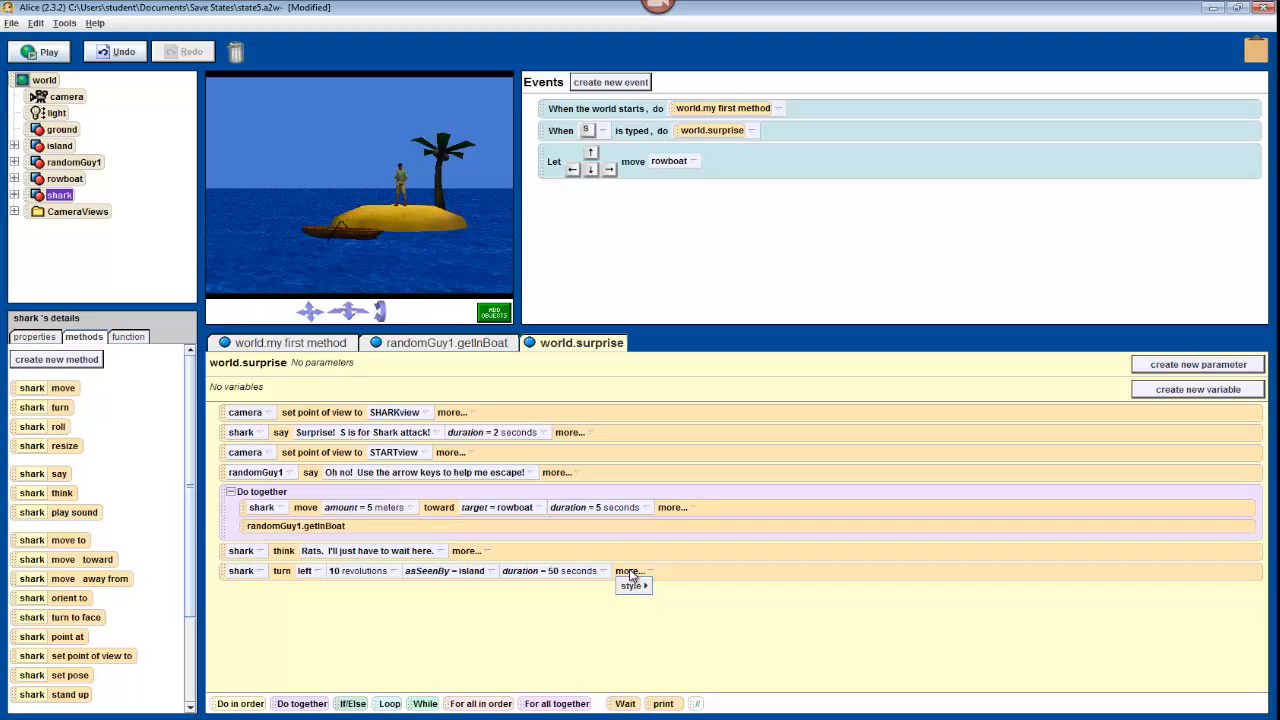
left_click(632, 584)
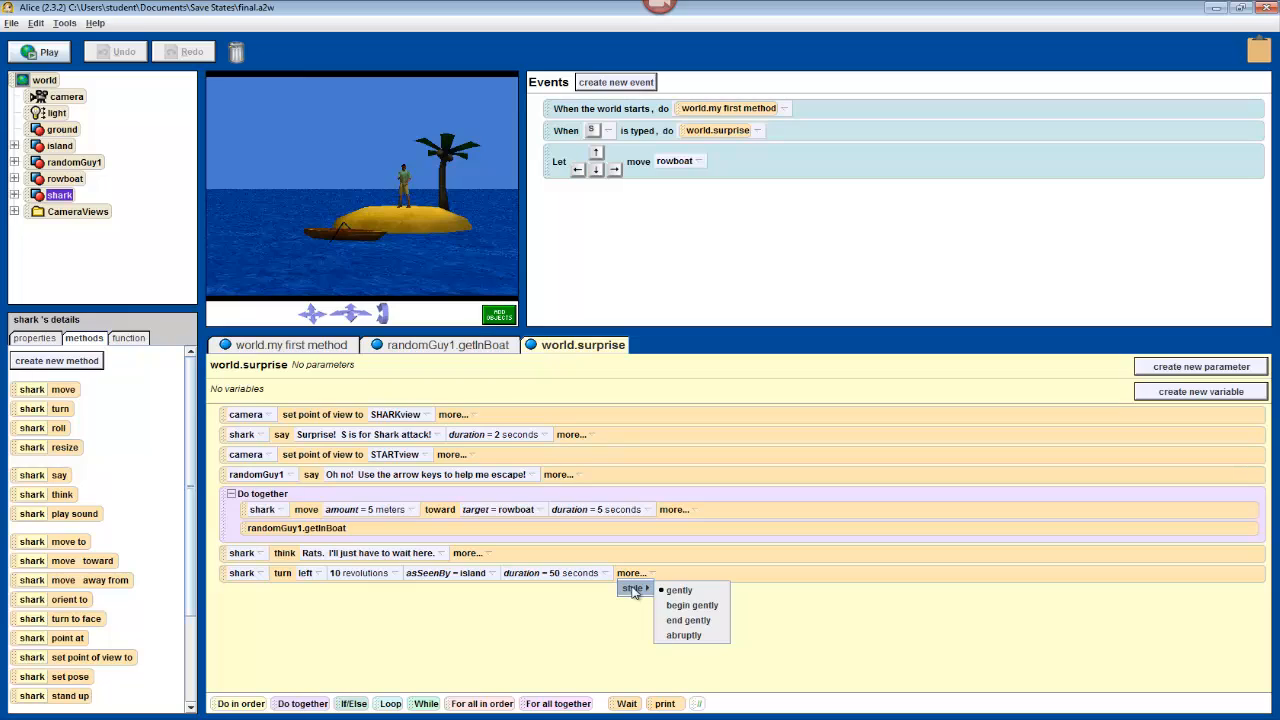
mouse_move(684, 636)
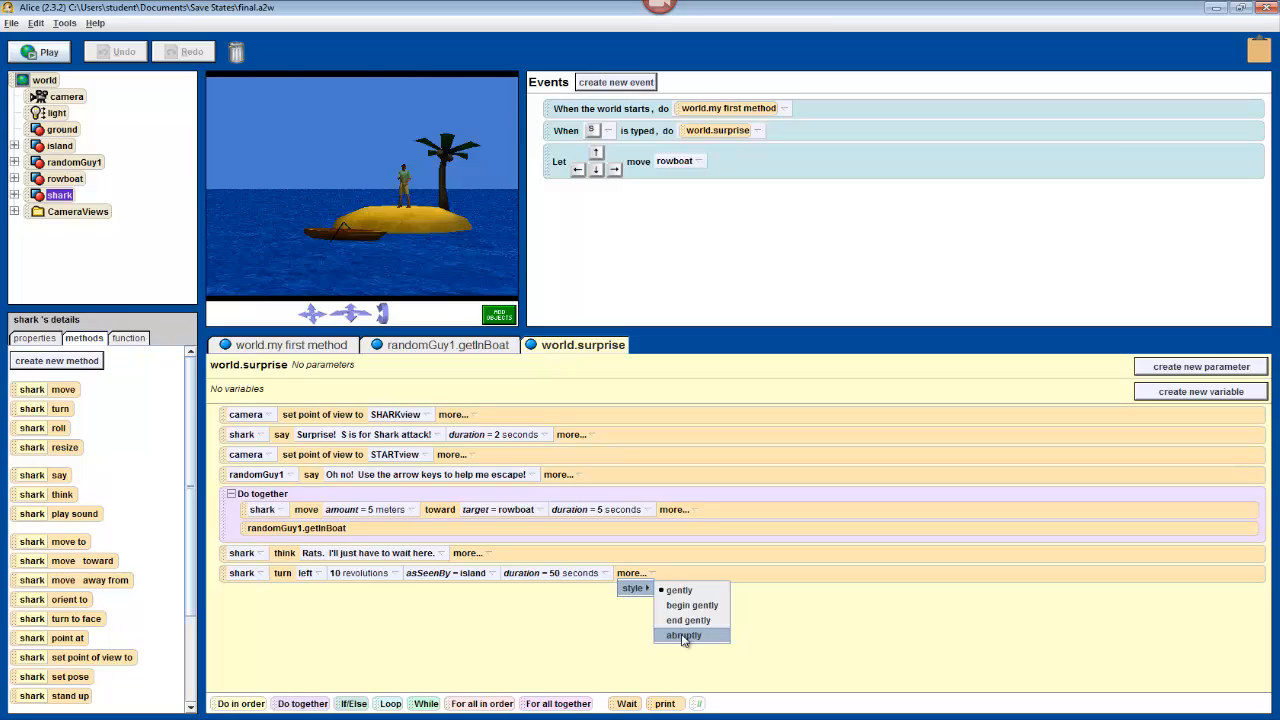
left_click(684, 636)
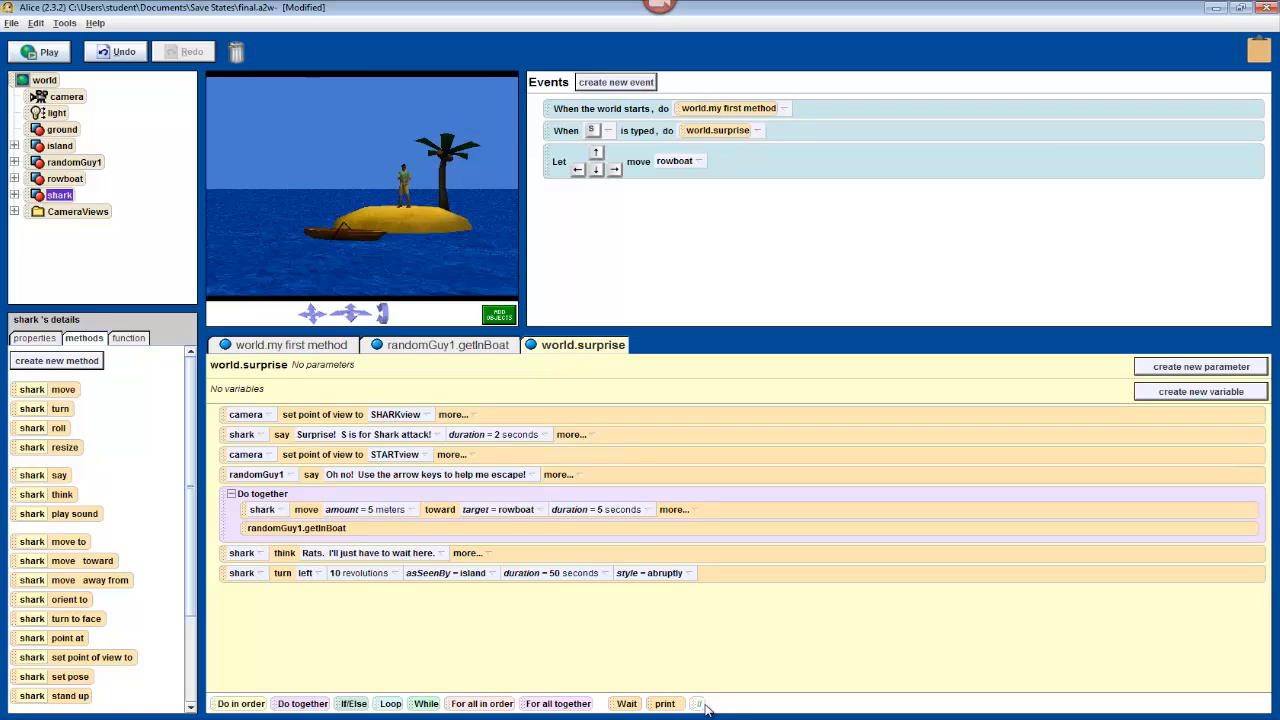
mouse_move(704, 710)
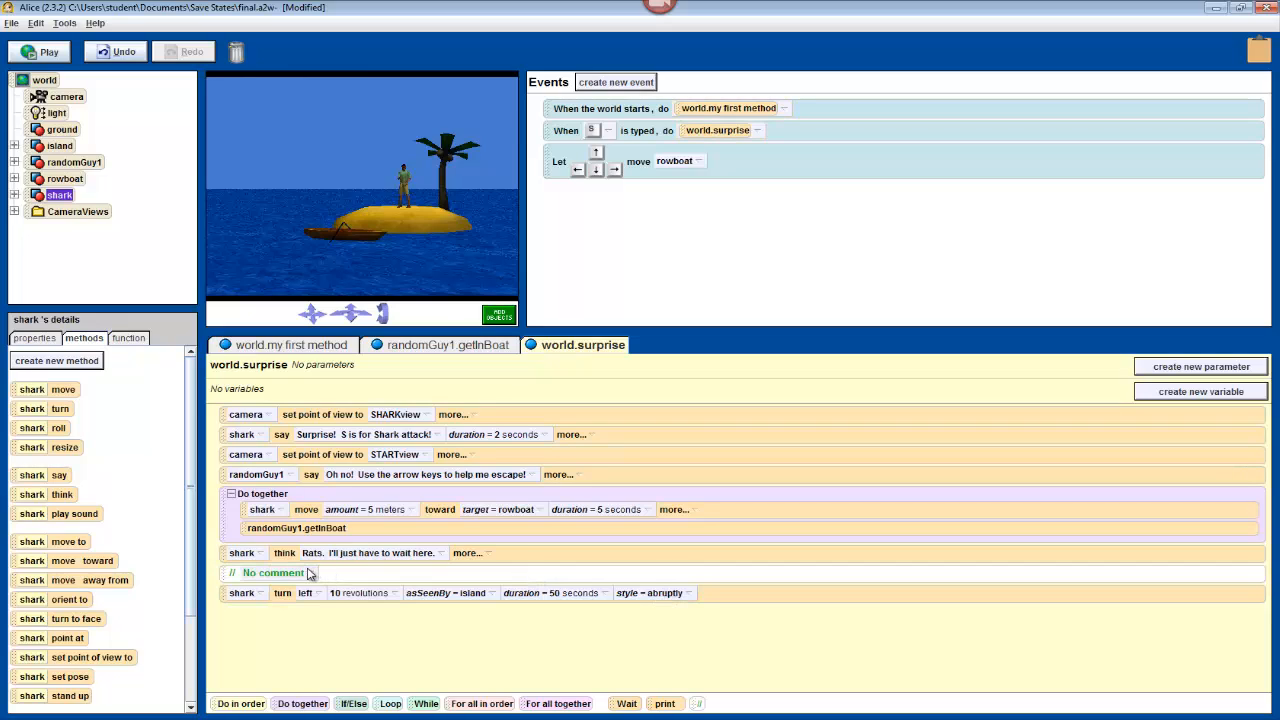
- Write the comment text: asSeenBy makes the object do an action relative to a different object's center
left_click(272, 572)
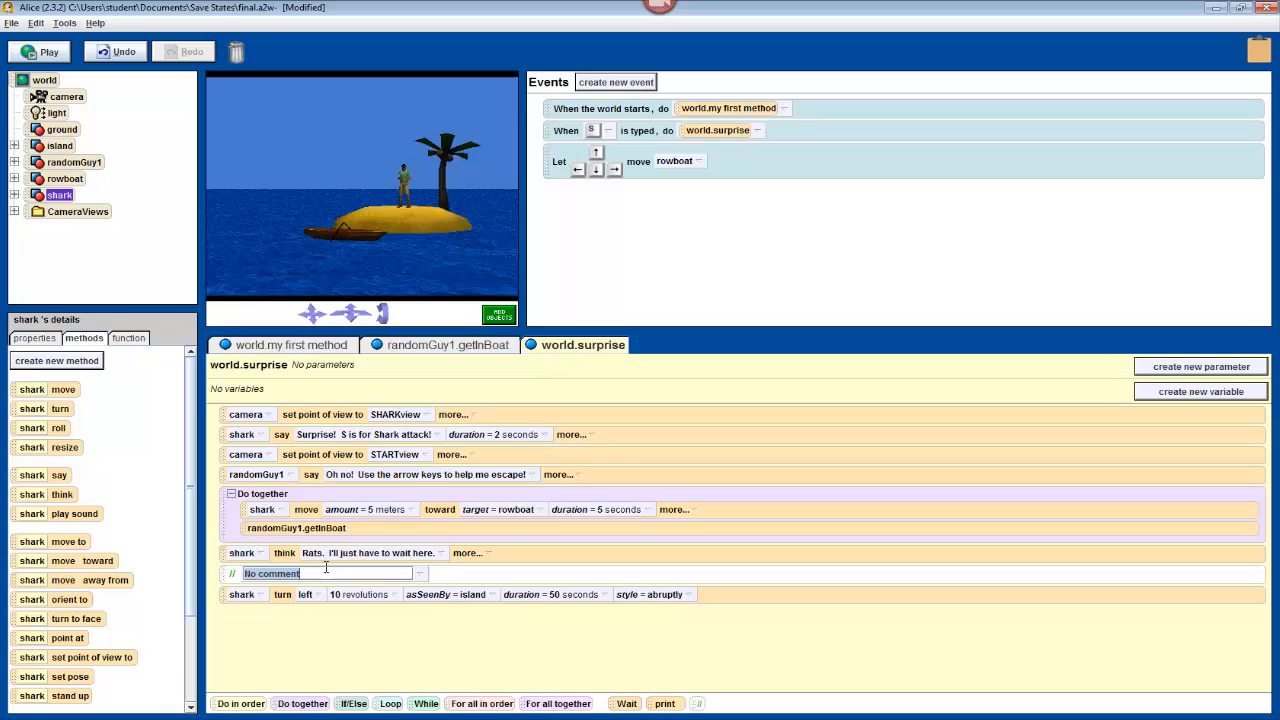
type("as")
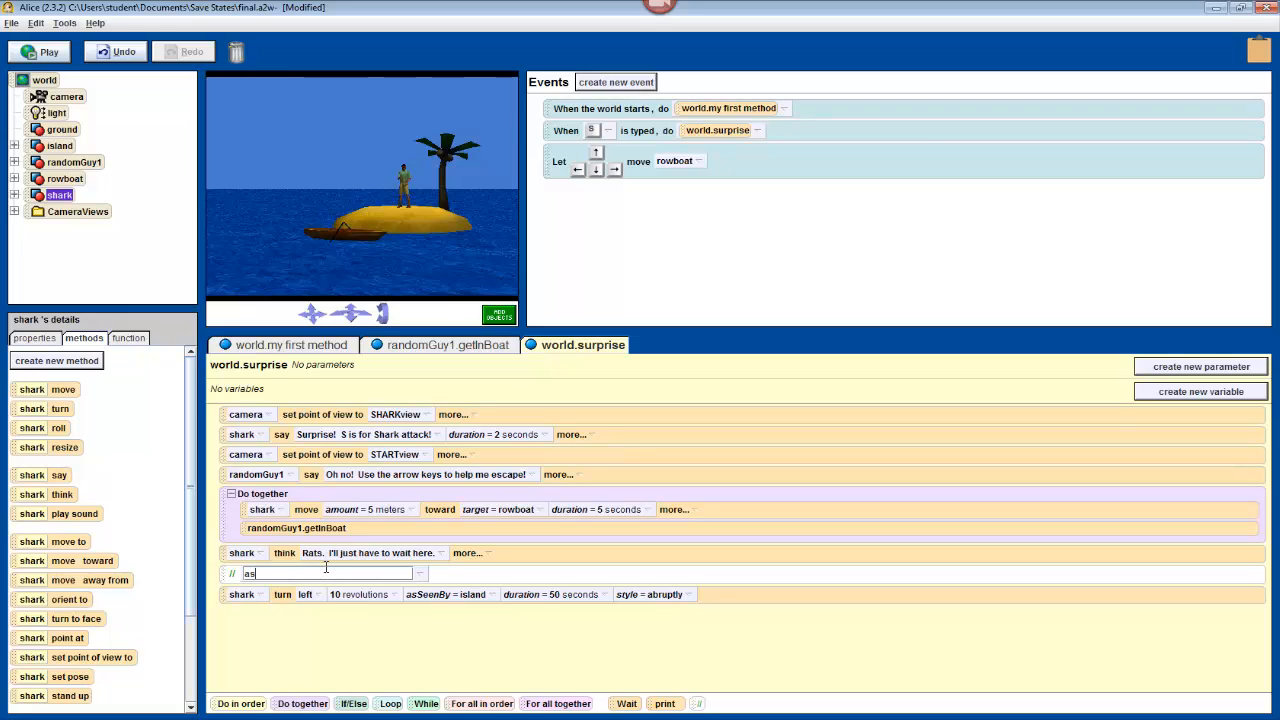
type("SeenBy")
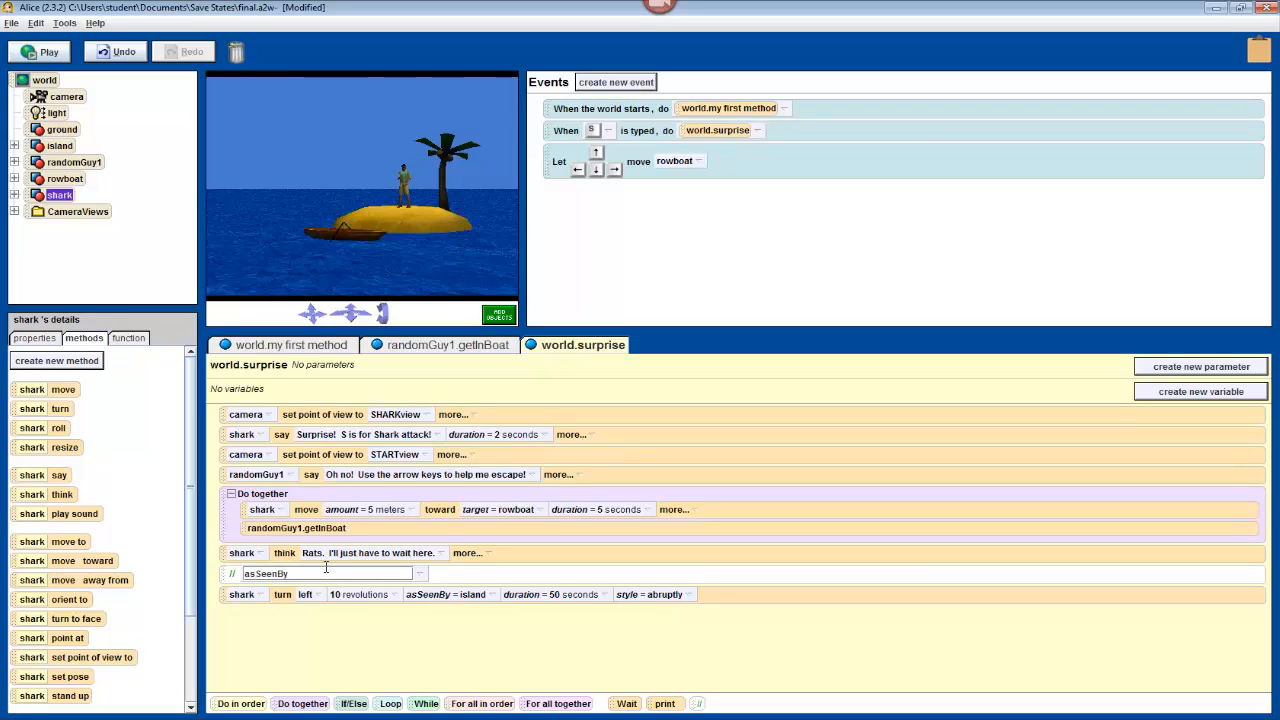
type("makes the c")
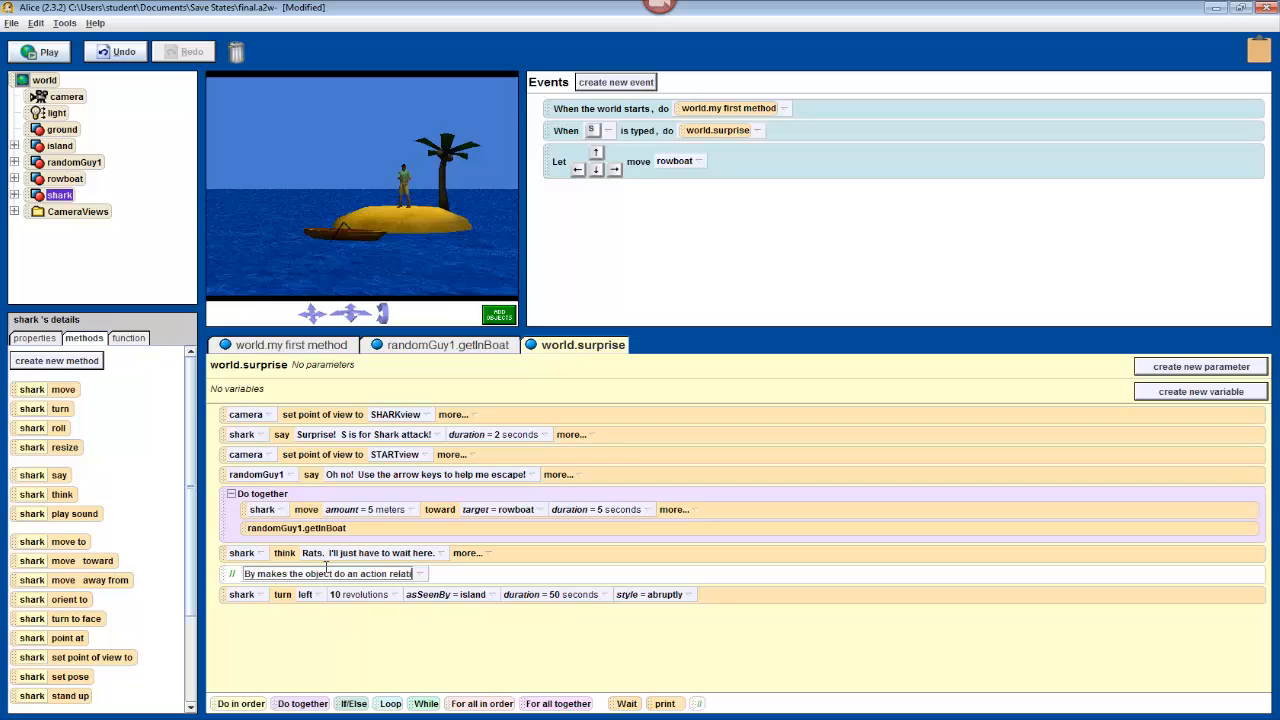
type("the object do an action relative to a diff")
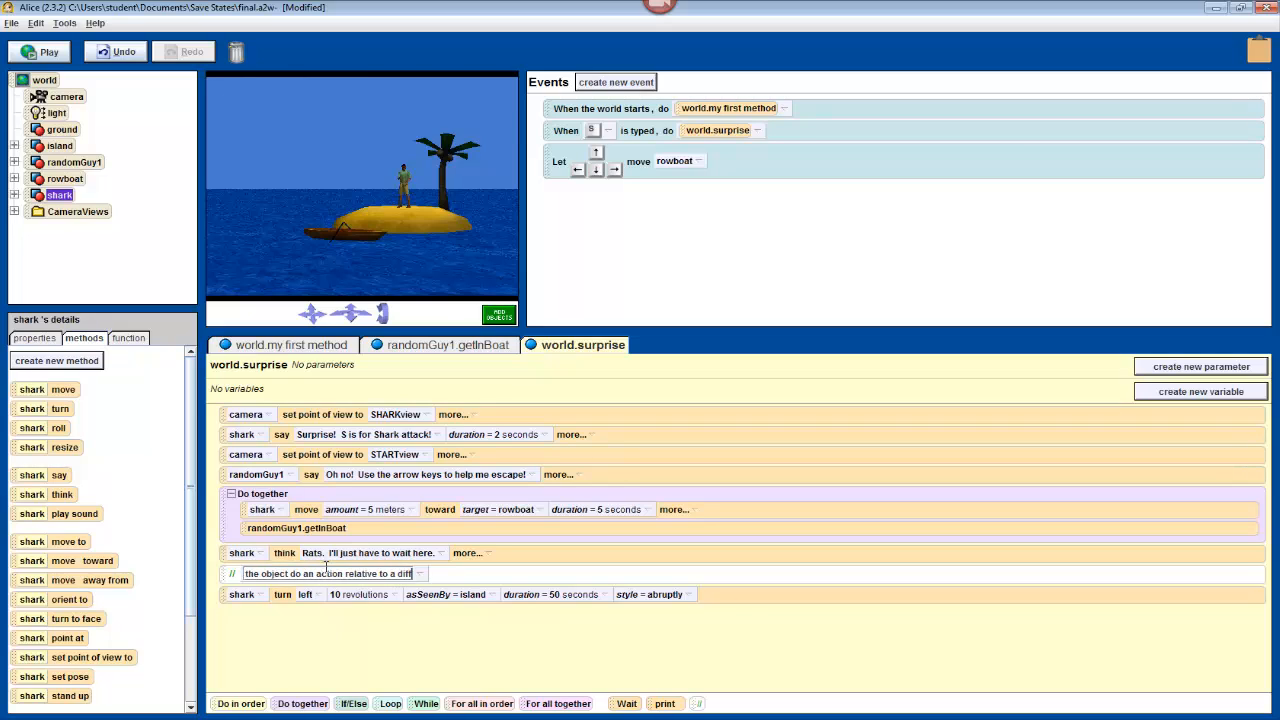
type("an action relative to a different objects")
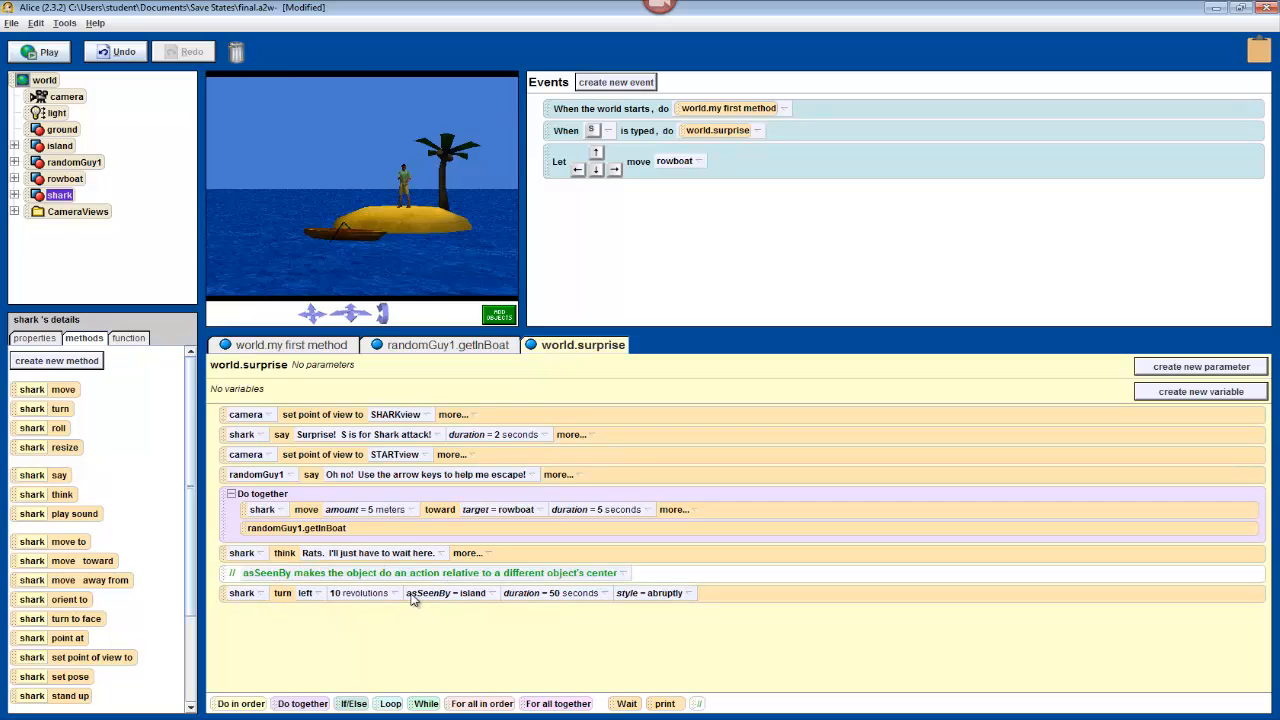
mouse_move(412, 610)
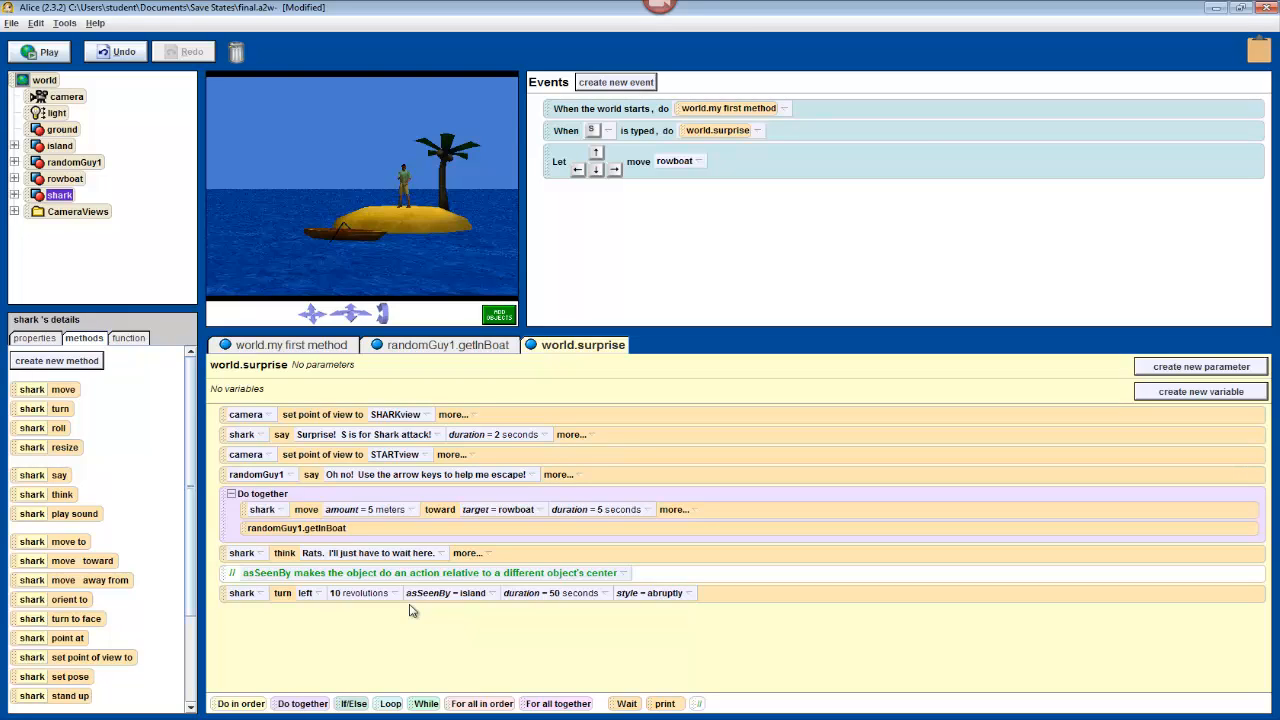
mouse_move(304, 506)
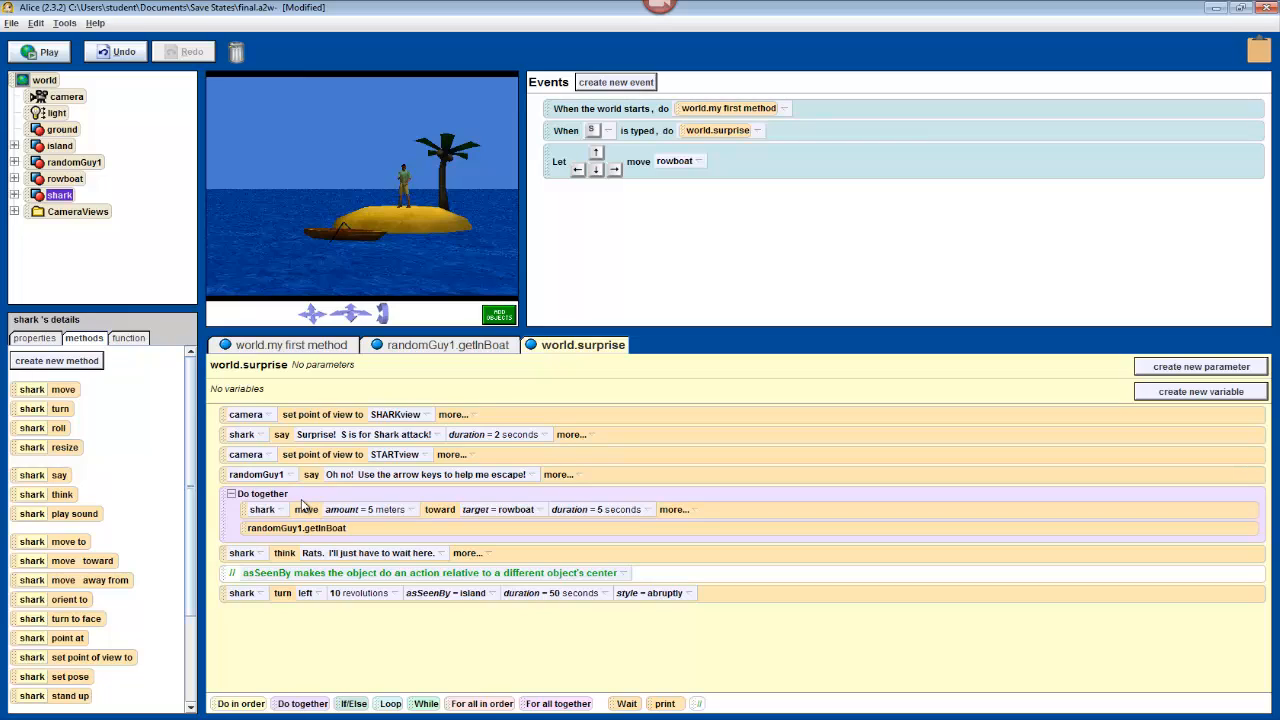
mouse_move(298, 508)
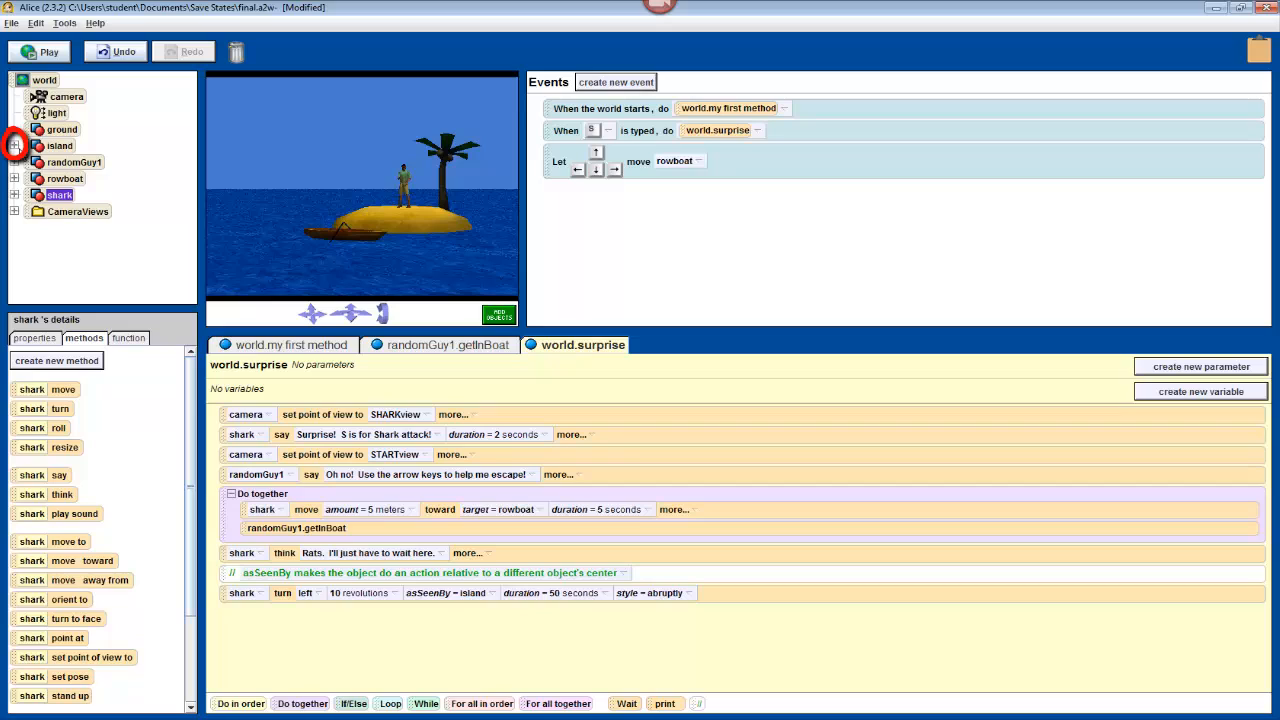
- Expand island and its palmtree in the Object Tree and select coconut1
left_click(14, 144)
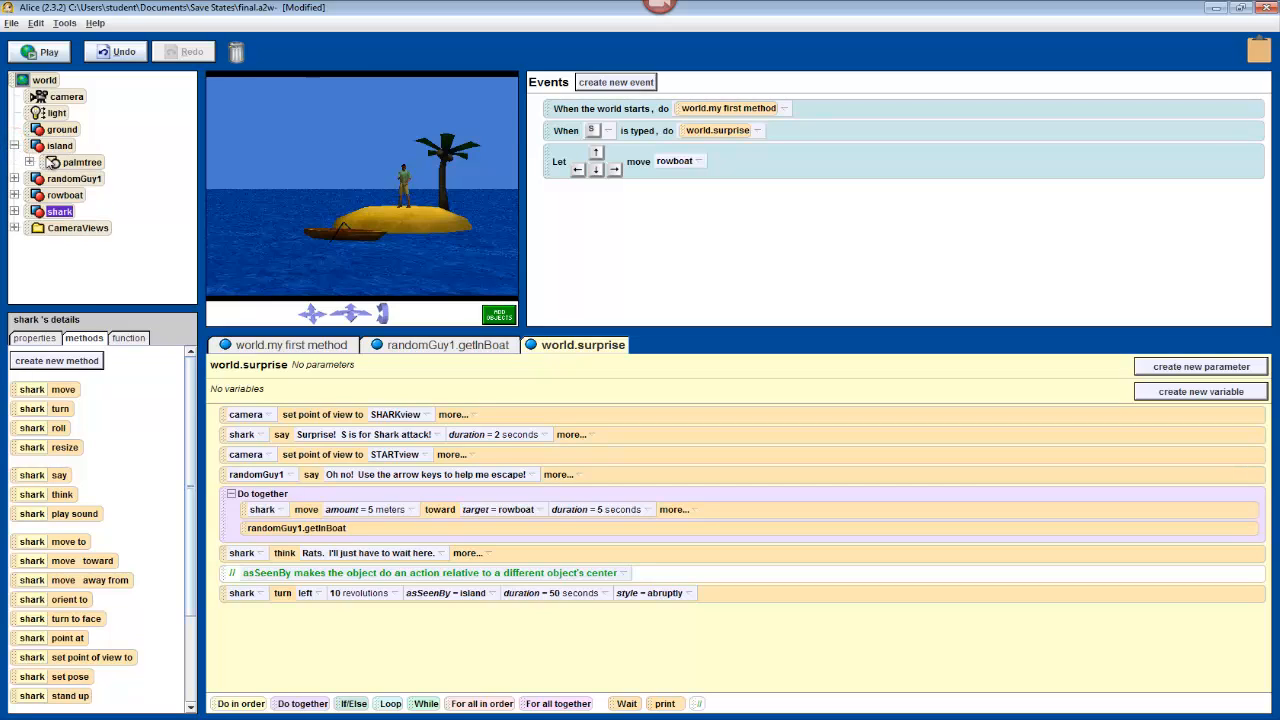
left_click(80, 160)
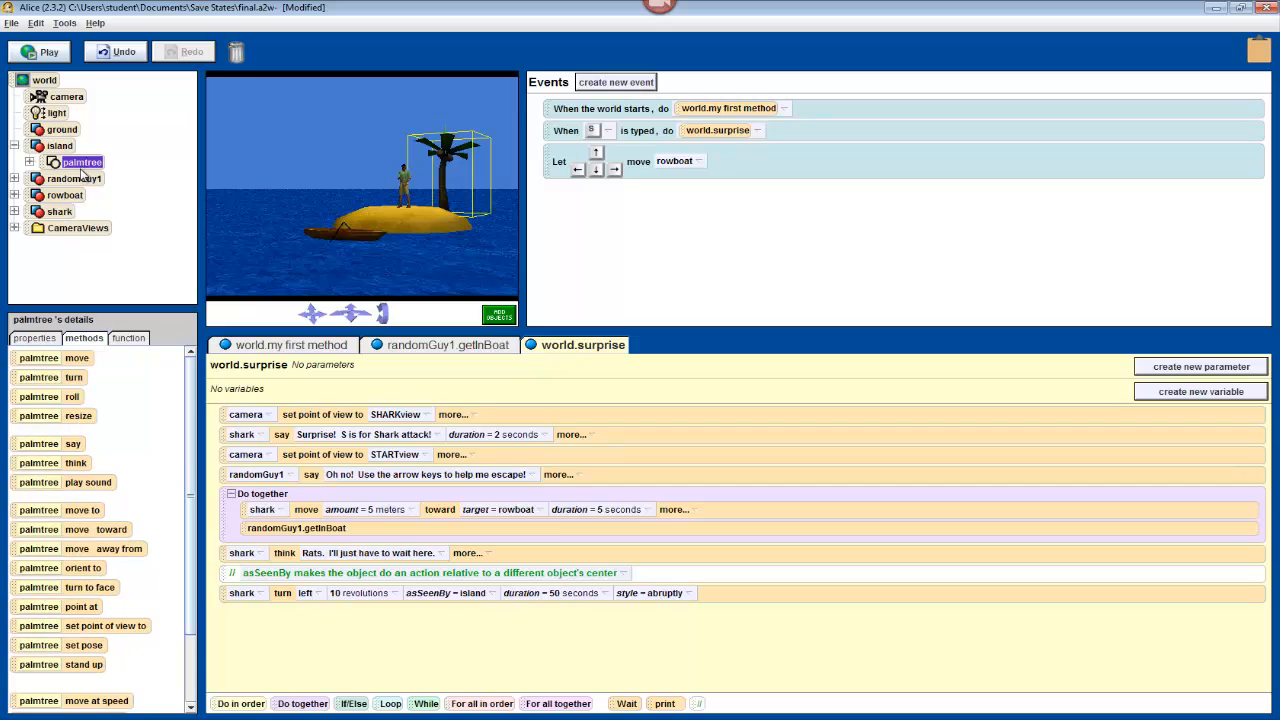
mouse_move(480, 204)
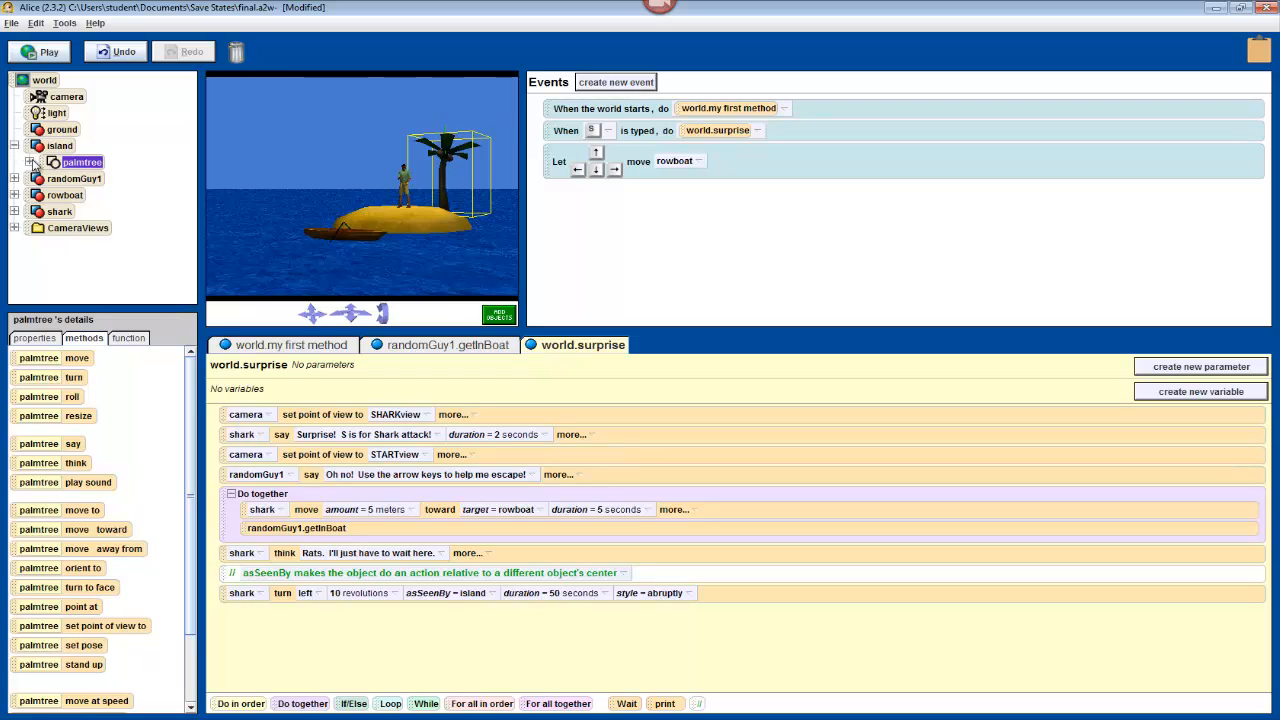
left_click(32, 162)
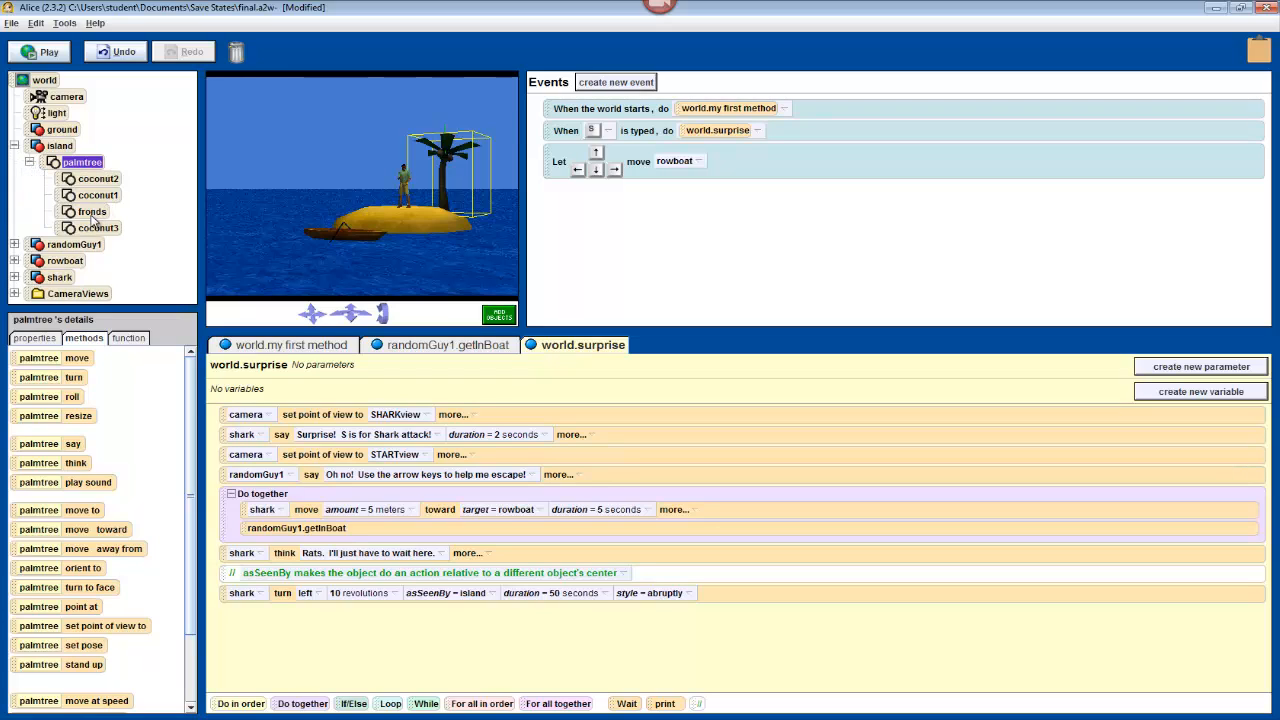
mouse_move(128, 218)
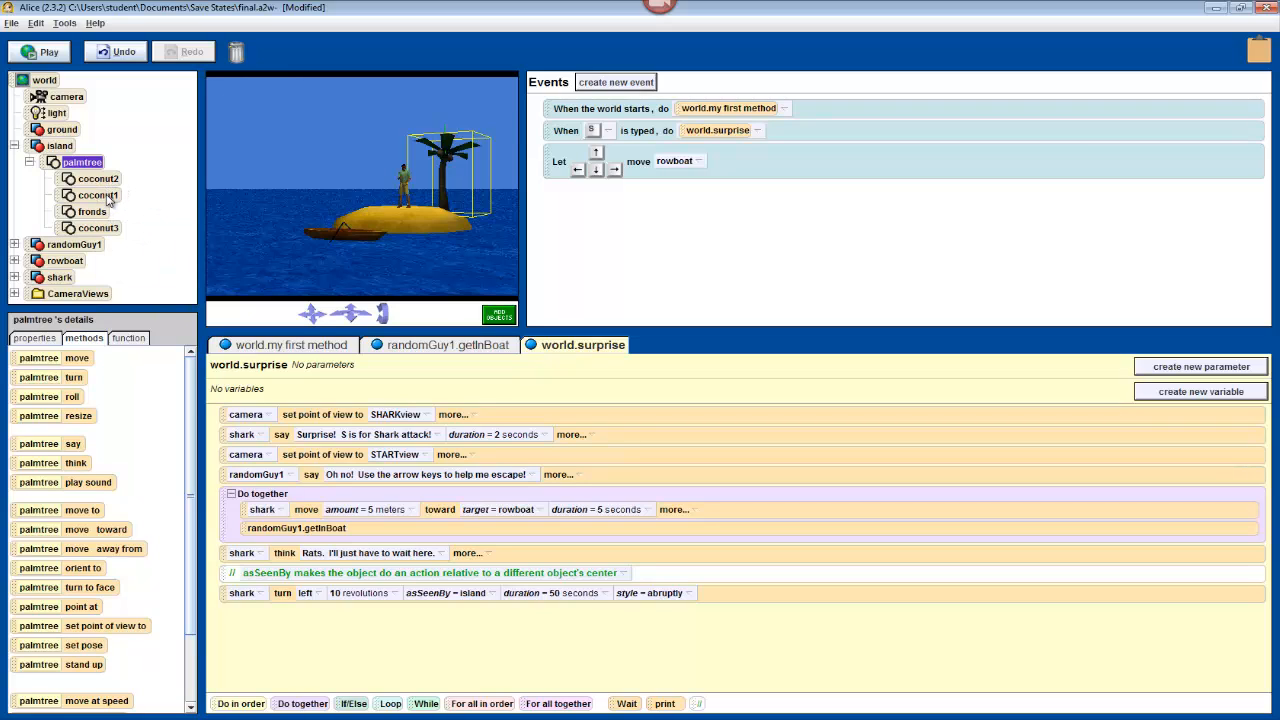
left_click(98, 196)
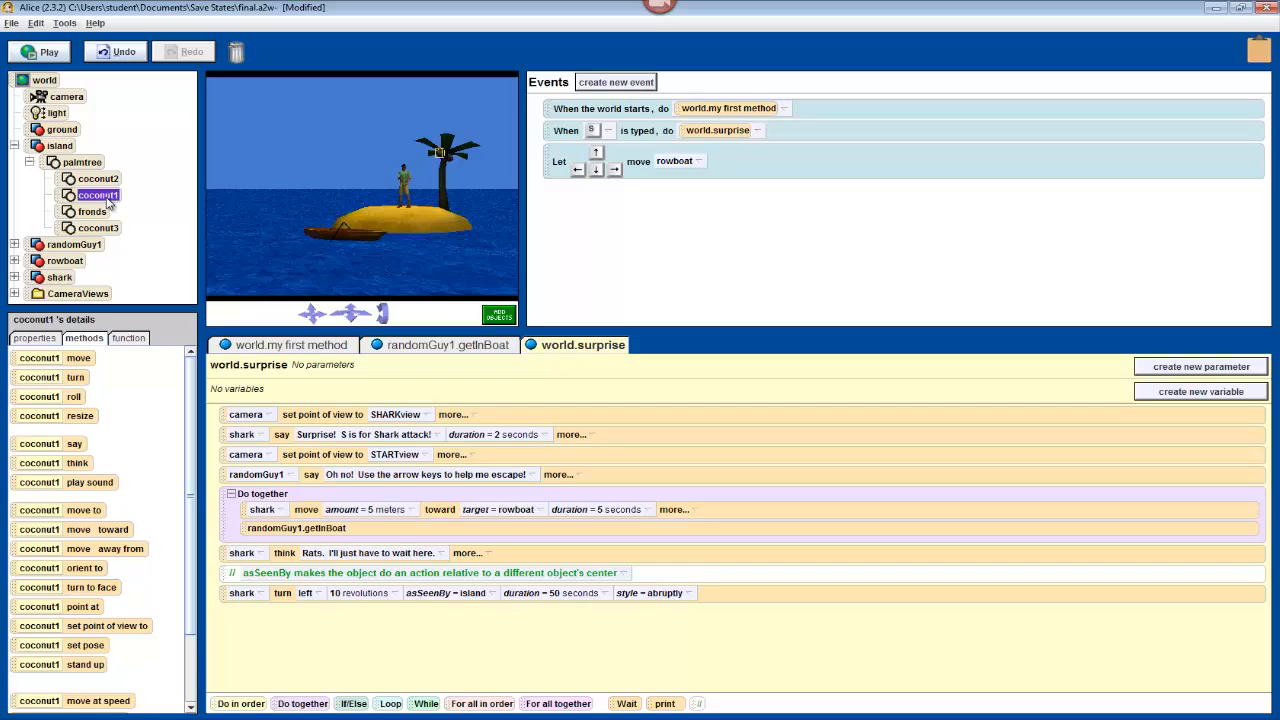
mouse_move(84, 336)
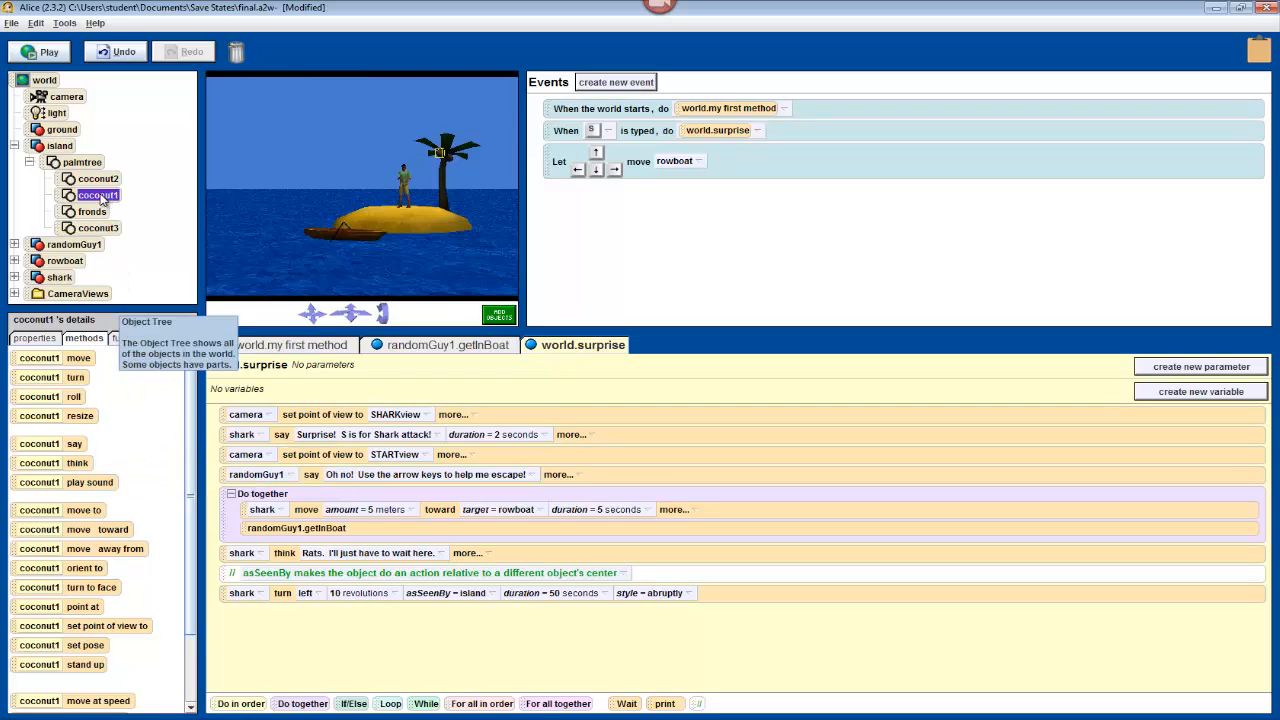
- Move coconut1 down by a custom distance of 2.25 meters via its methods menu
right_click(98, 196)
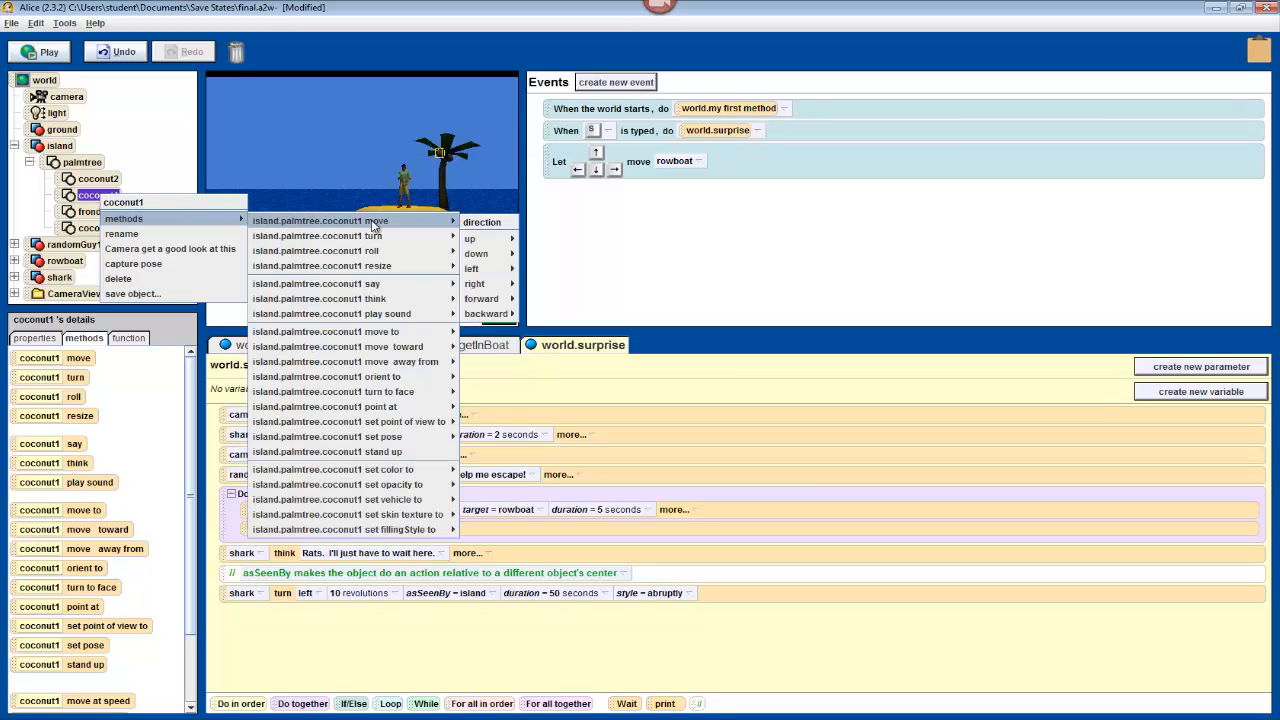
mouse_move(476, 252)
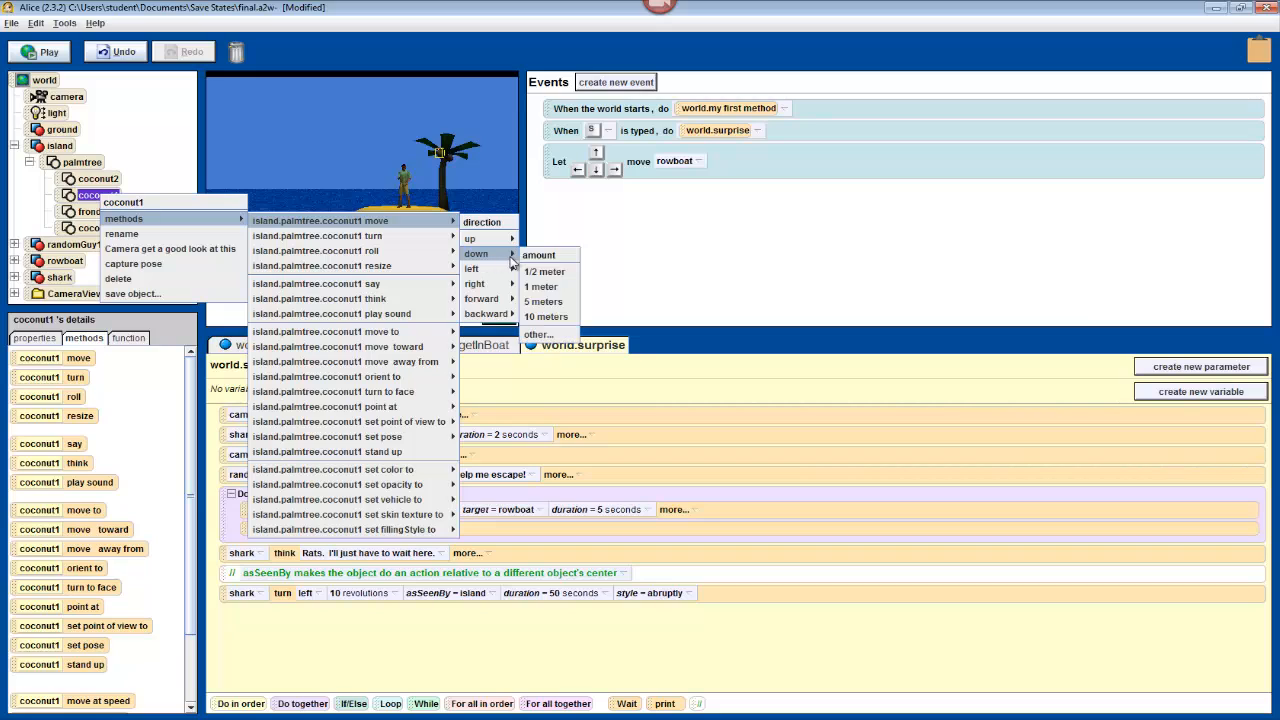
left_click(540, 334)
type("2.25")
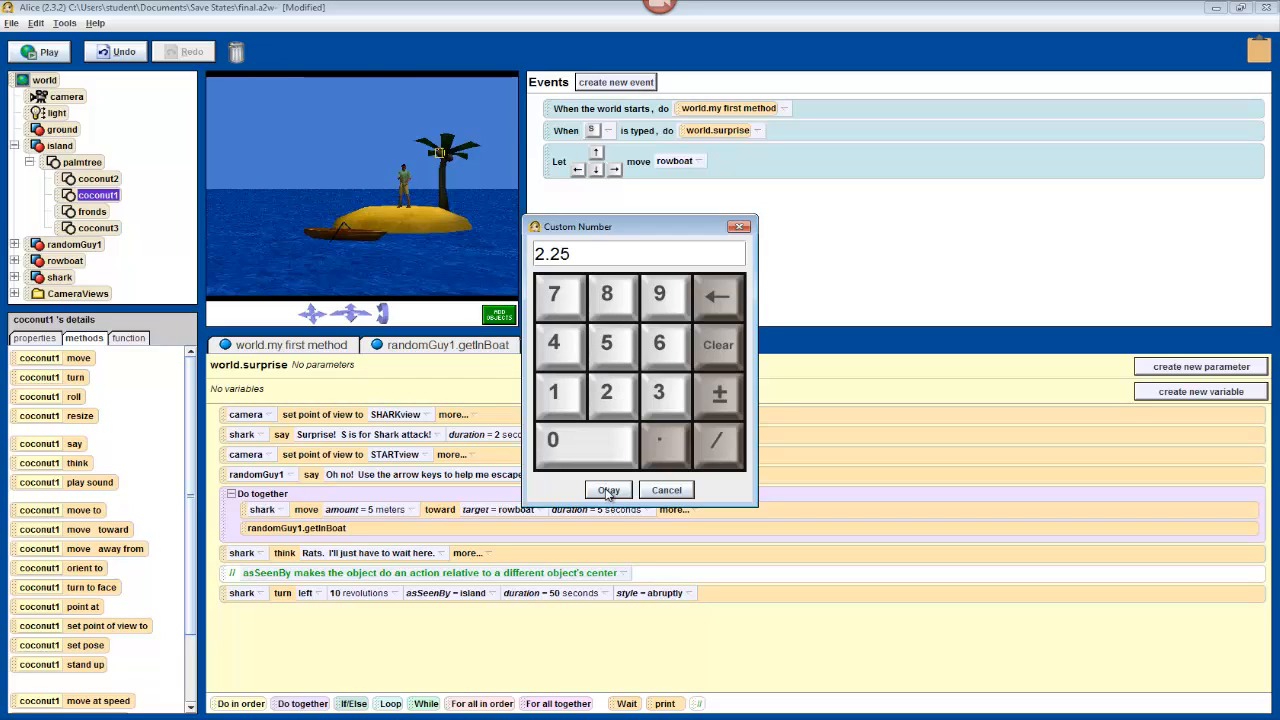
left_click(608, 490)
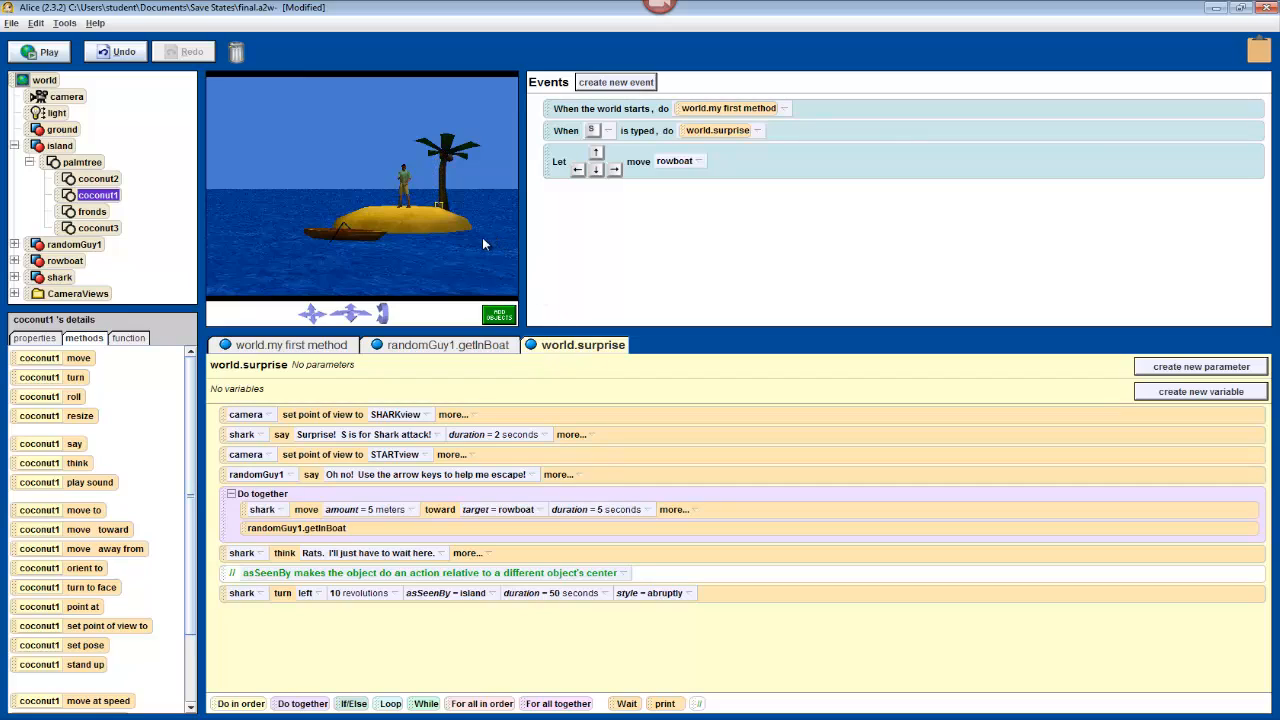
mouse_move(476, 246)
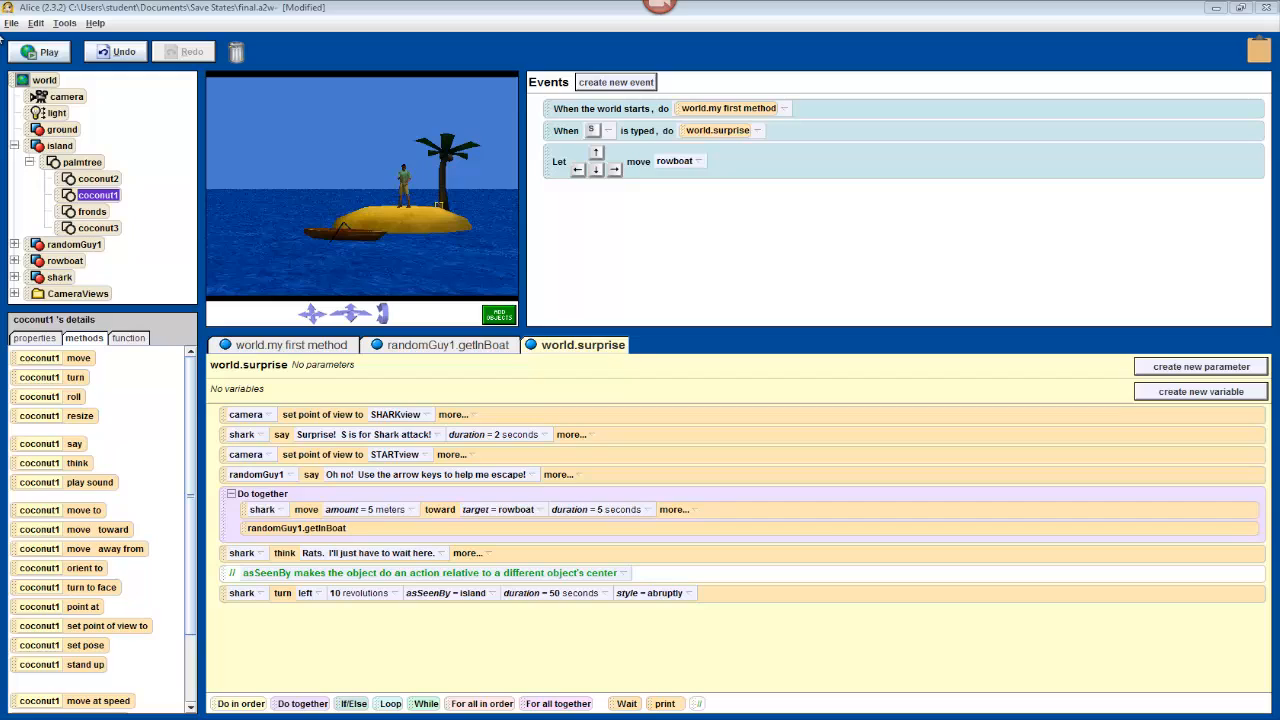
left_click(38, 52)
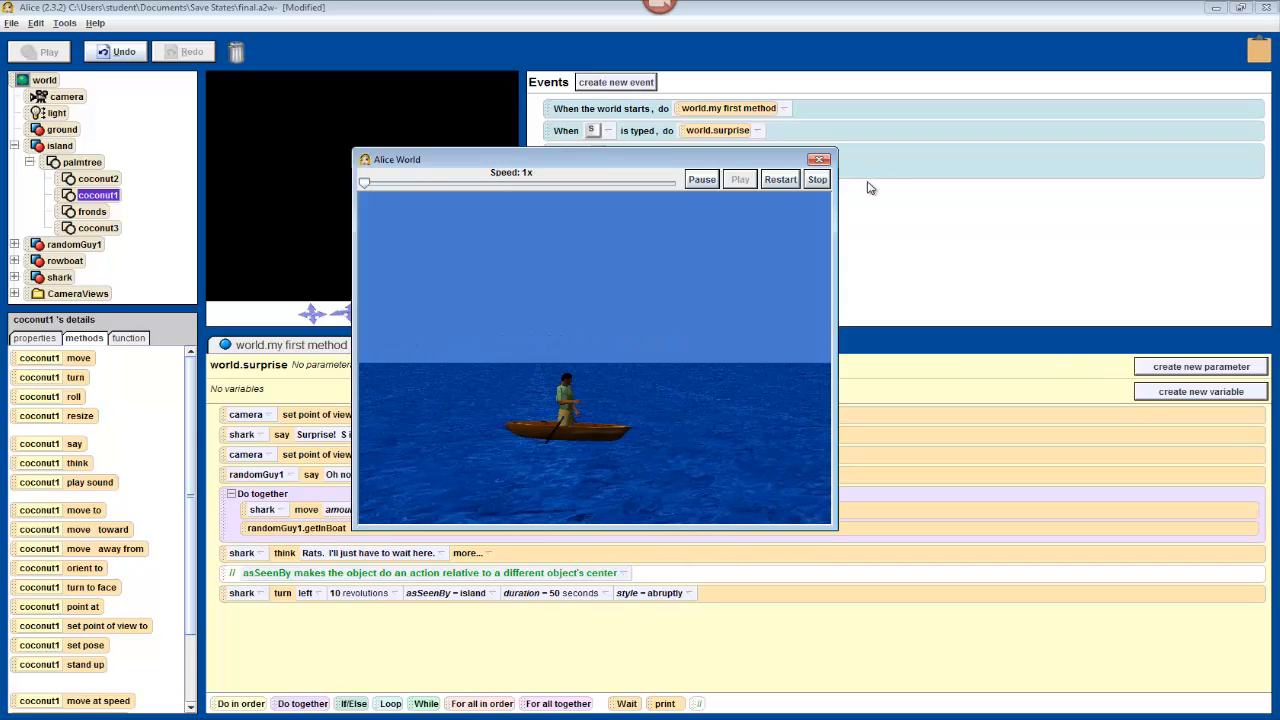
left_click(816, 180)
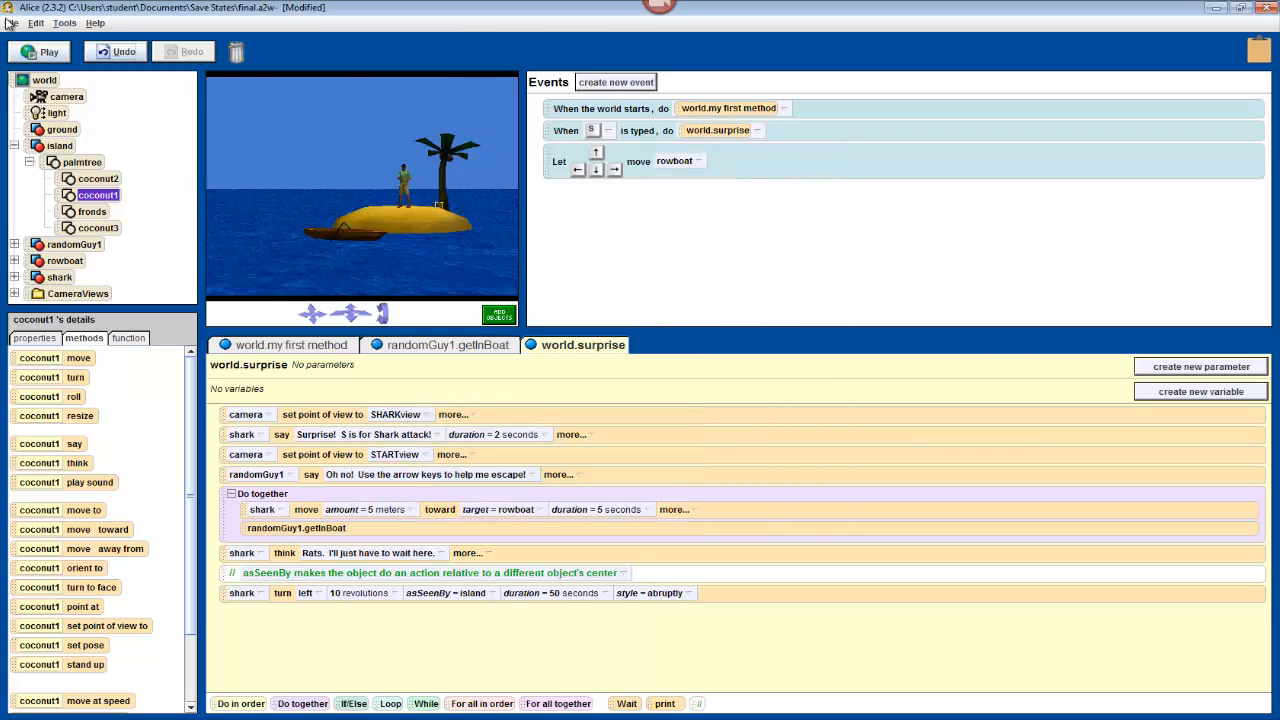